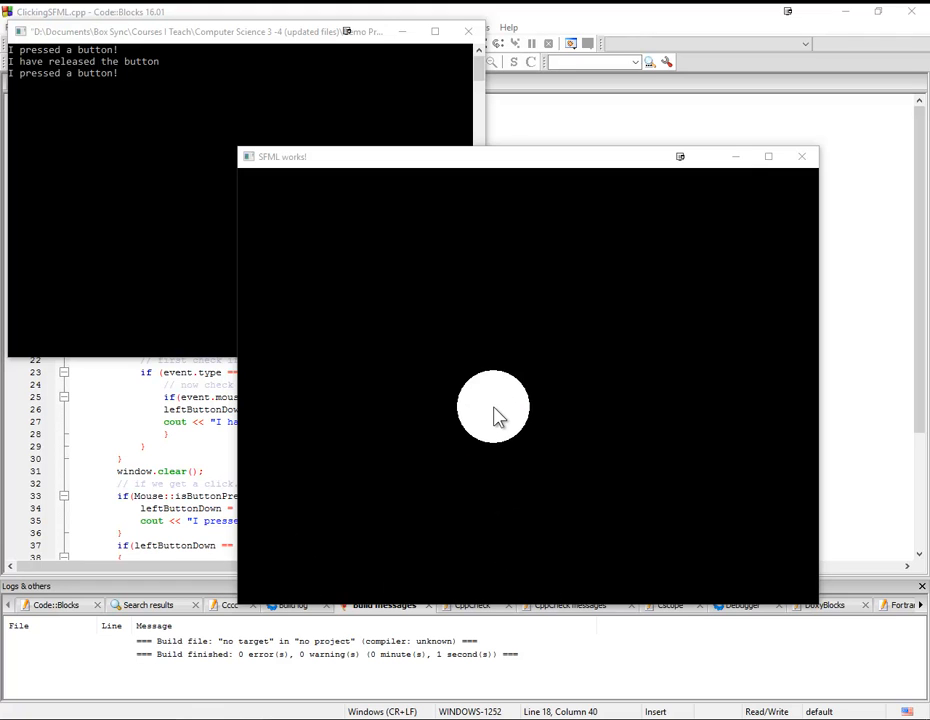
mouse_move(478, 332)
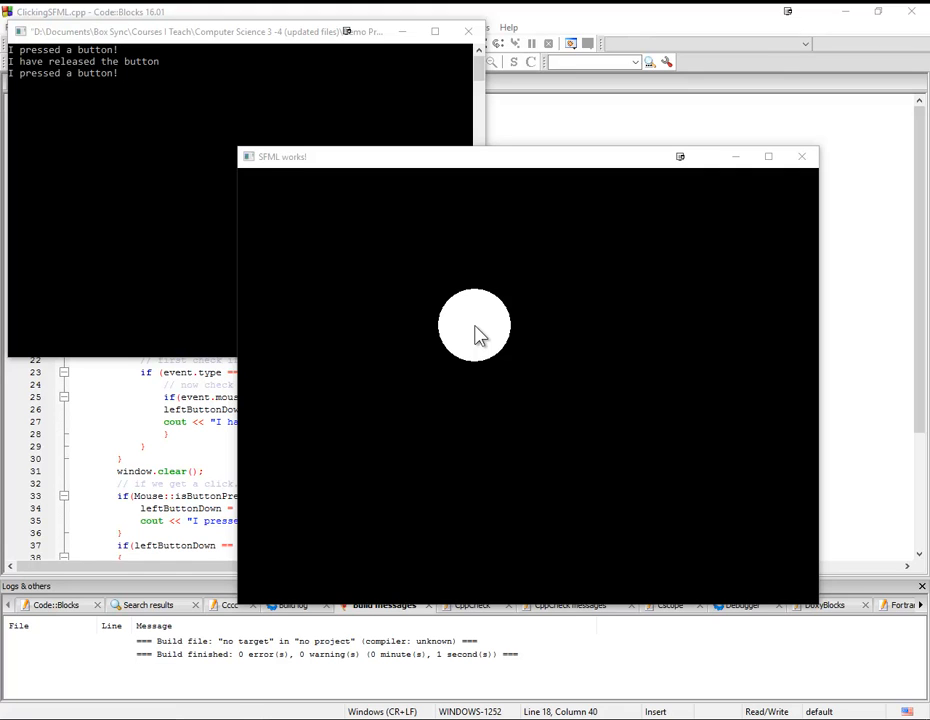
mouse_move(464, 304)
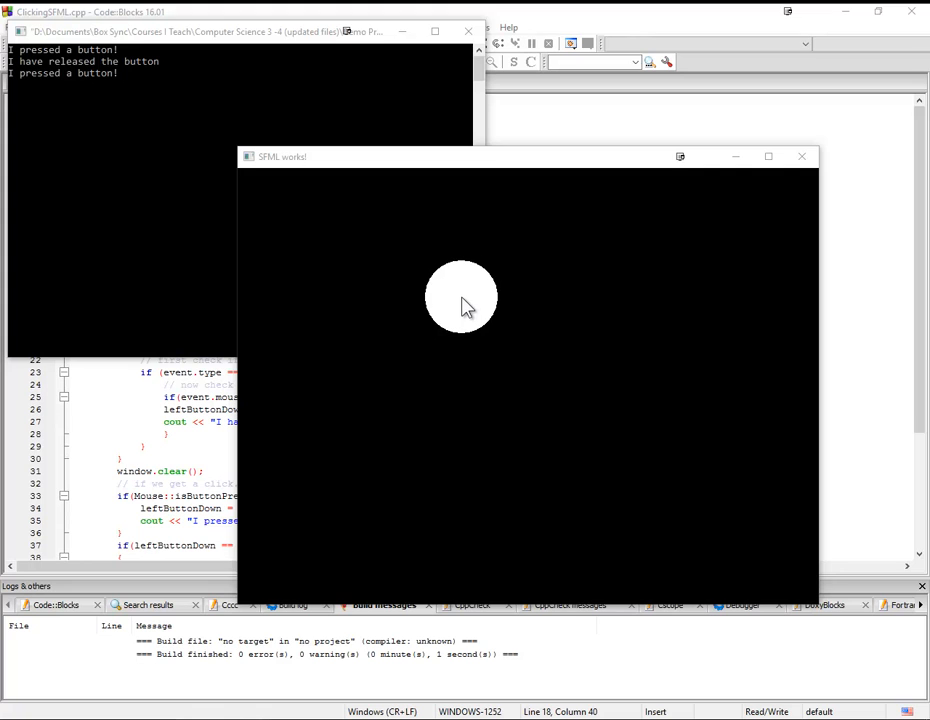
Step: Click several spots in the SFML window so the white circle follows and the console logs presses and releases
left_click(460, 296)
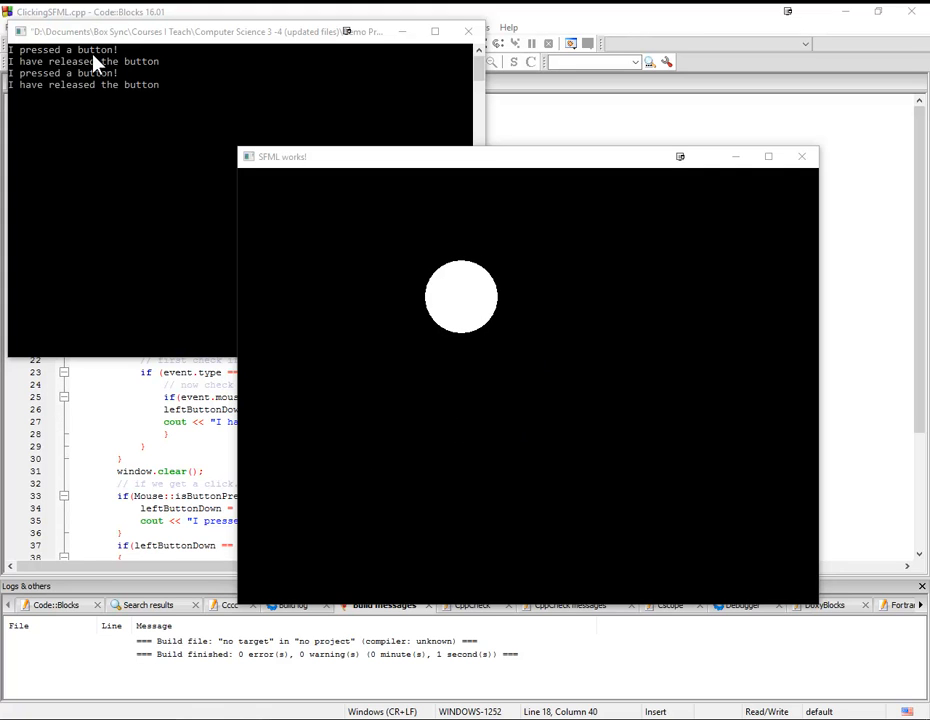
mouse_move(448, 462)
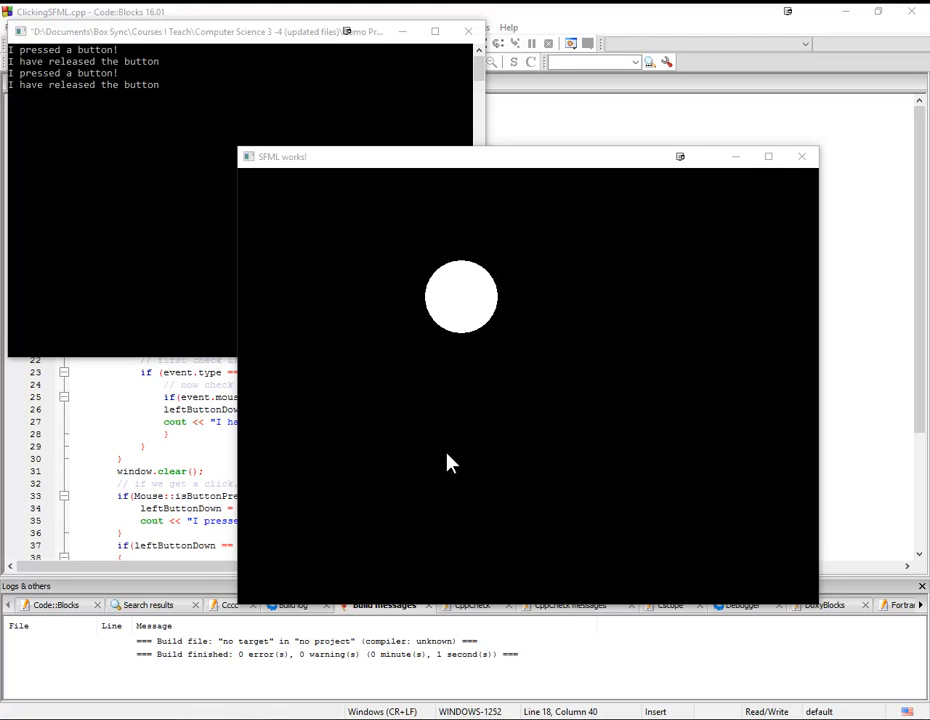
mouse_move(438, 436)
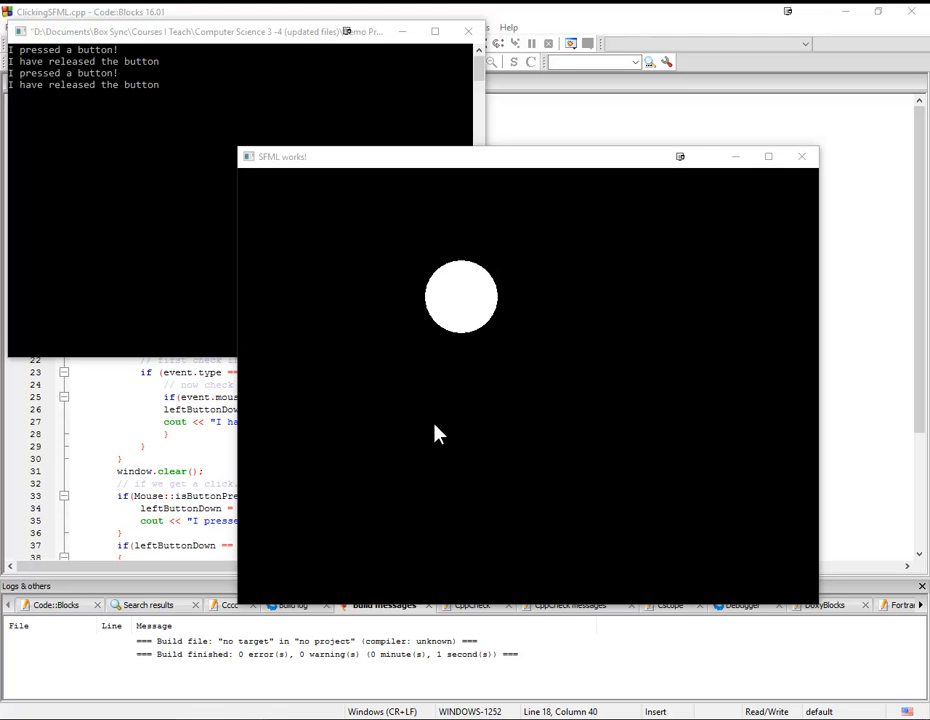
left_click(380, 262)
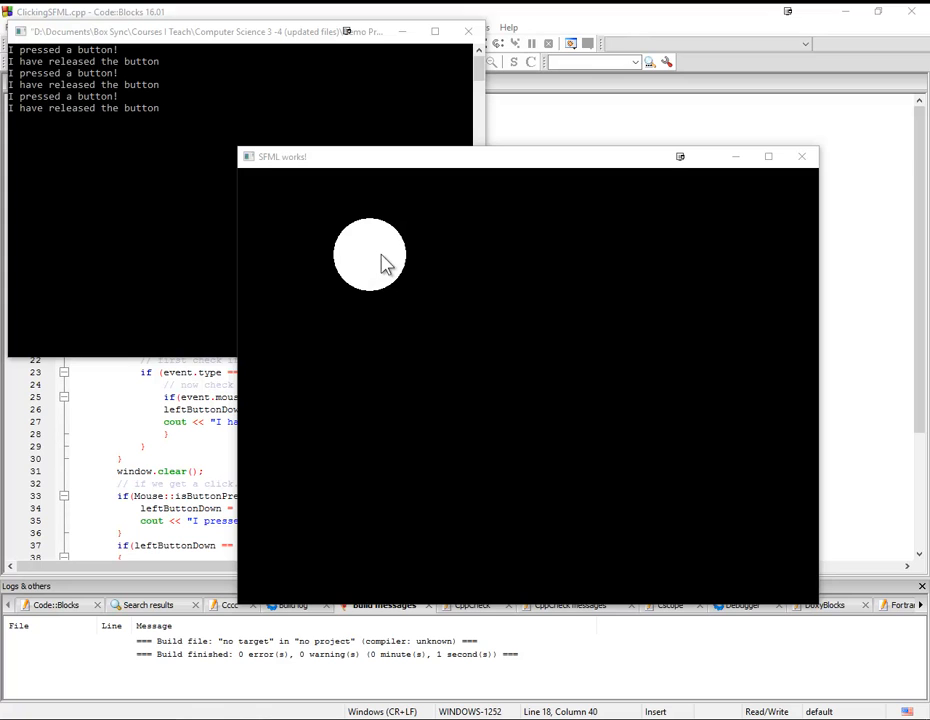
left_click(368, 256)
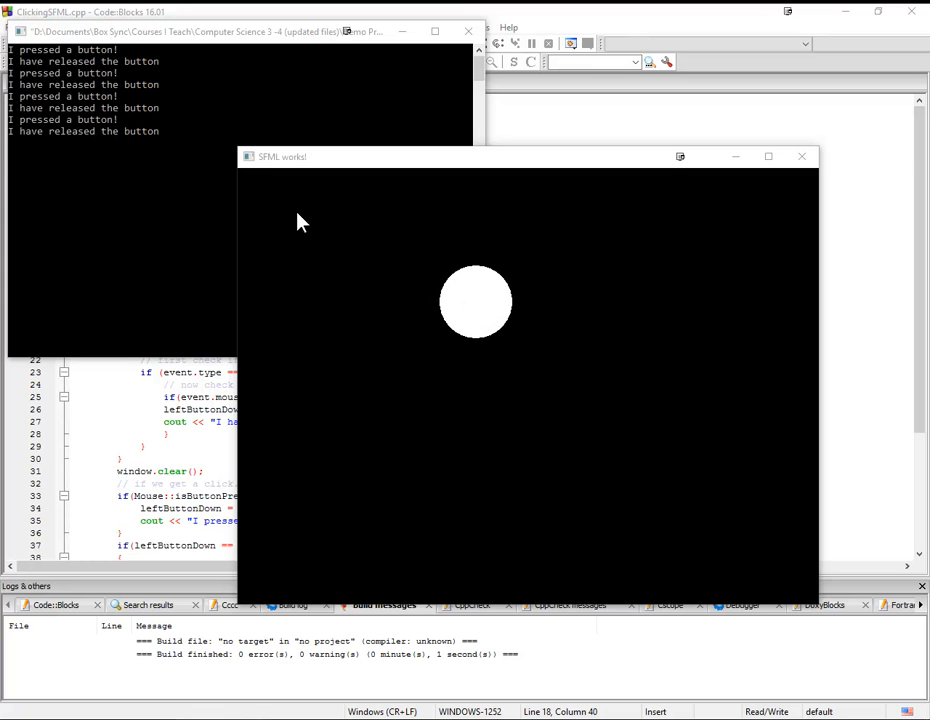
left_click(668, 270)
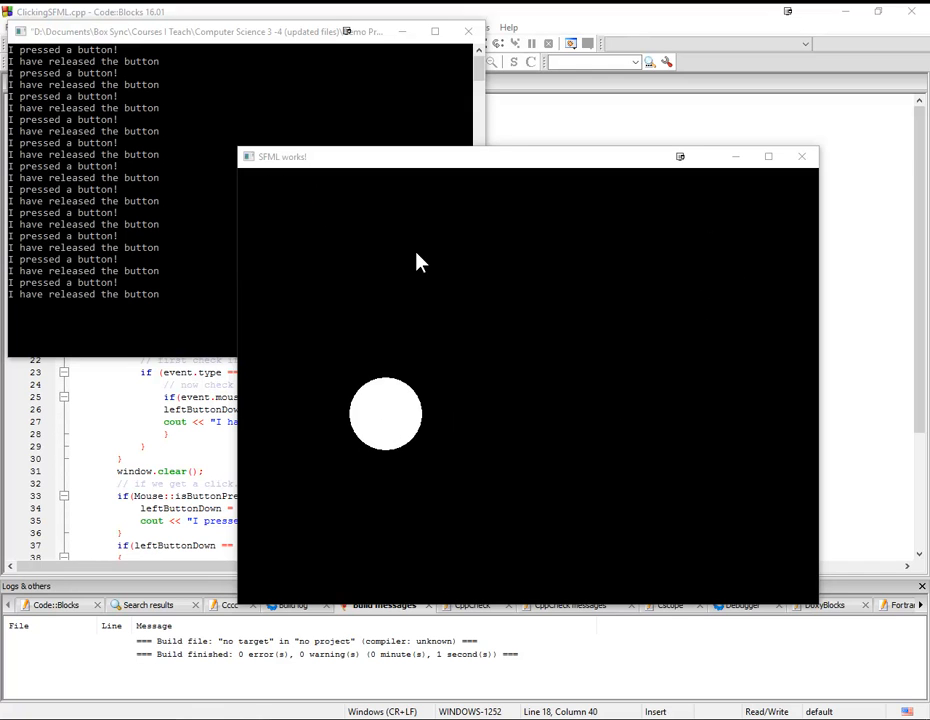
left_click(416, 260)
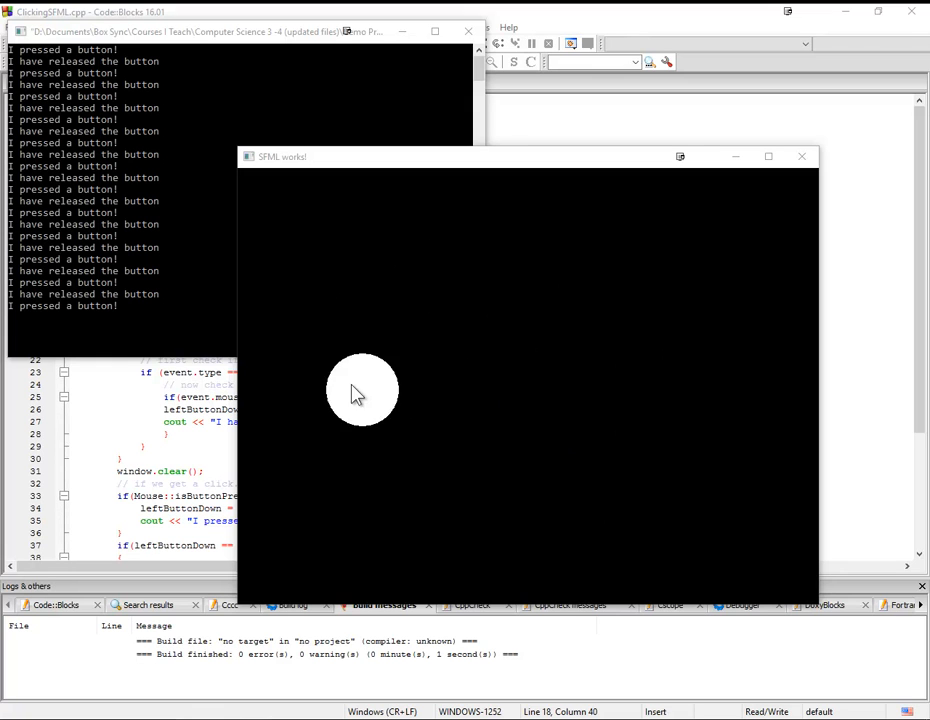
mouse_move(704, 452)
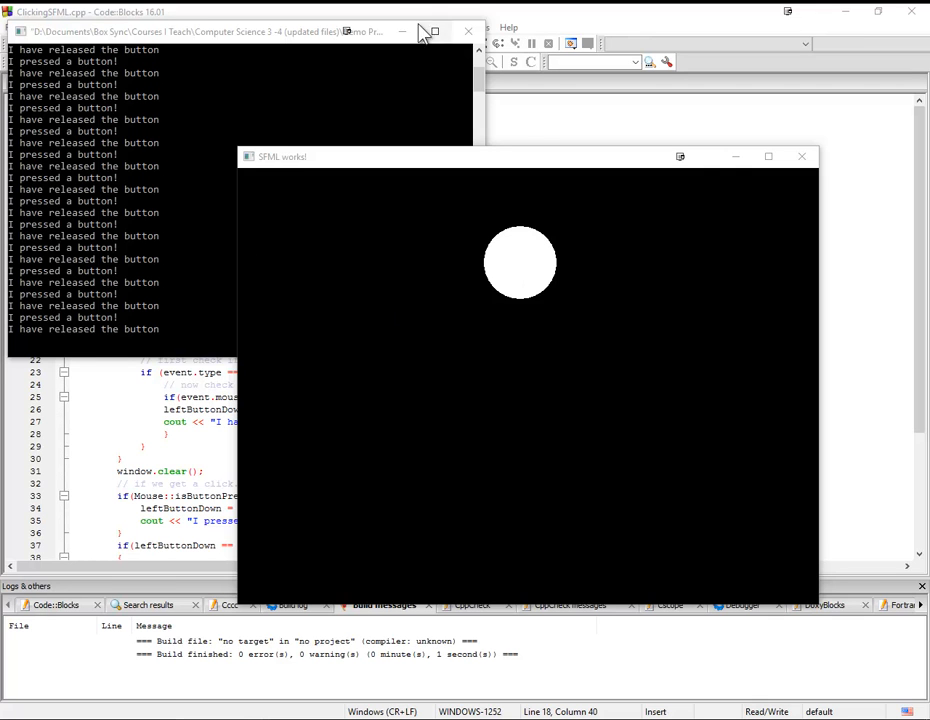
mouse_move(464, 32)
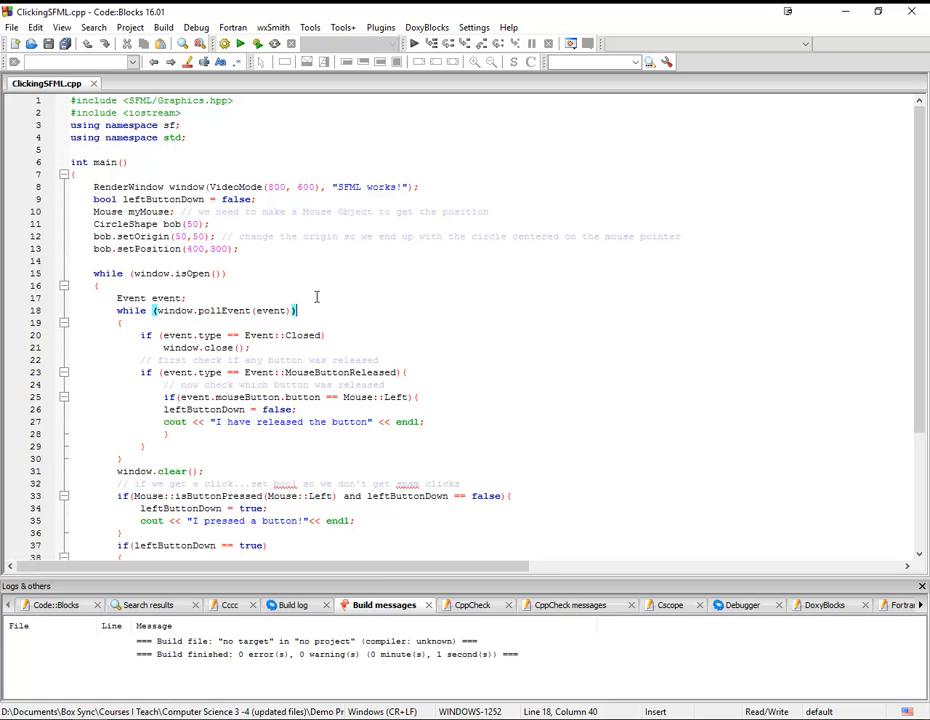
mouse_move(256, 268)
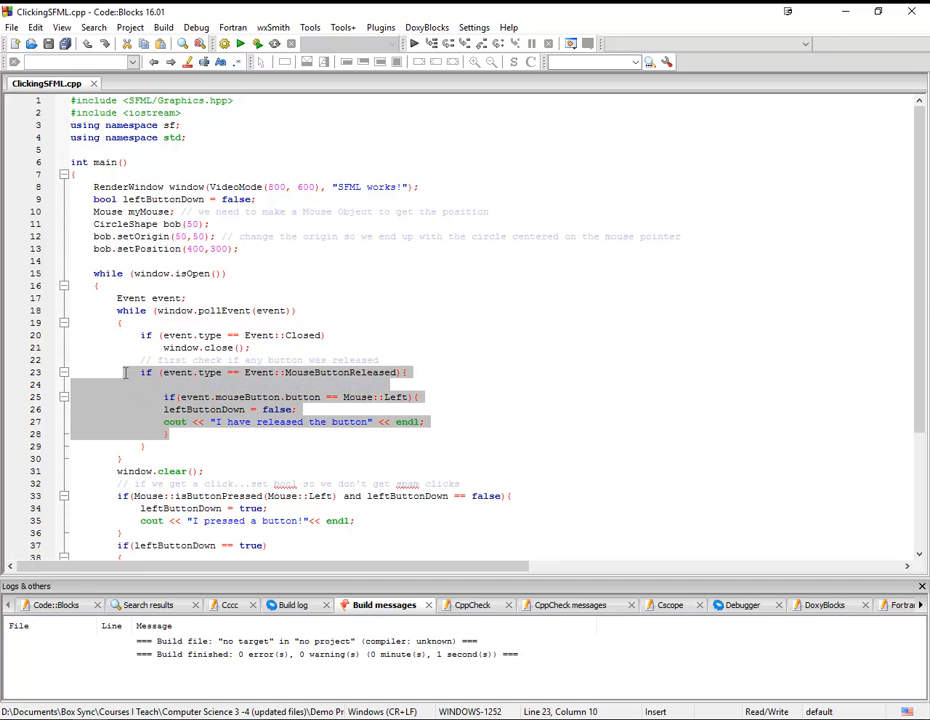
mouse_move(276, 384)
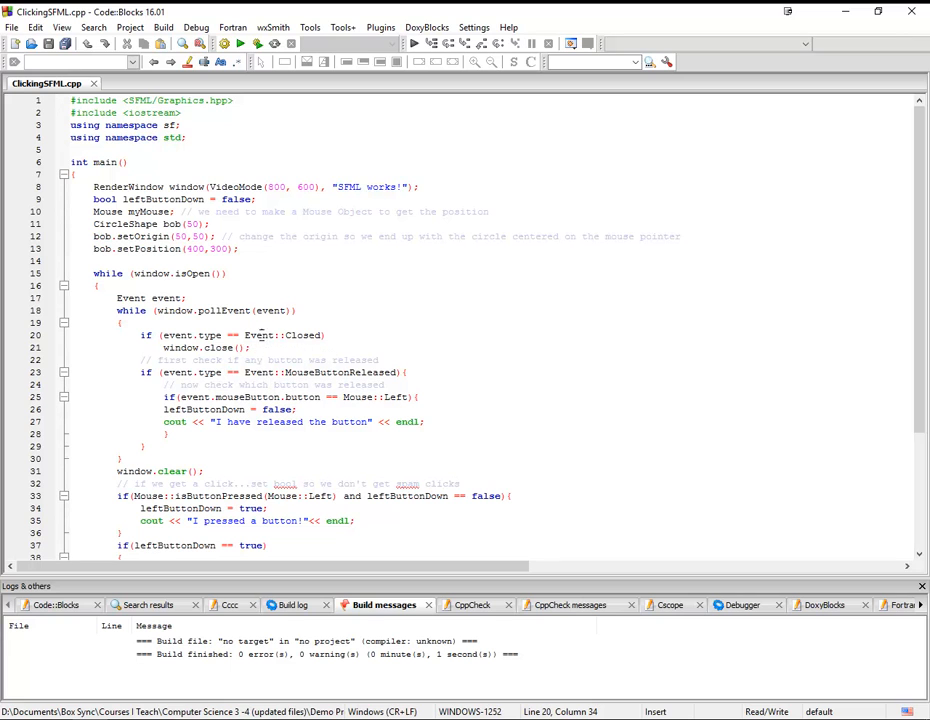
mouse_move(258, 350)
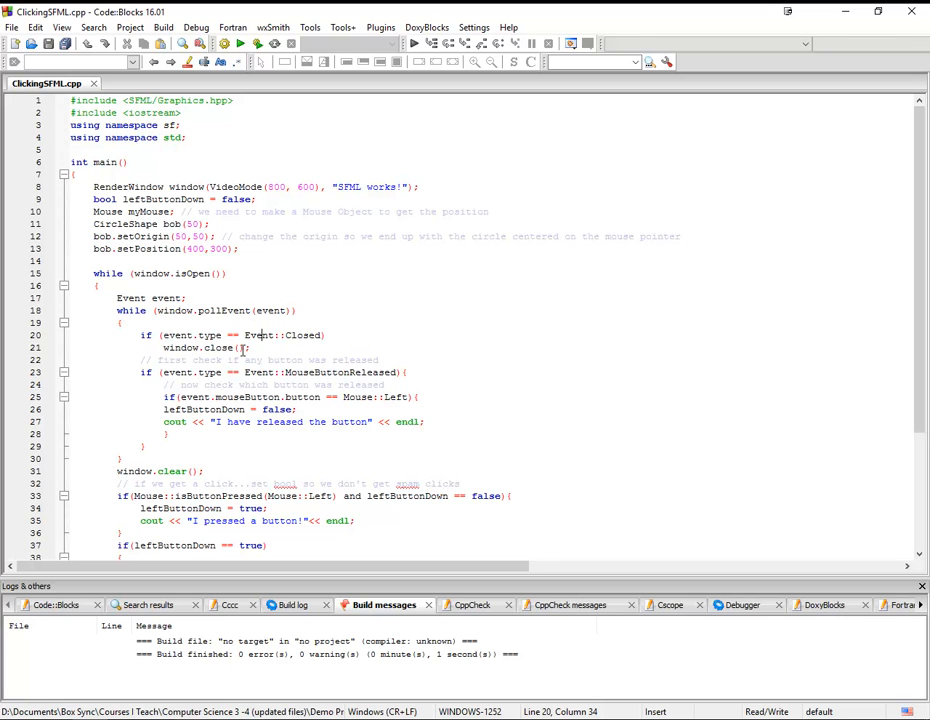
mouse_move(240, 456)
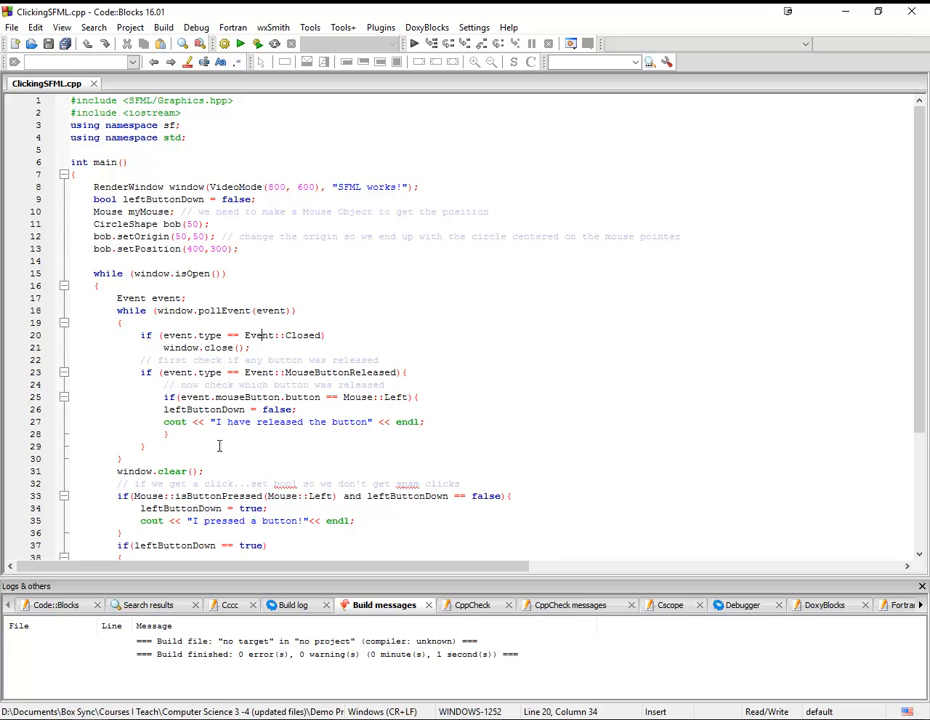
mouse_move(204, 464)
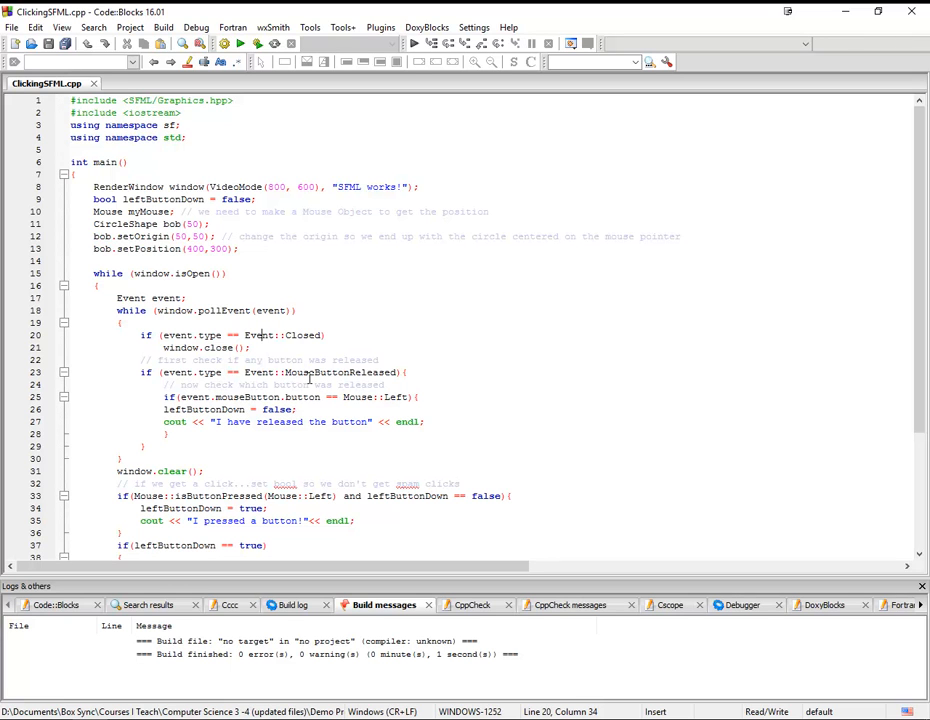
mouse_move(300, 396)
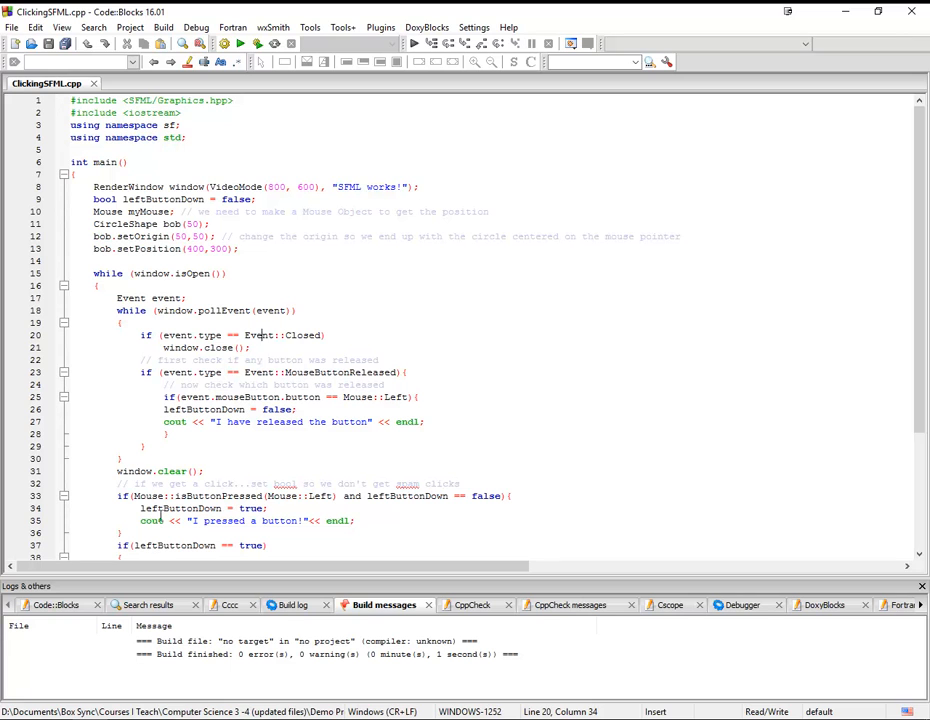
mouse_move(150, 492)
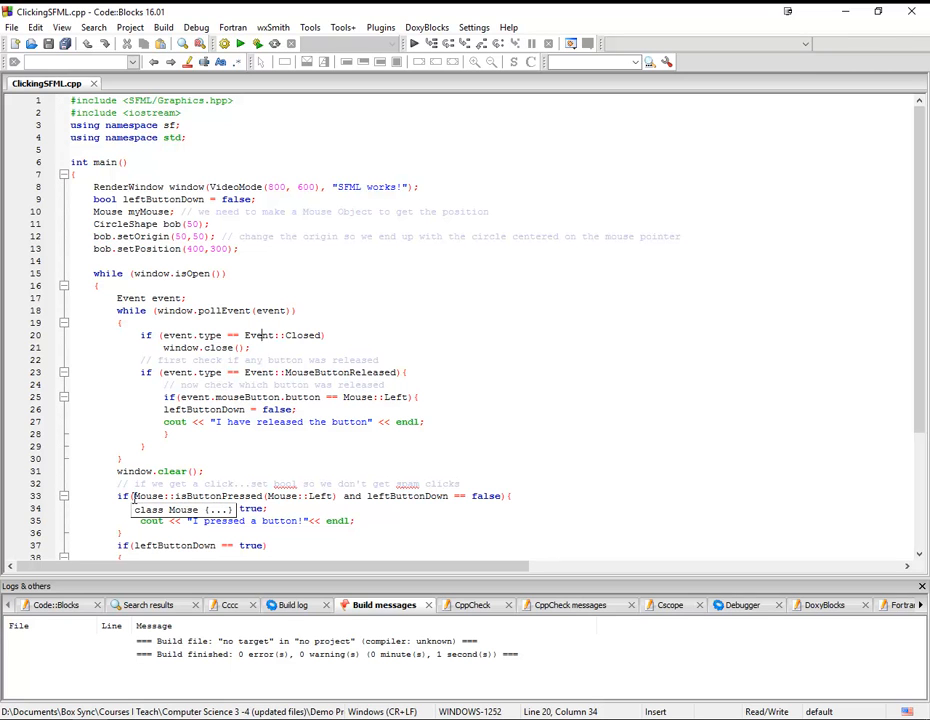
mouse_move(240, 496)
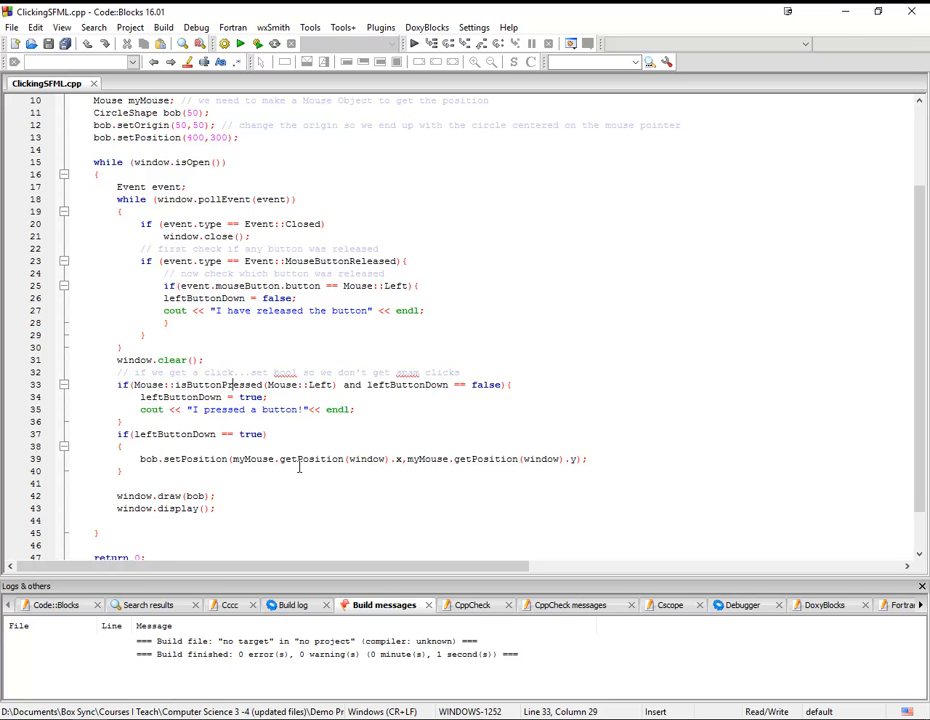
mouse_move(318, 508)
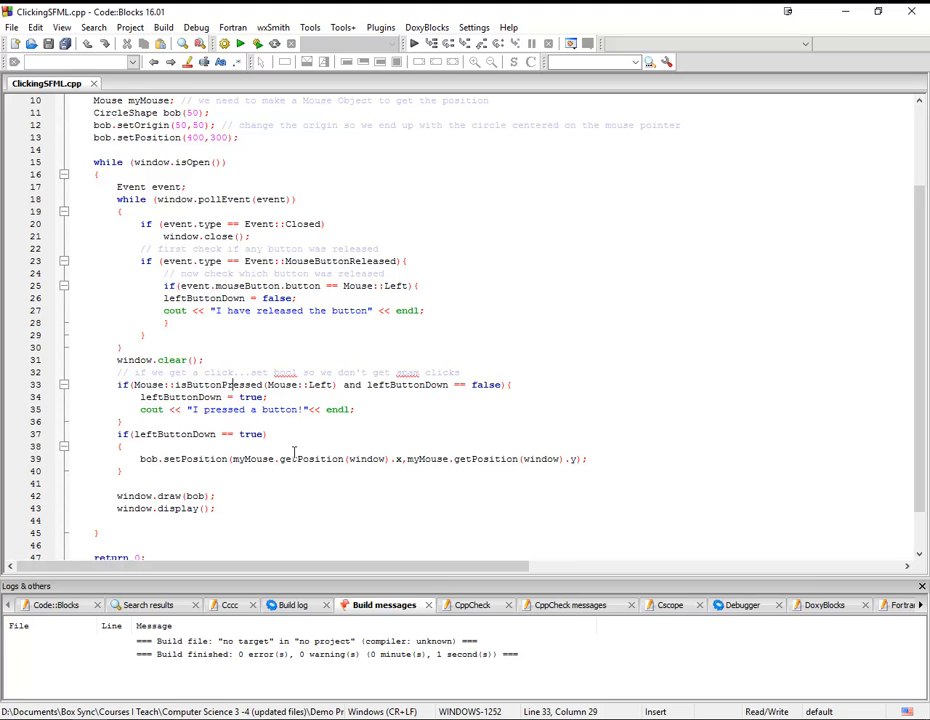
scroll("up", 3)
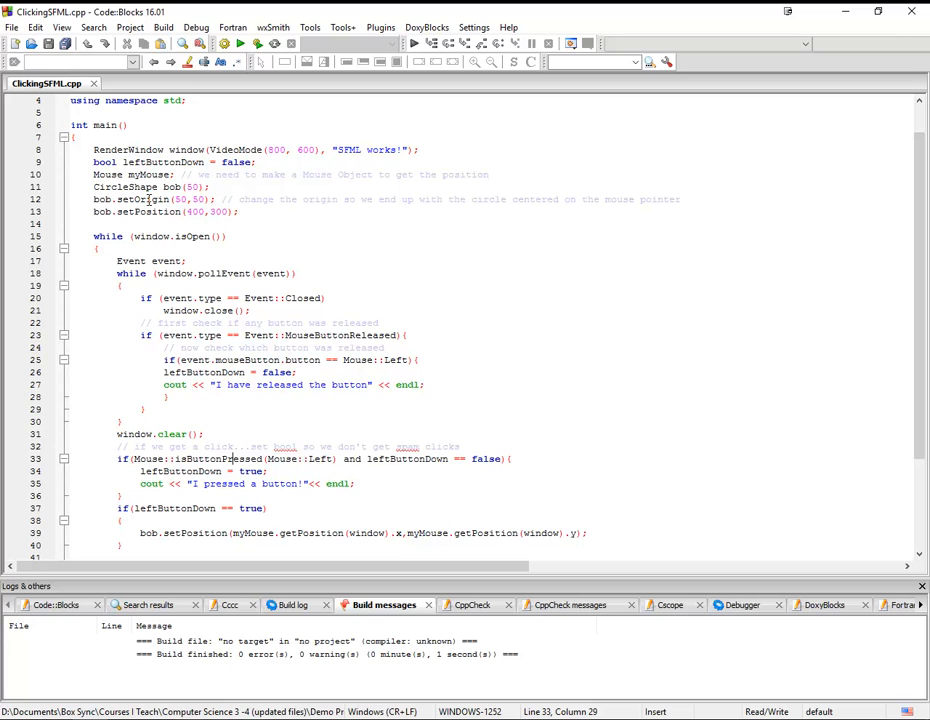
mouse_move(260, 348)
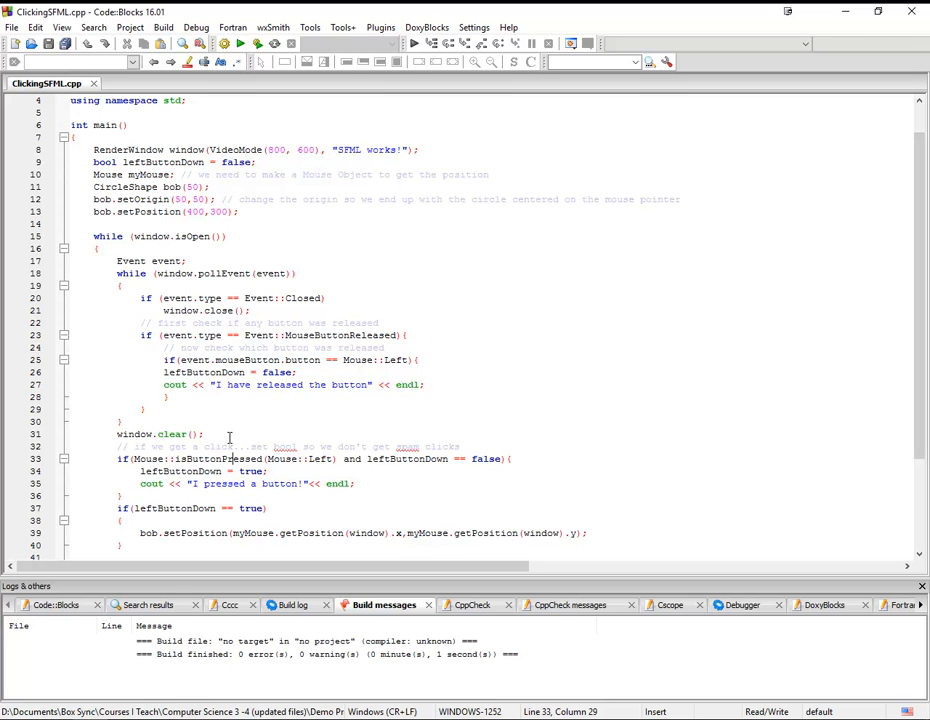
mouse_move(510, 368)
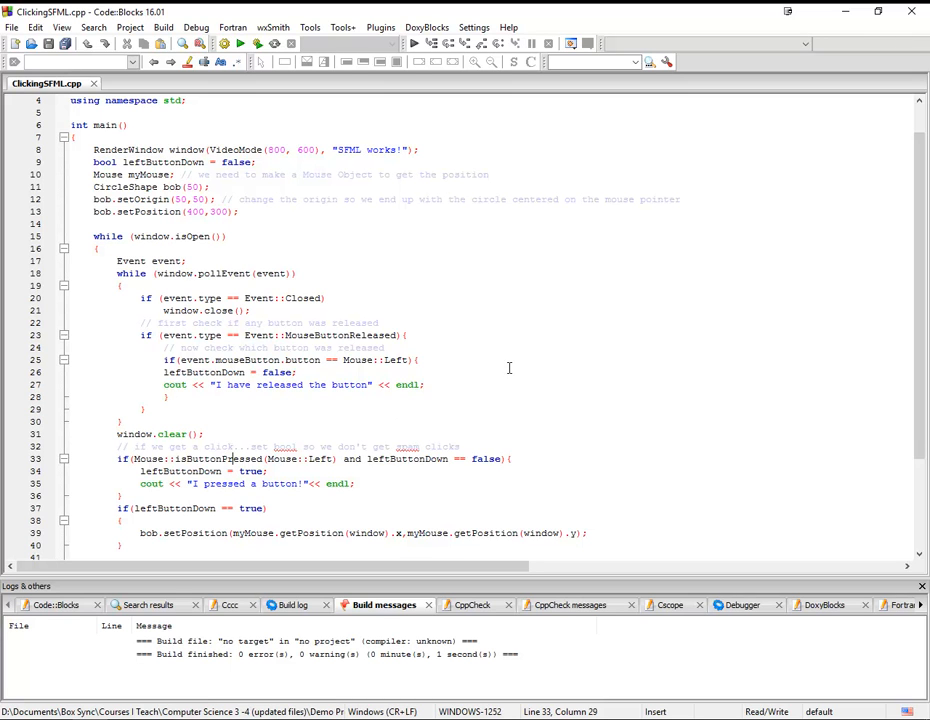
mouse_move(506, 196)
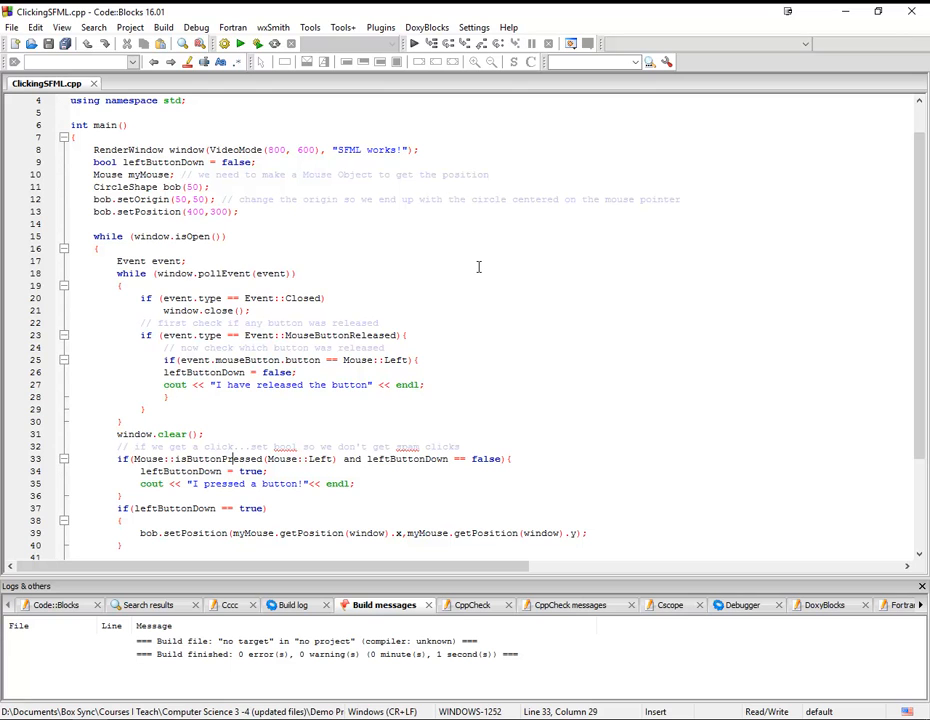
mouse_move(504, 292)
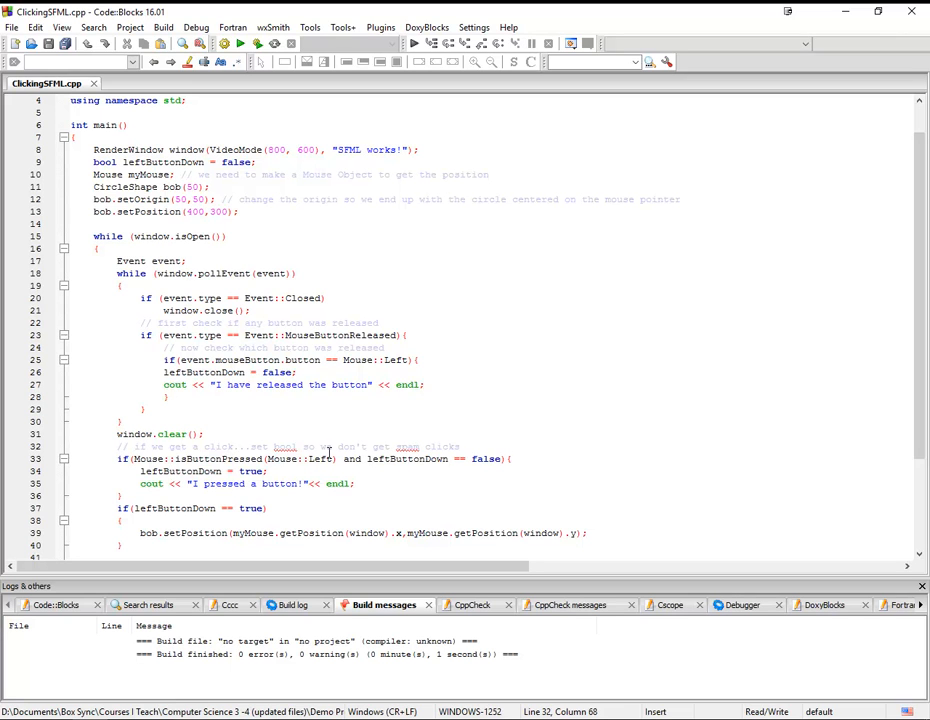
mouse_move(240, 168)
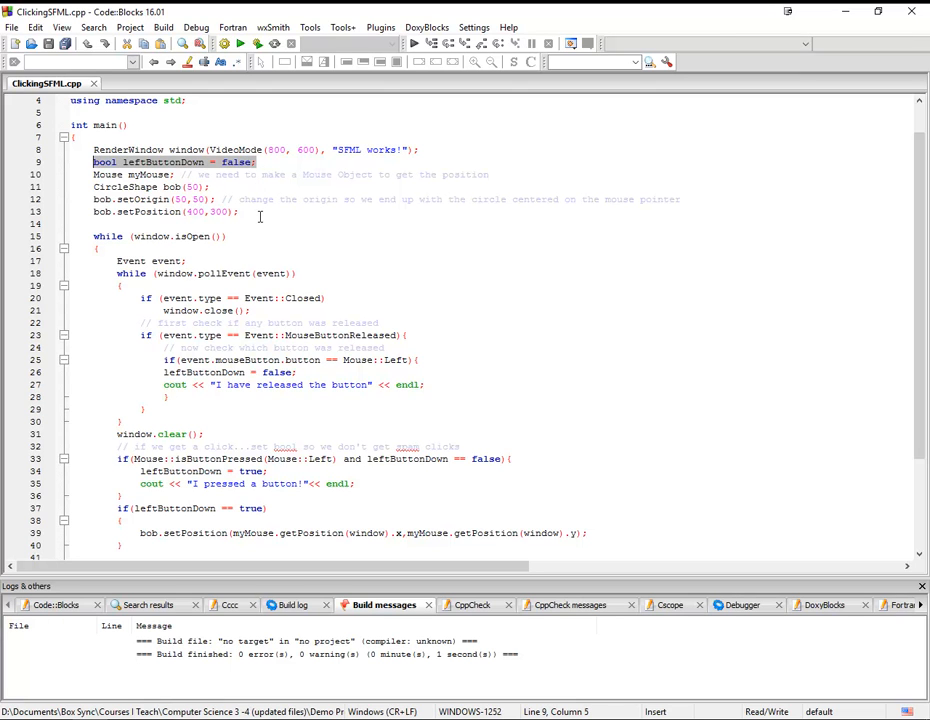
mouse_move(296, 300)
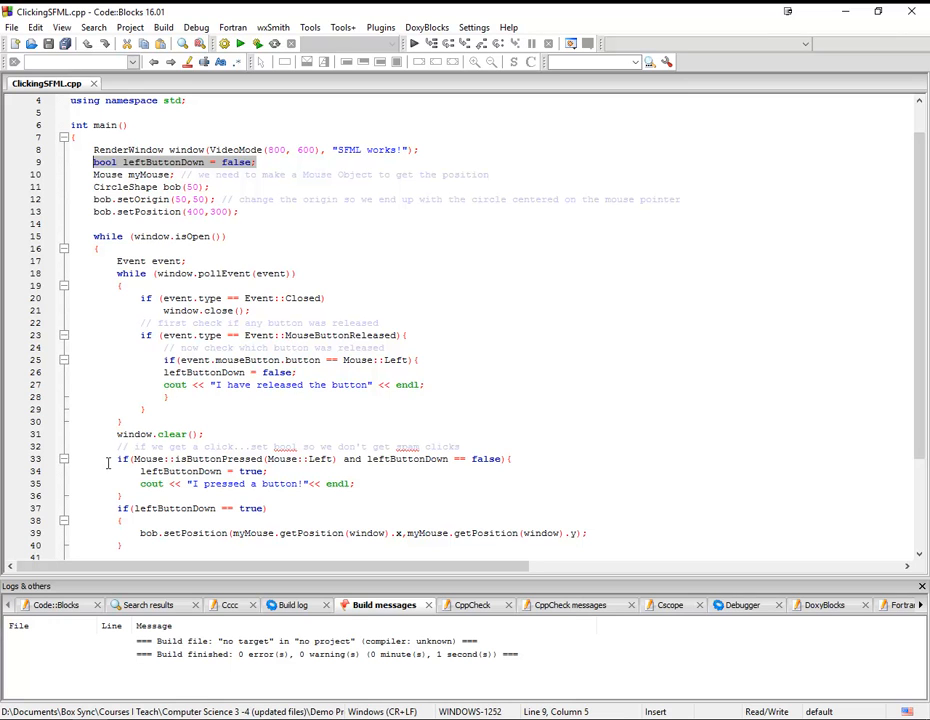
mouse_move(144, 462)
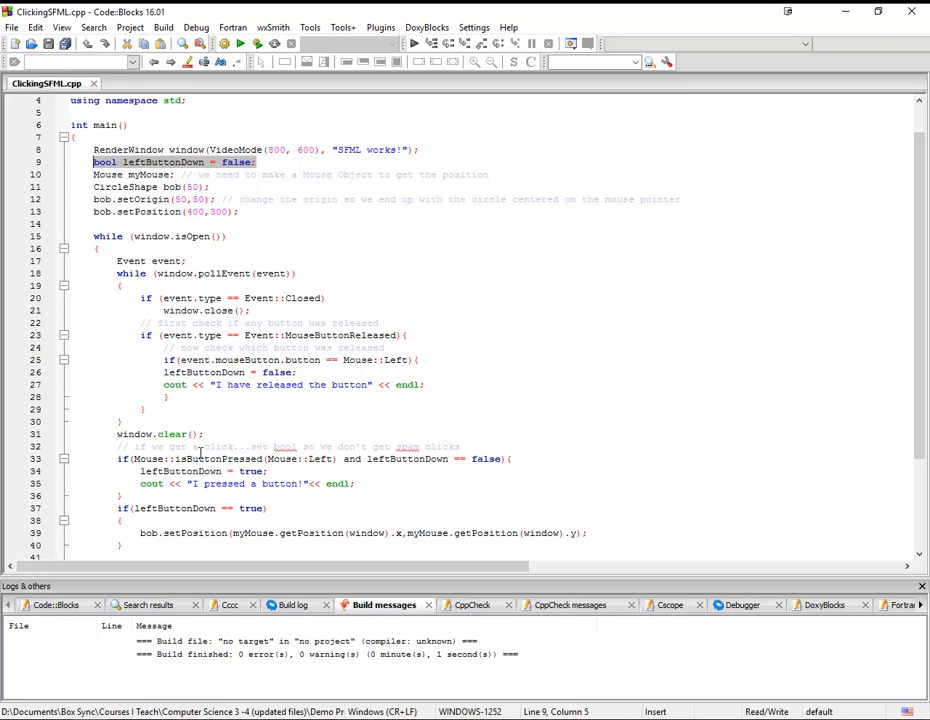
mouse_move(284, 468)
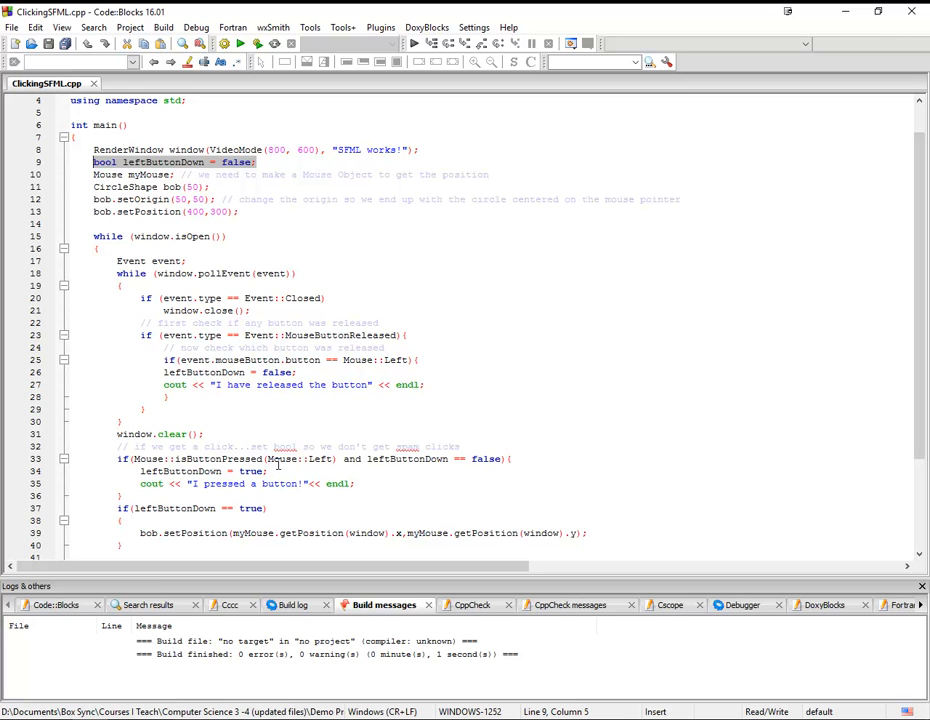
mouse_move(322, 458)
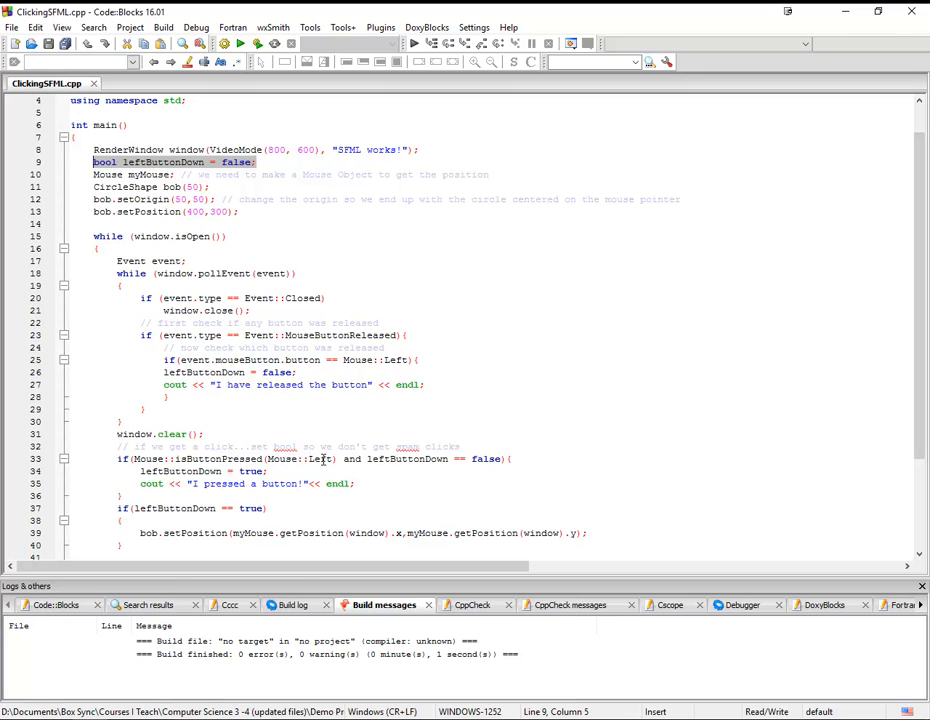
mouse_move(380, 466)
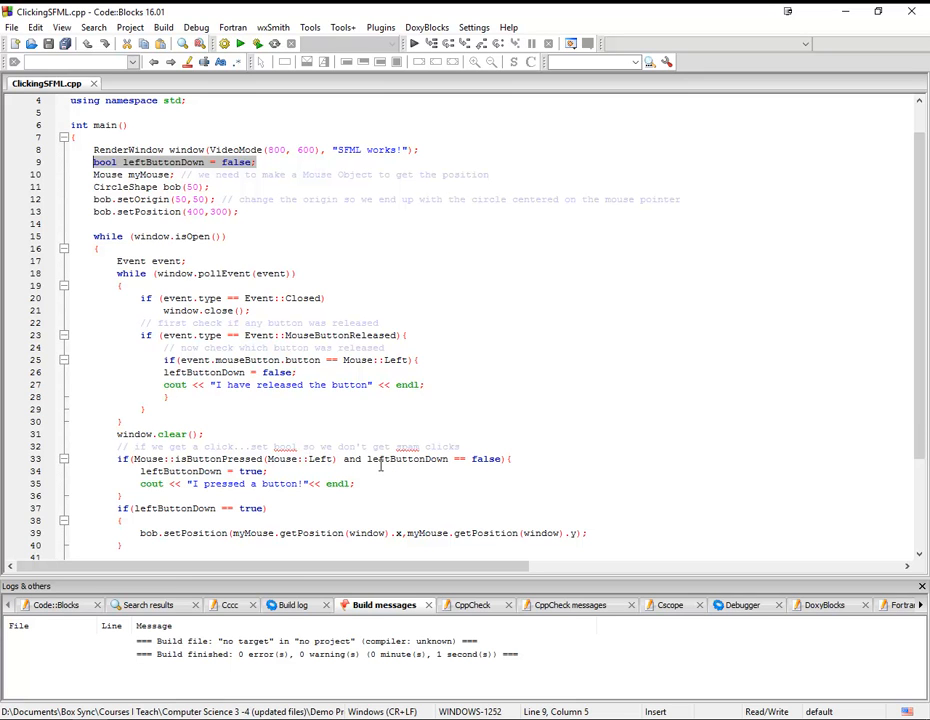
mouse_move(484, 458)
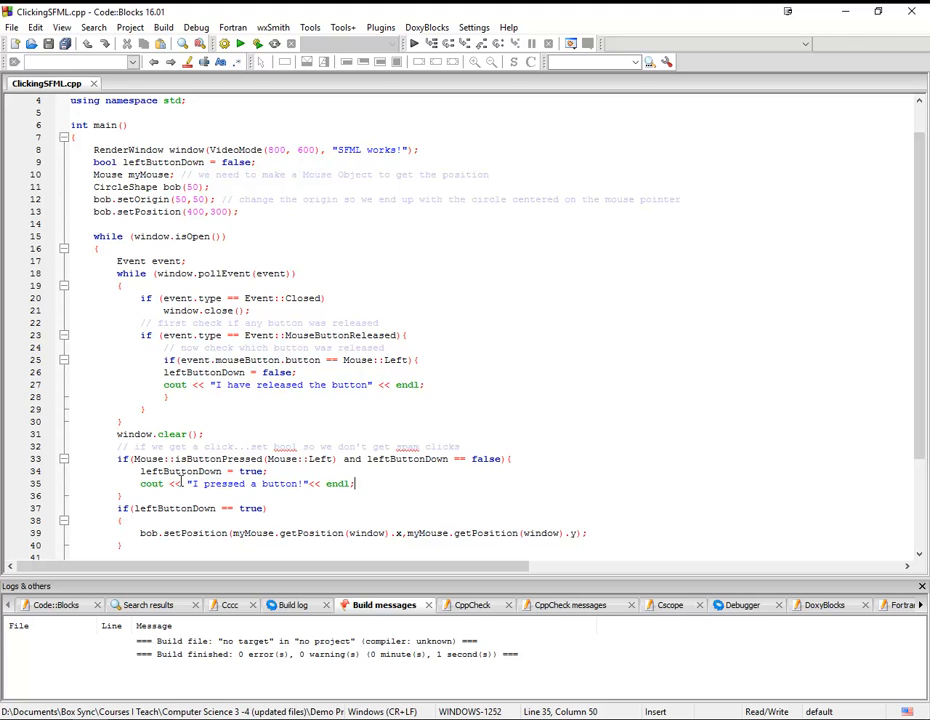
scroll("down", 3)
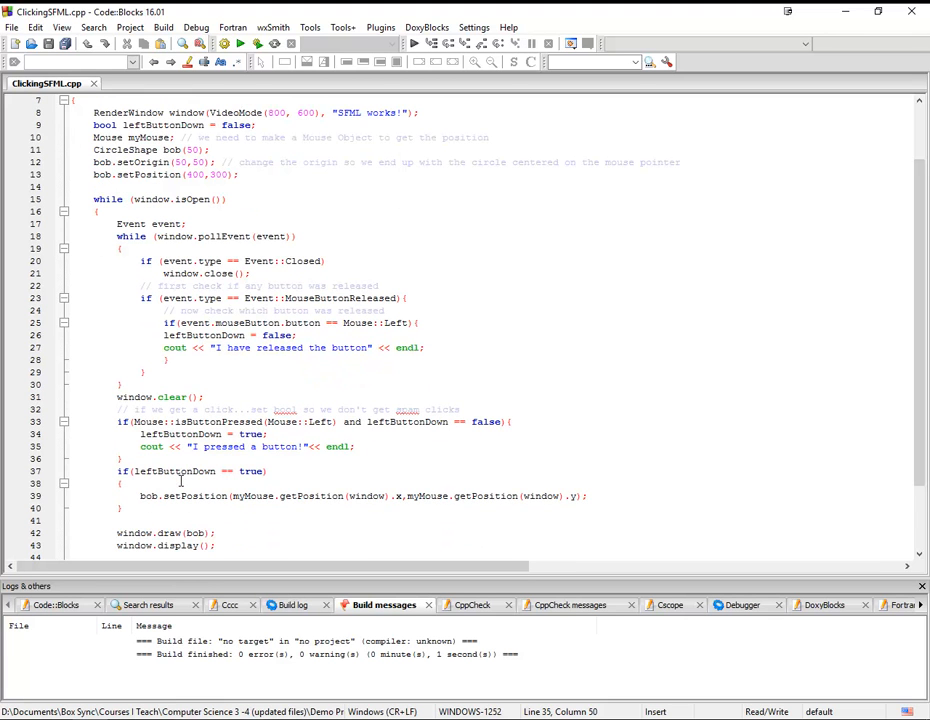
scroll("down", 3)
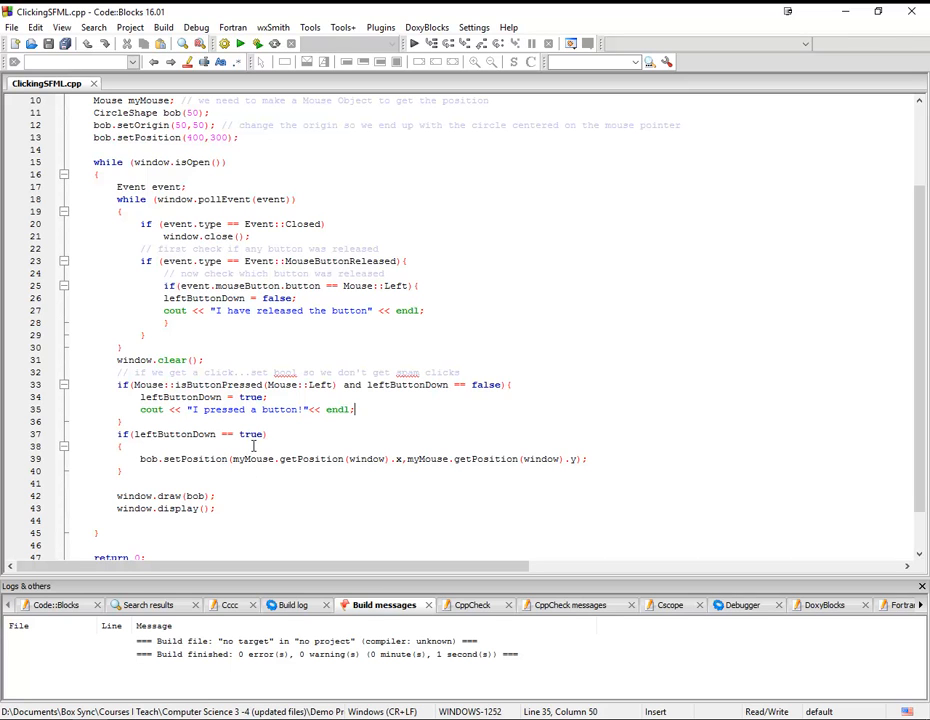
mouse_move(168, 100)
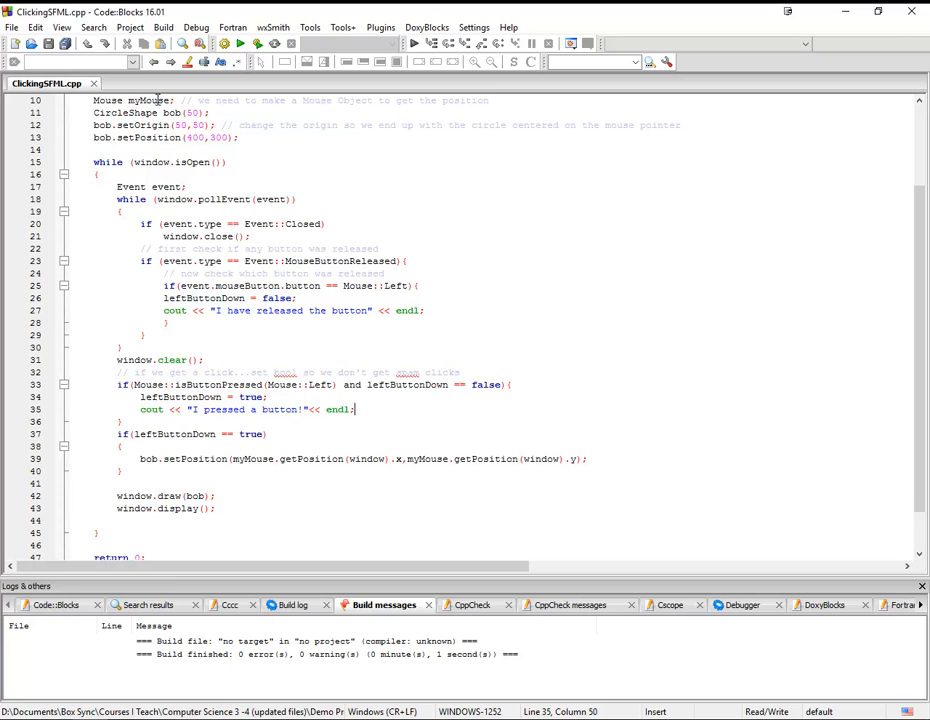
double_click(156, 100)
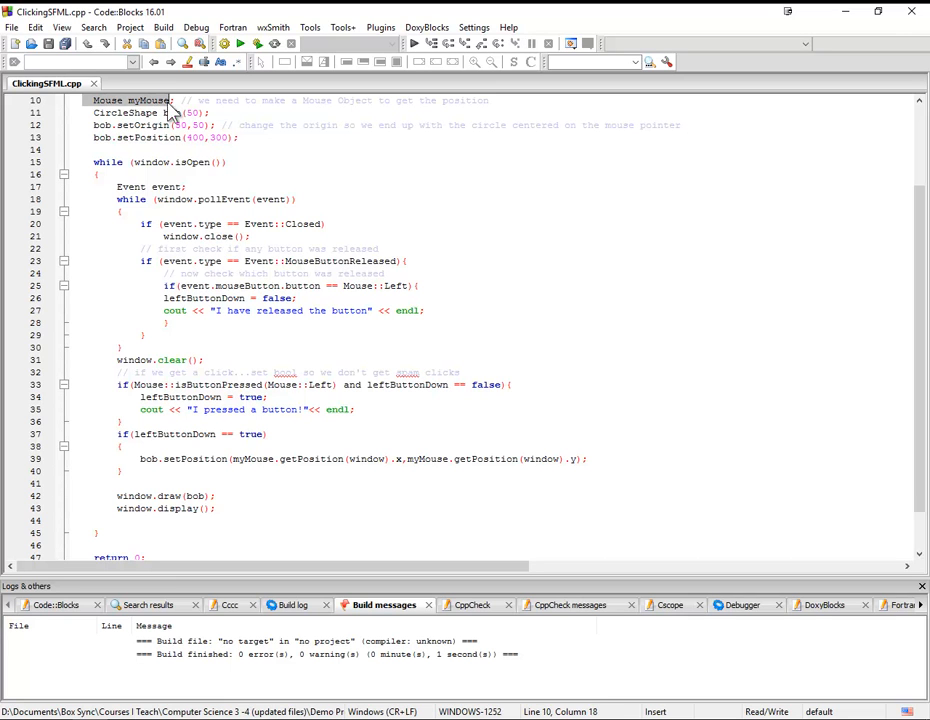
left_click(284, 458)
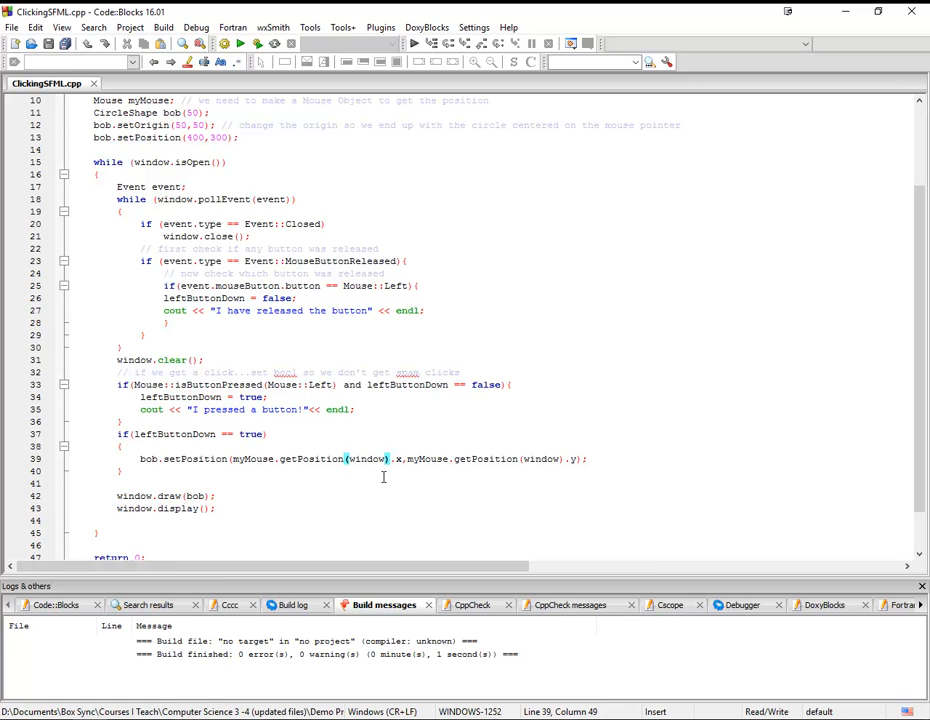
mouse_move(308, 468)
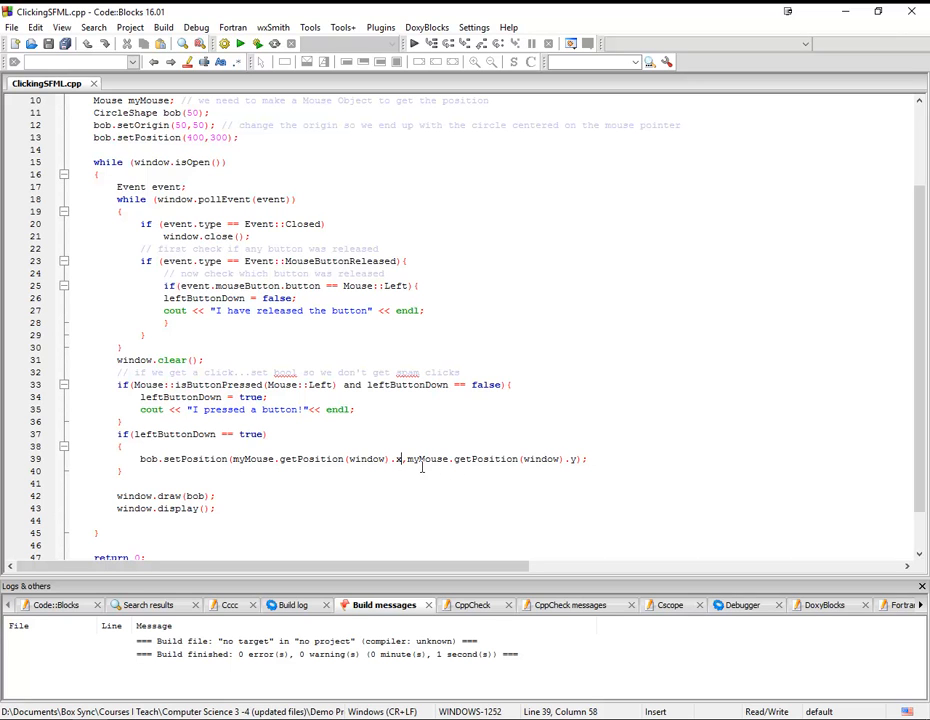
mouse_move(430, 492)
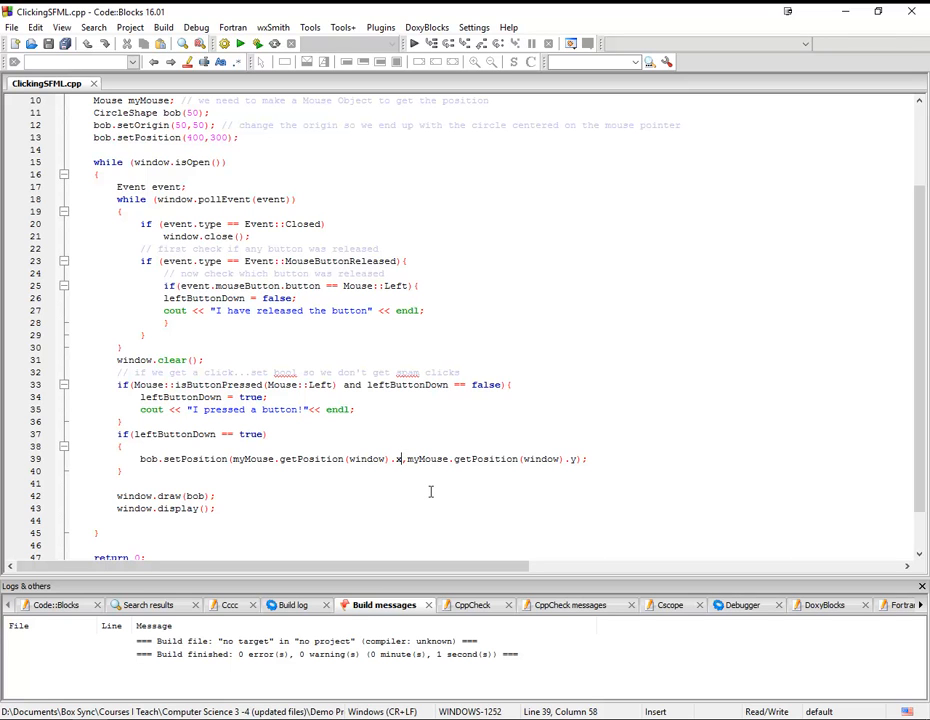
mouse_move(440, 480)
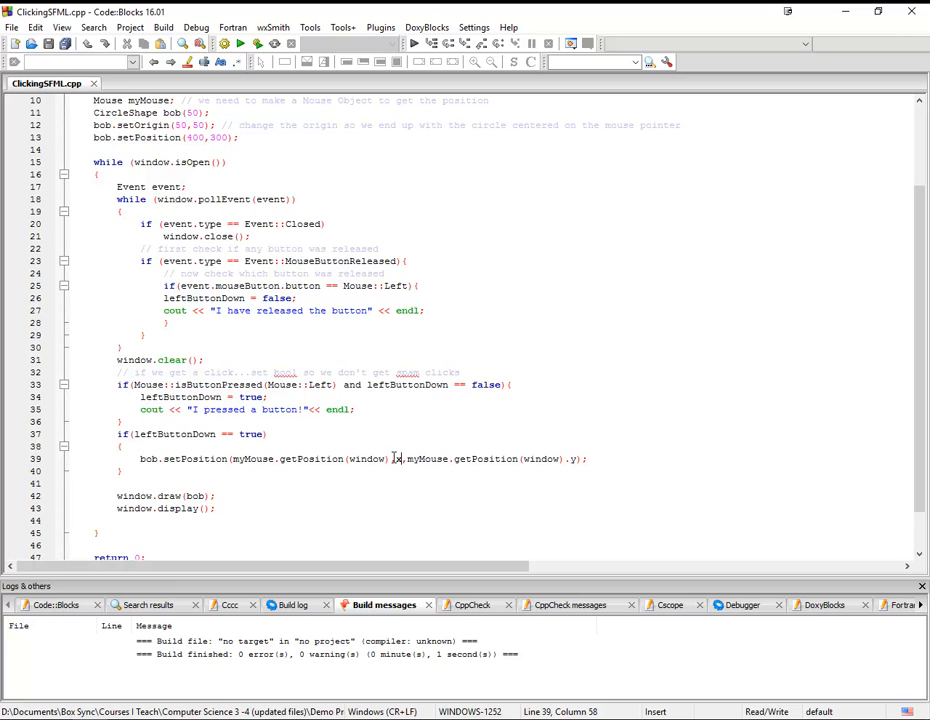
left_click_drag(390, 458, 596, 458)
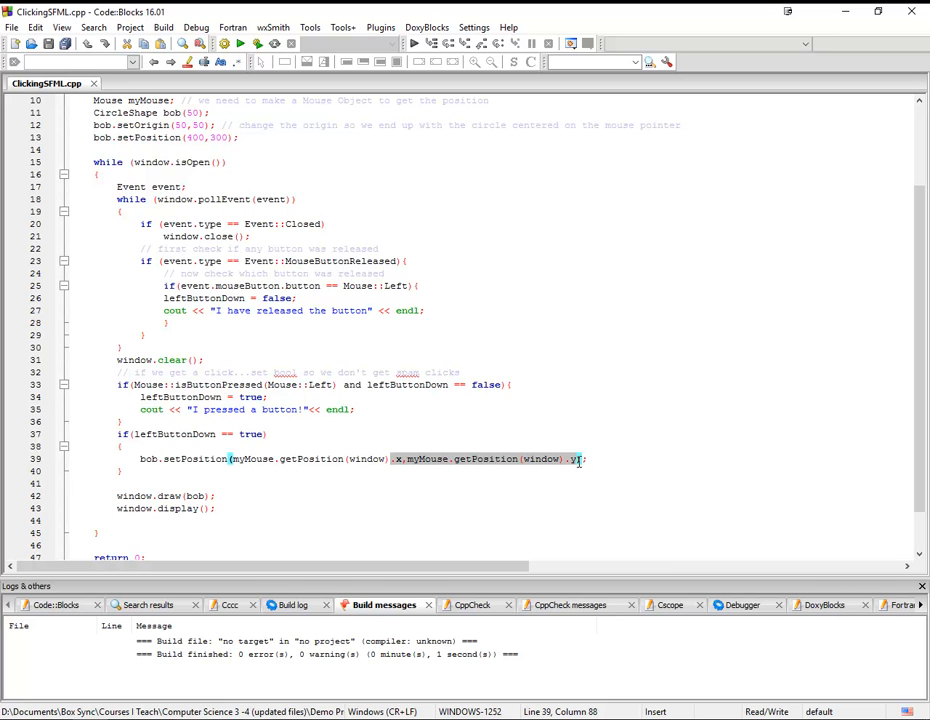
key("Delete")
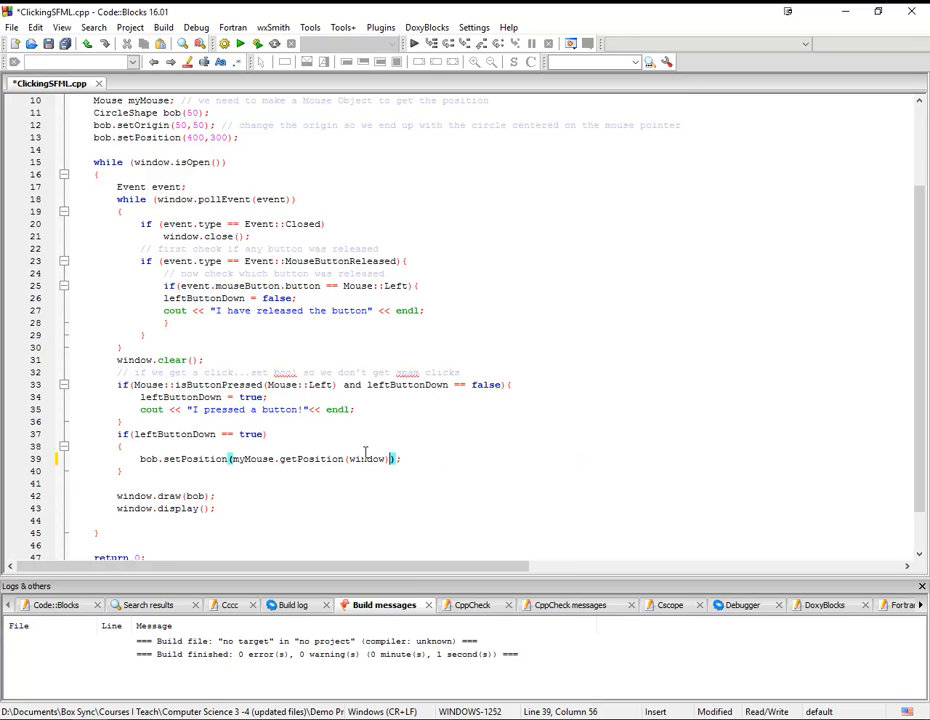
mouse_move(392, 488)
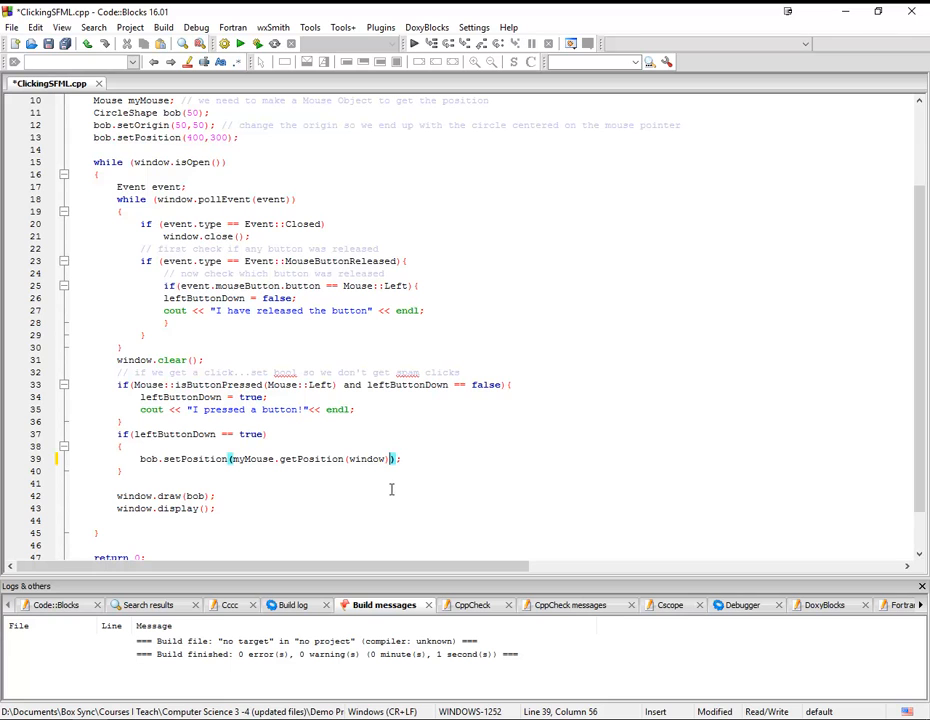
type(".x,myMouse.getPosition(window).y")
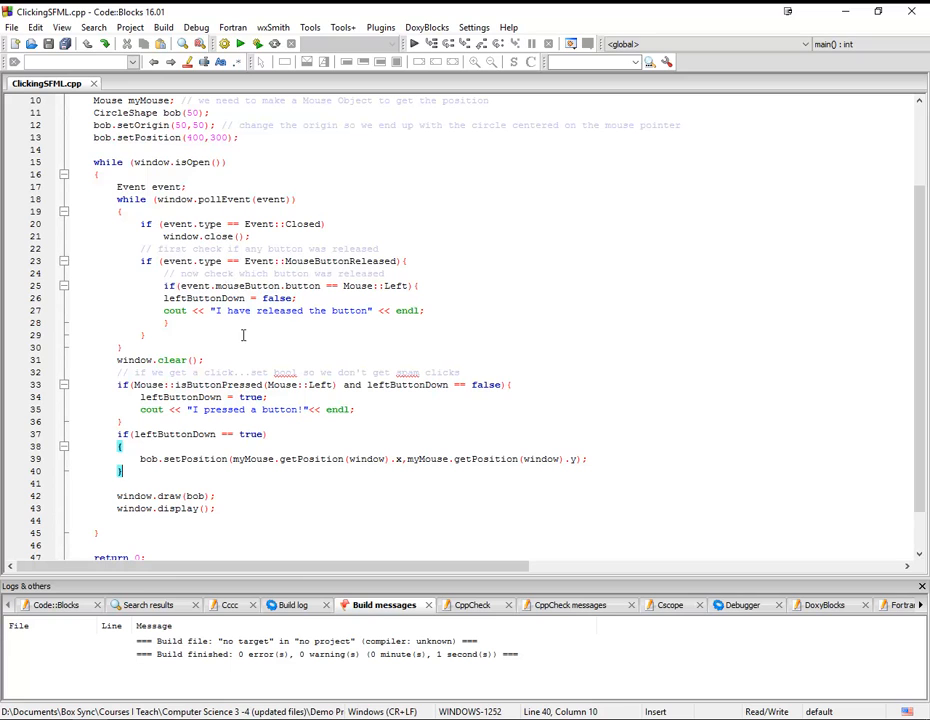
mouse_move(356, 344)
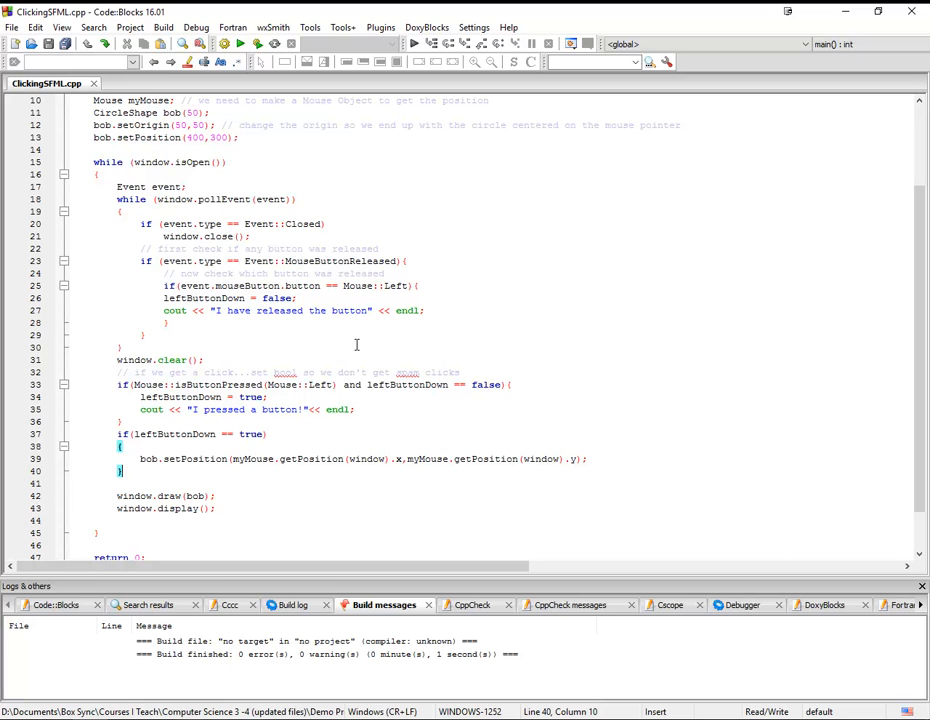
mouse_move(244, 336)
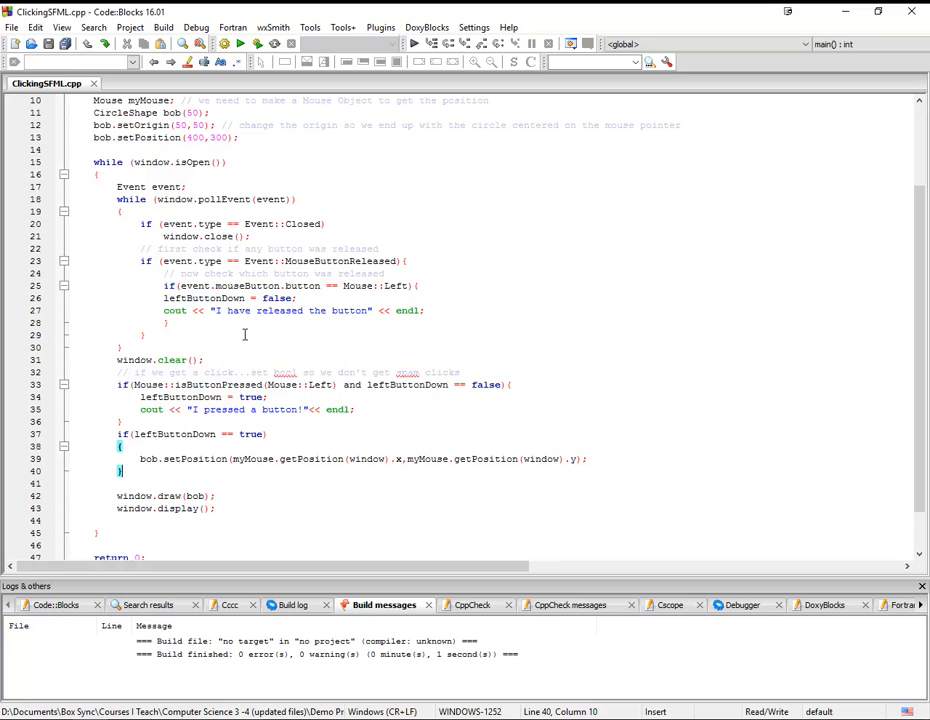
mouse_move(220, 348)
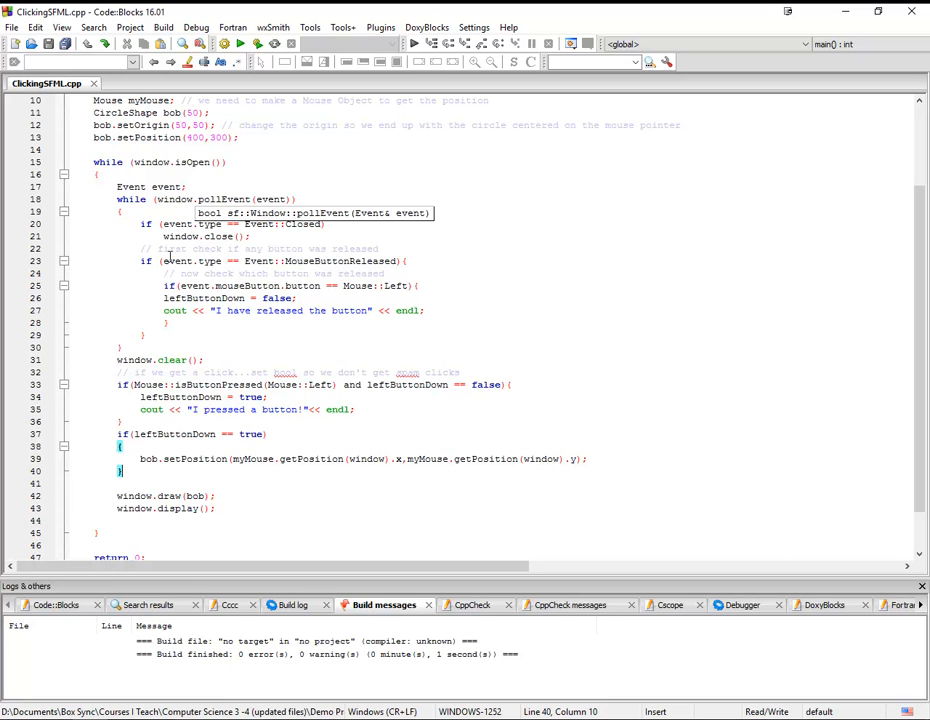
mouse_move(178, 260)
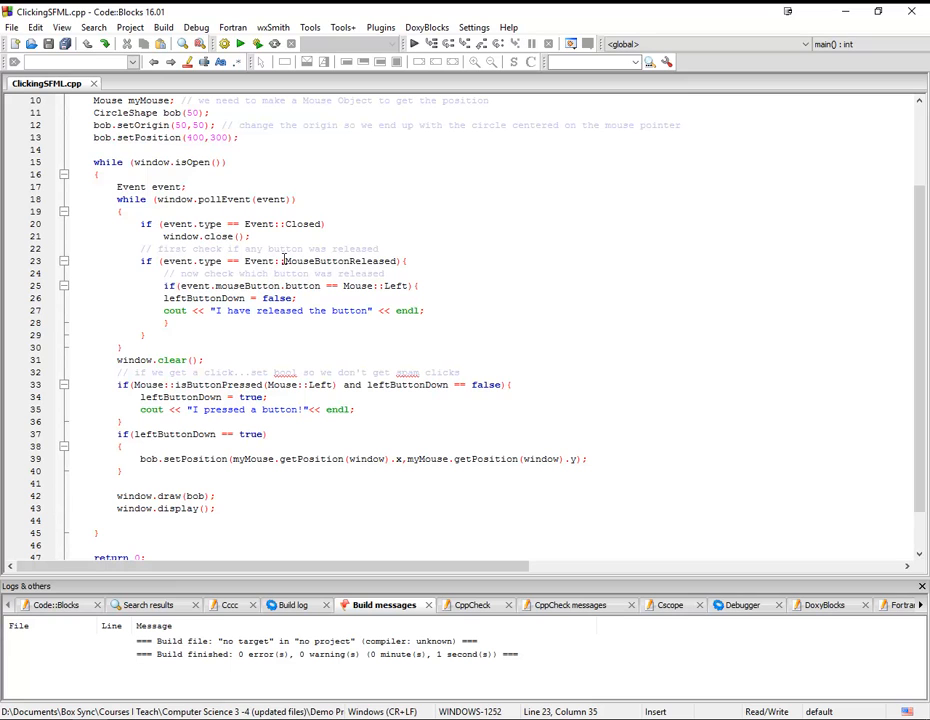
mouse_move(276, 224)
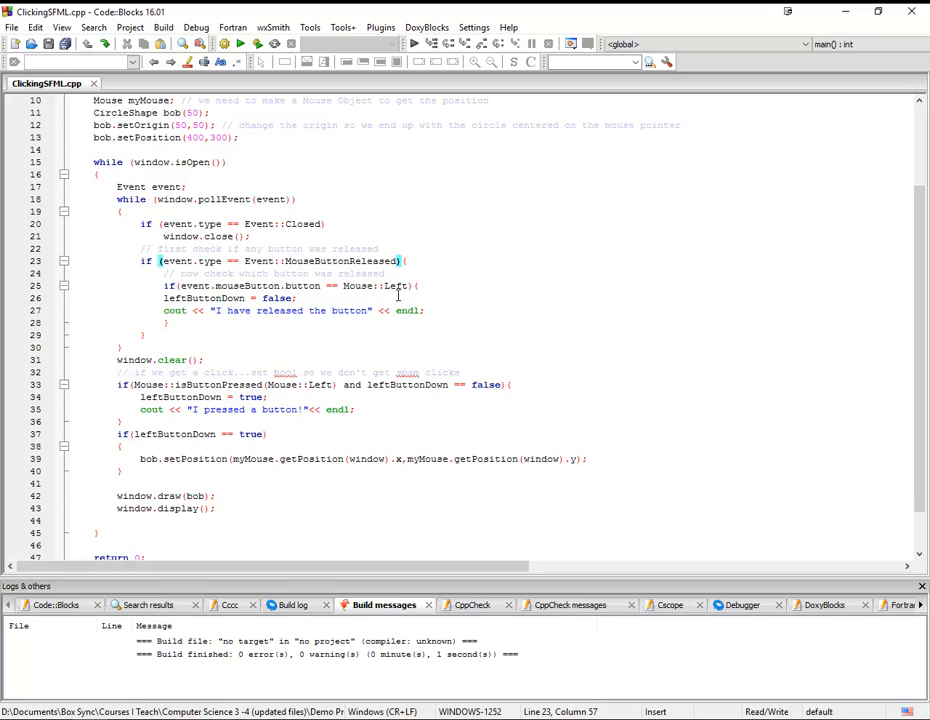
mouse_move(192, 288)
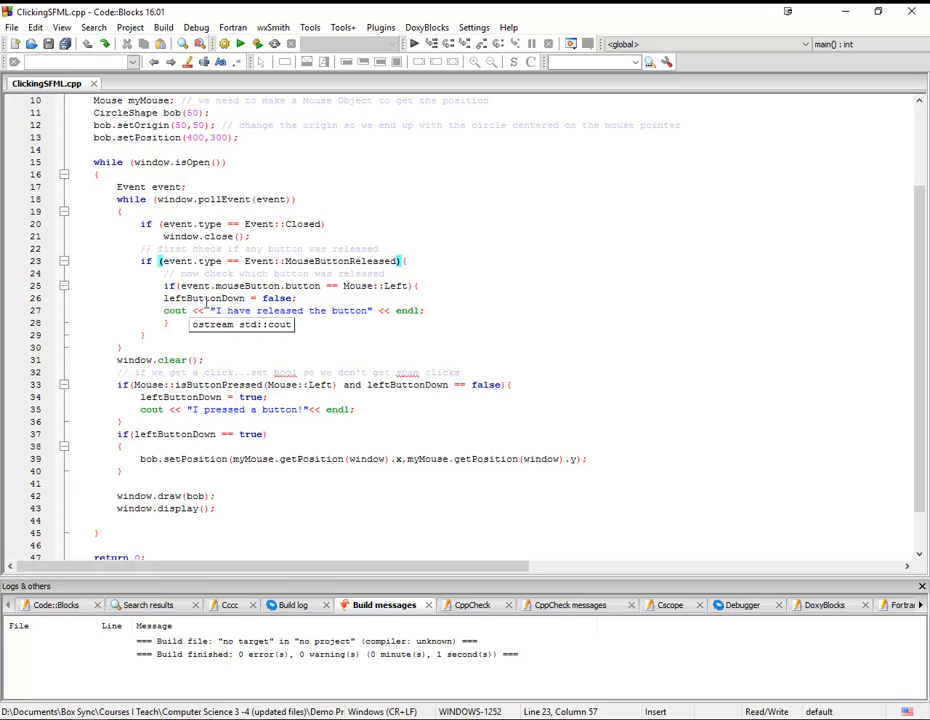
mouse_move(308, 292)
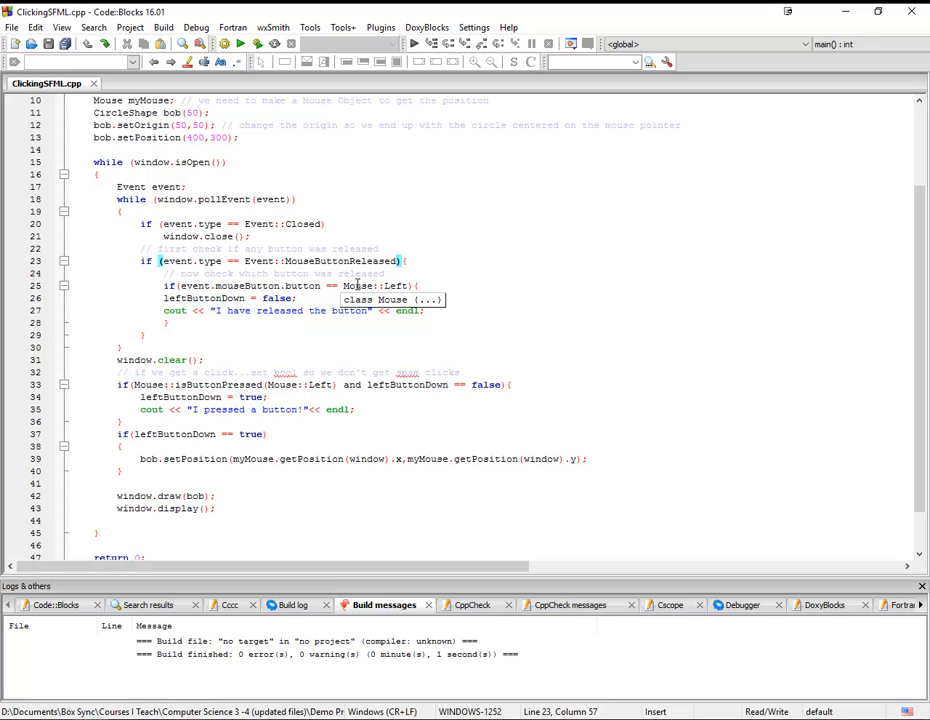
mouse_move(328, 292)
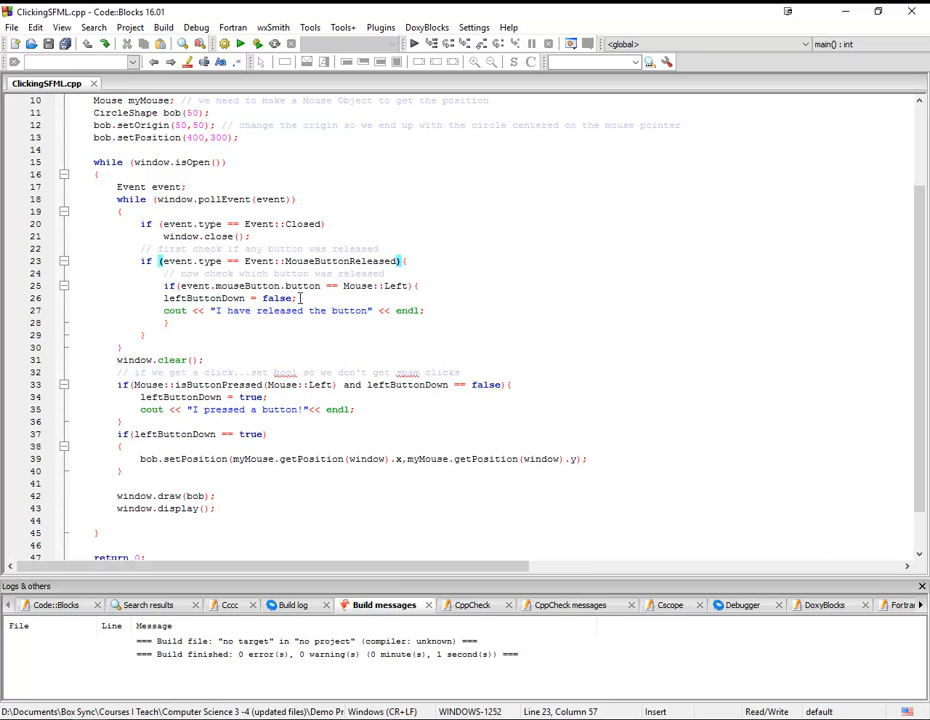
mouse_move(286, 300)
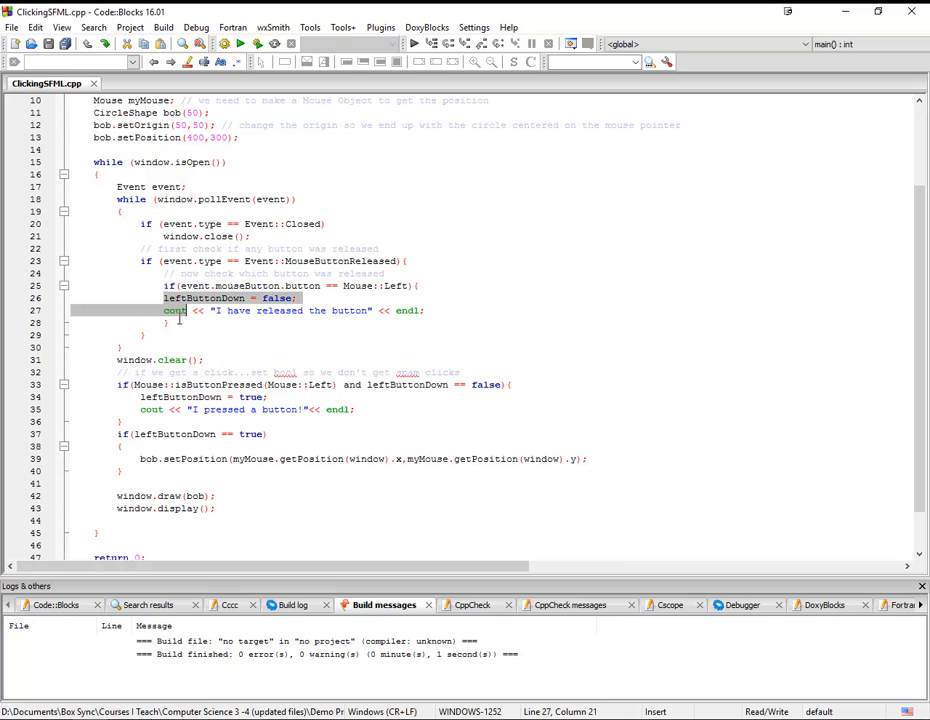
mouse_move(190, 360)
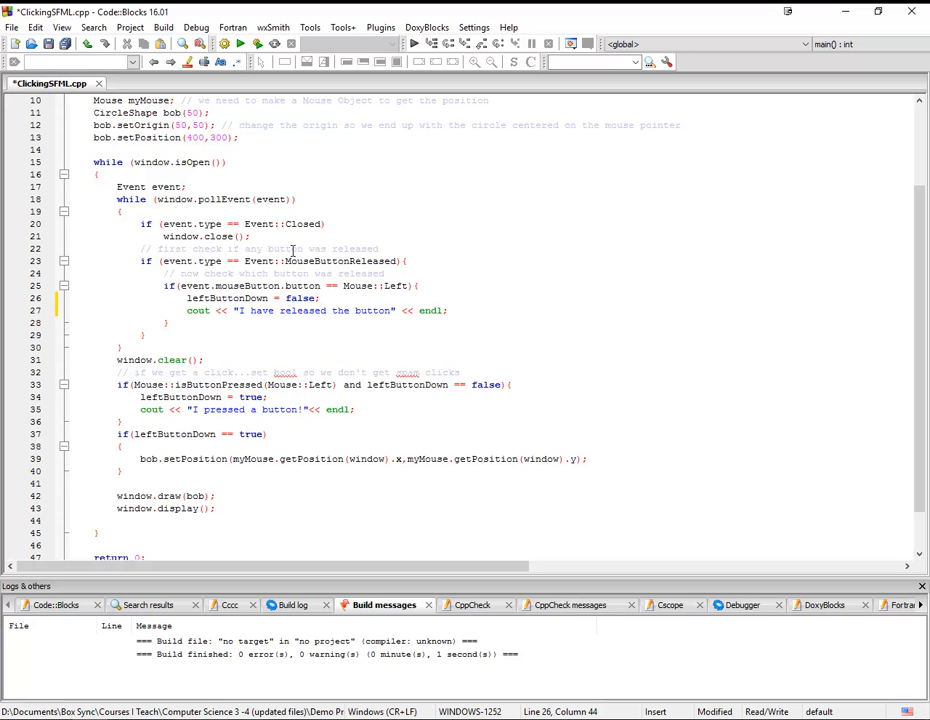
mouse_move(236, 360)
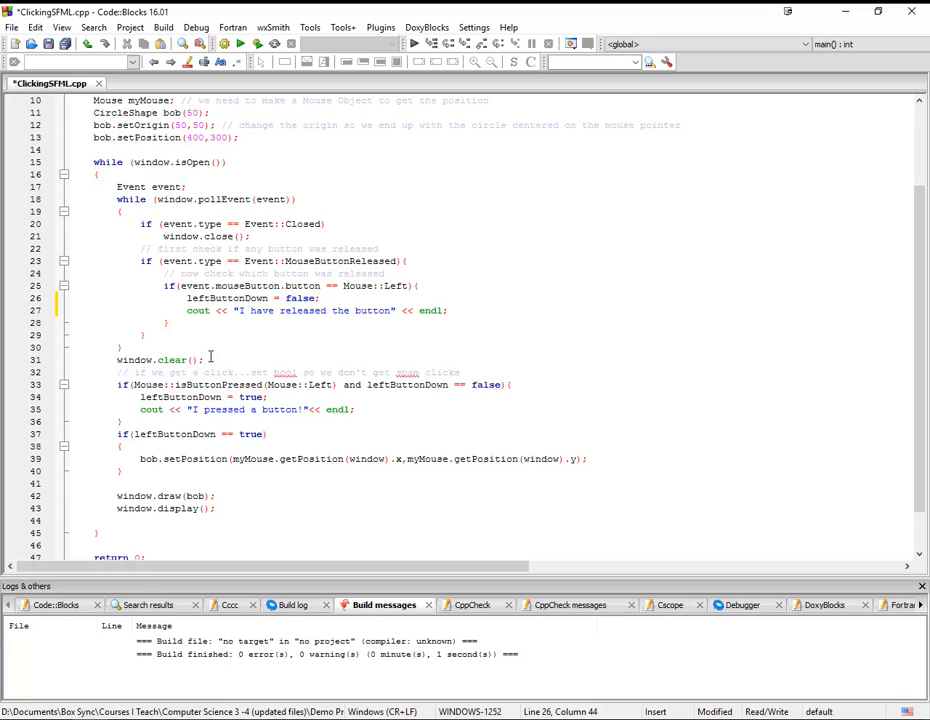
mouse_move(224, 372)
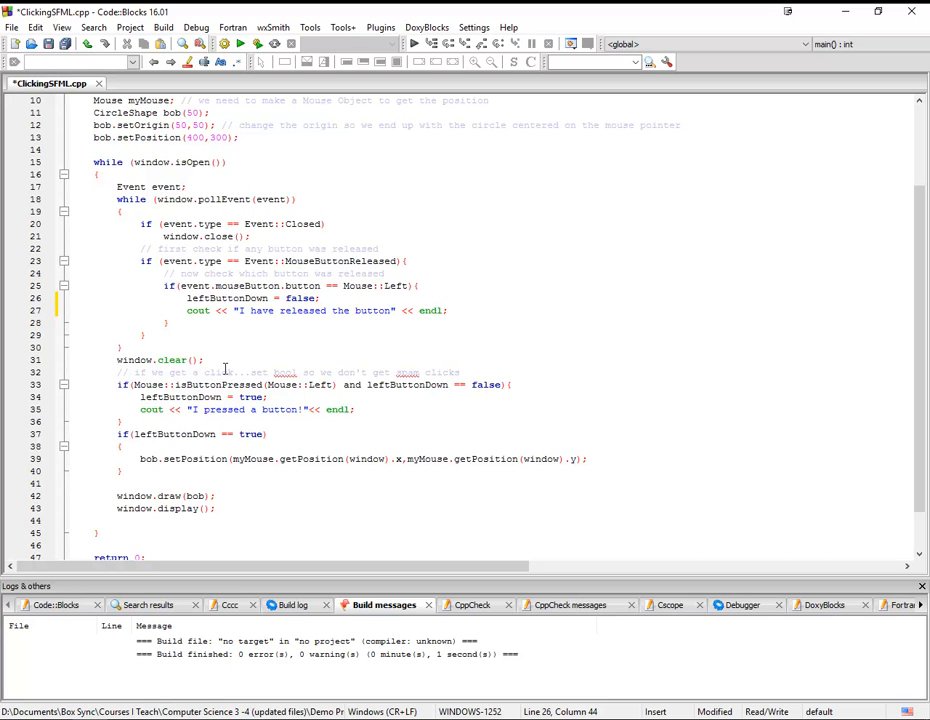
mouse_move(264, 408)
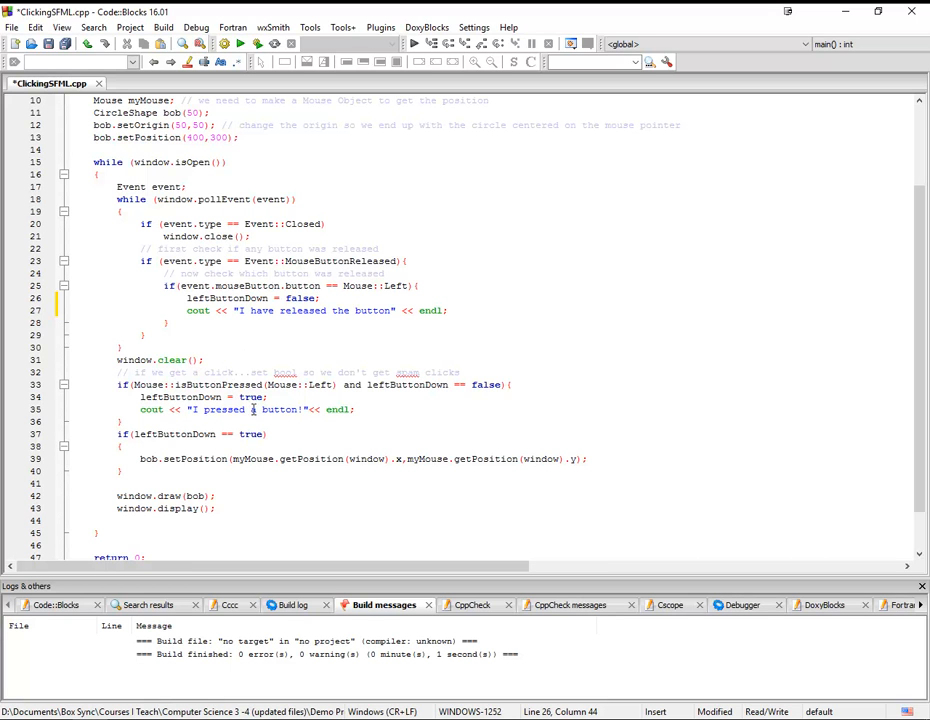
mouse_move(364, 438)
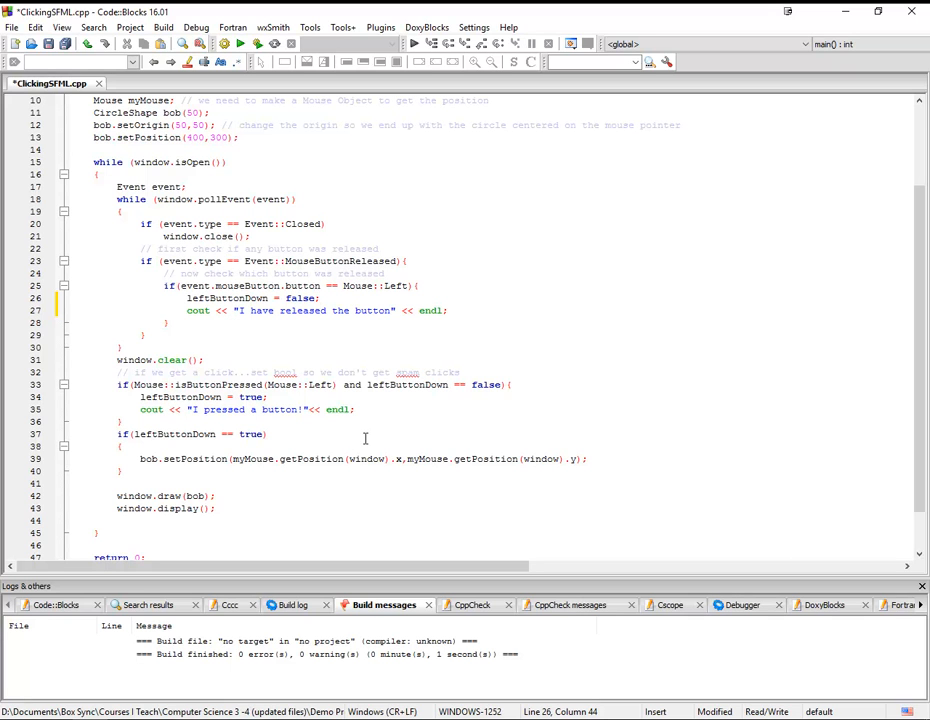
mouse_move(310, 352)
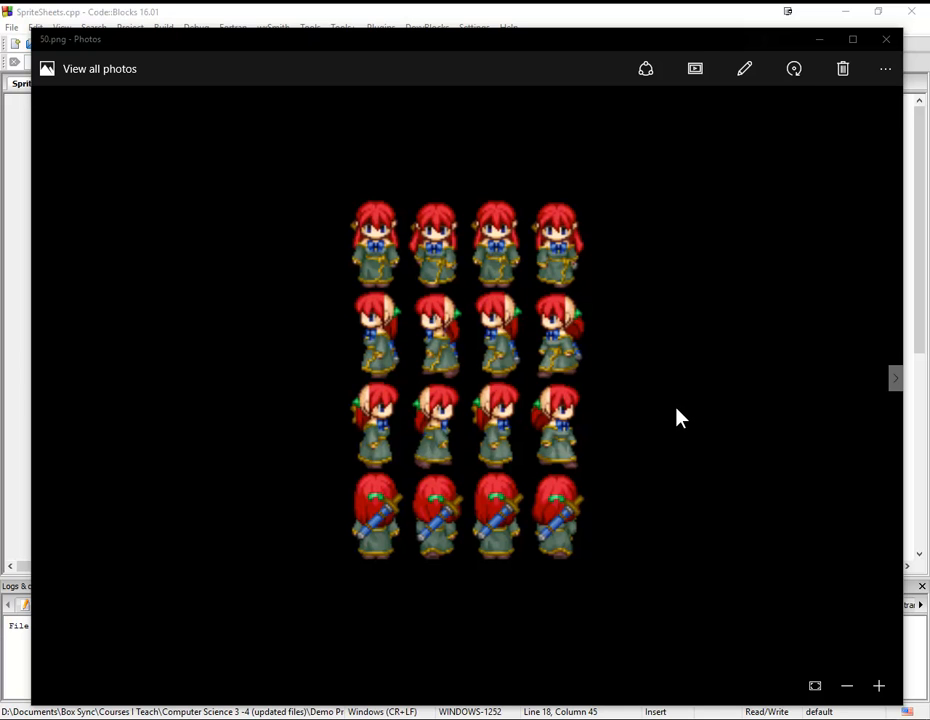
mouse_move(696, 444)
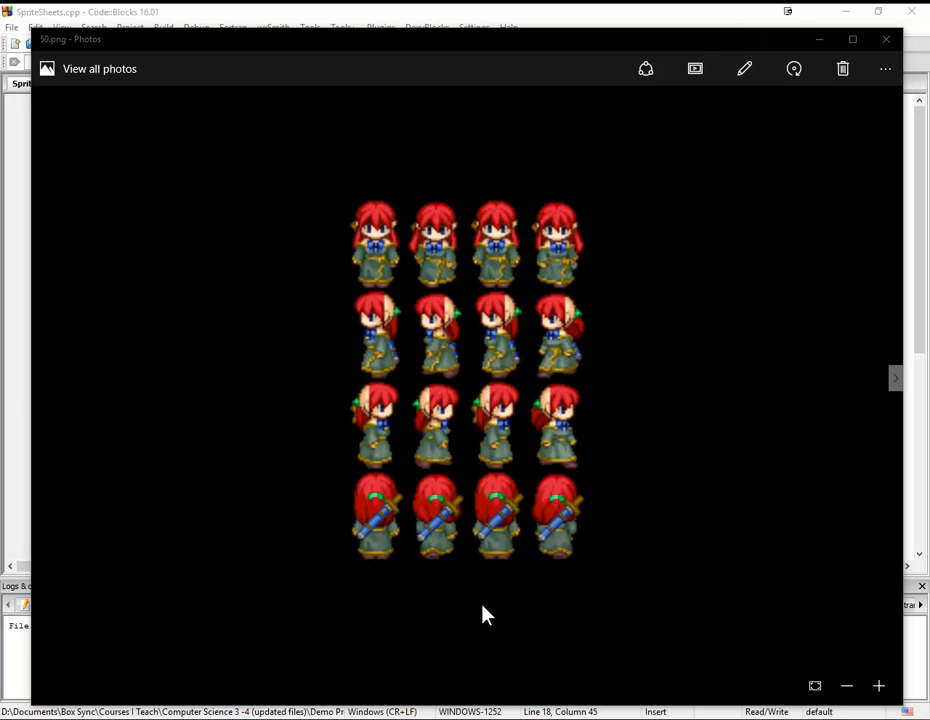
mouse_move(520, 600)
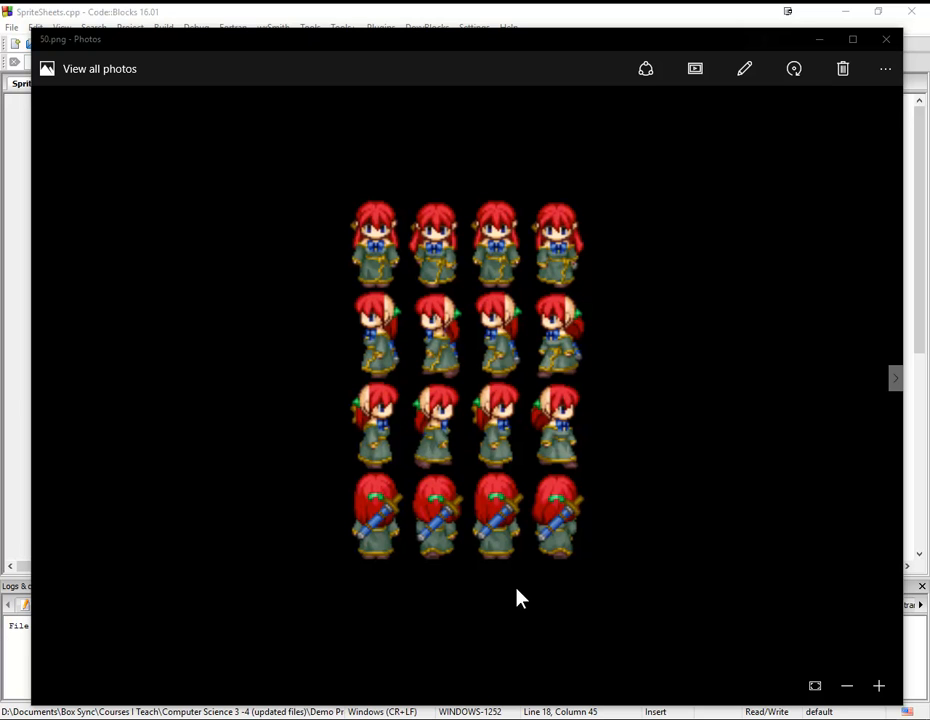
mouse_move(608, 486)
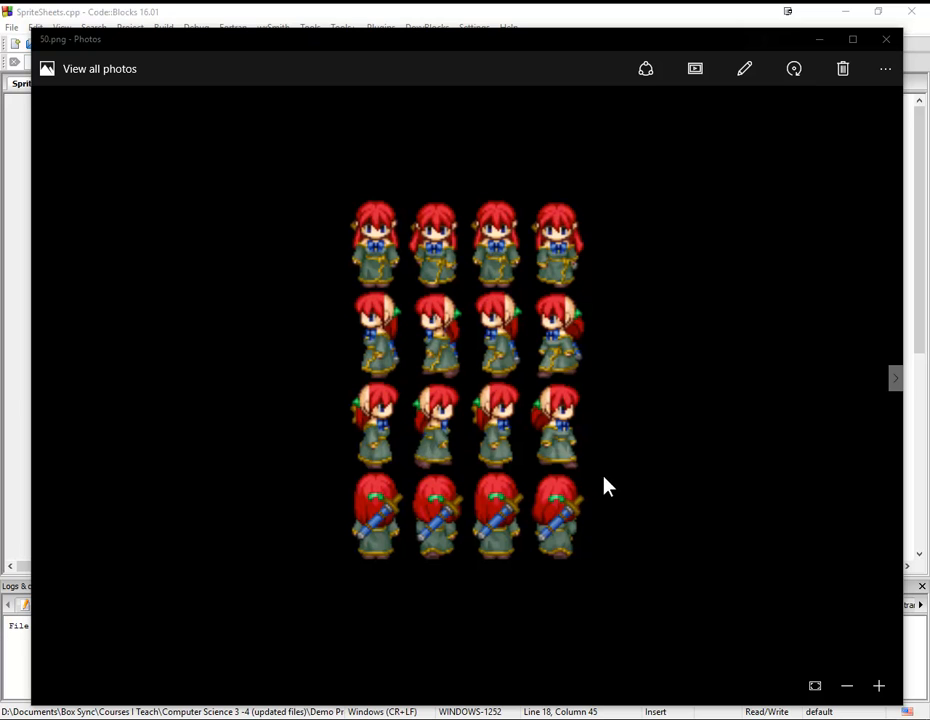
mouse_move(418, 352)
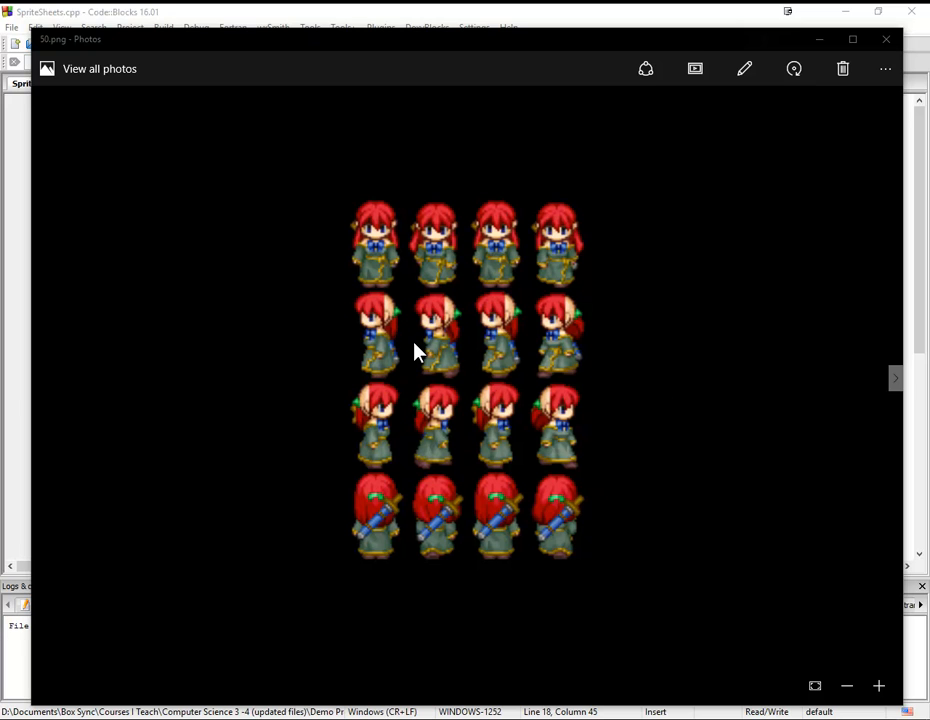
mouse_move(372, 270)
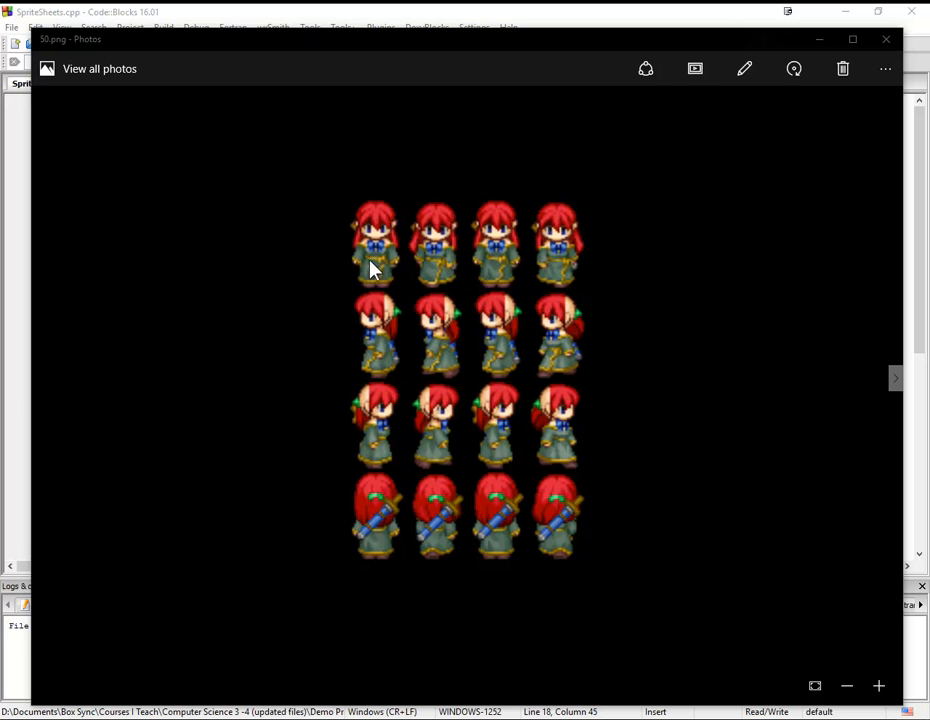
mouse_move(348, 414)
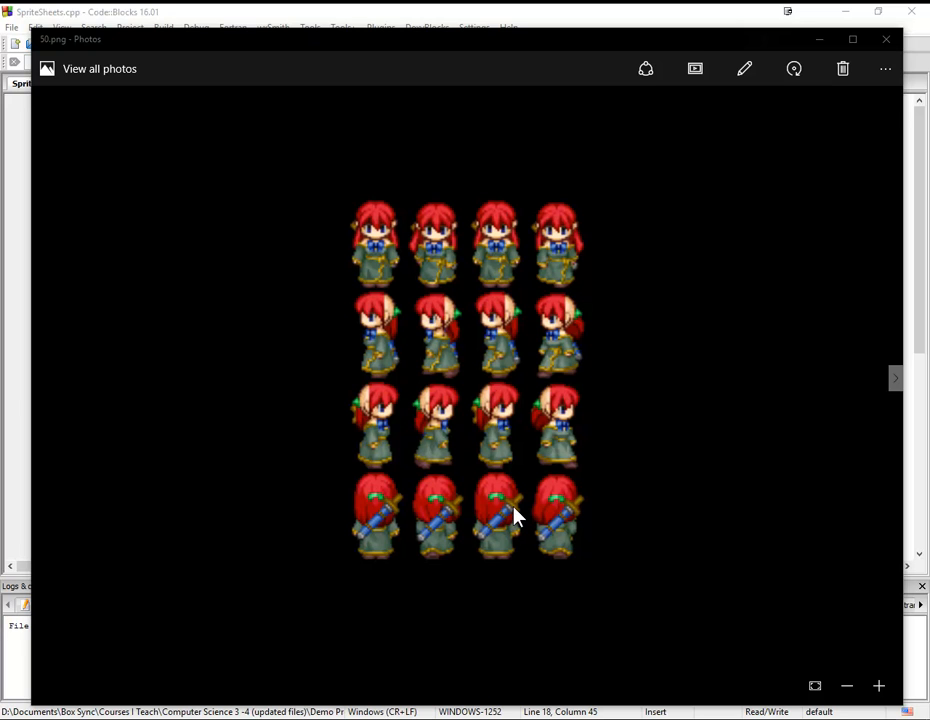
mouse_move(662, 552)
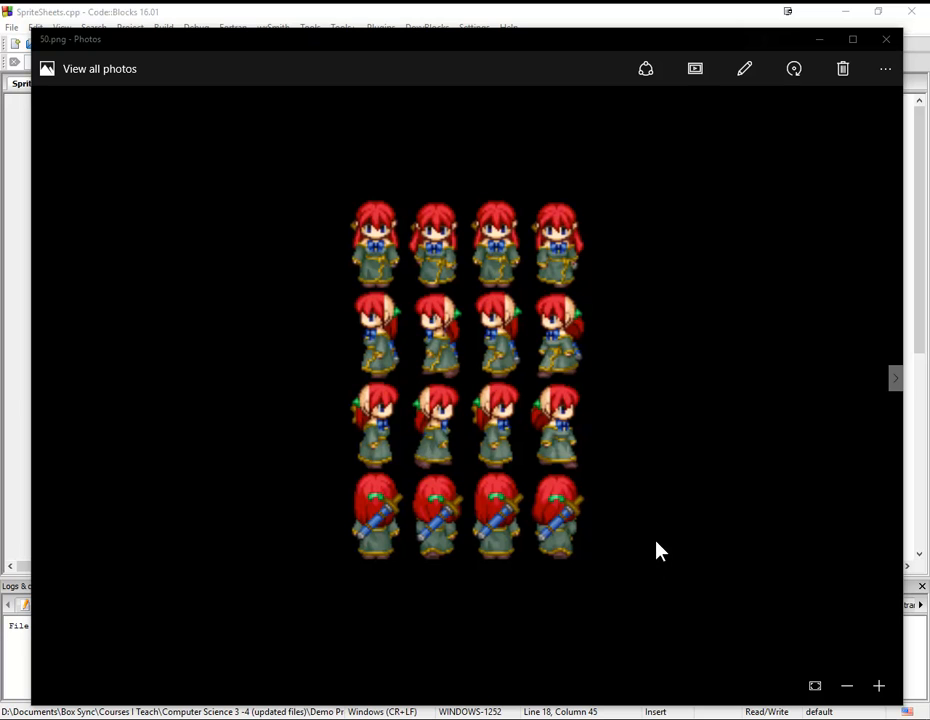
mouse_move(584, 456)
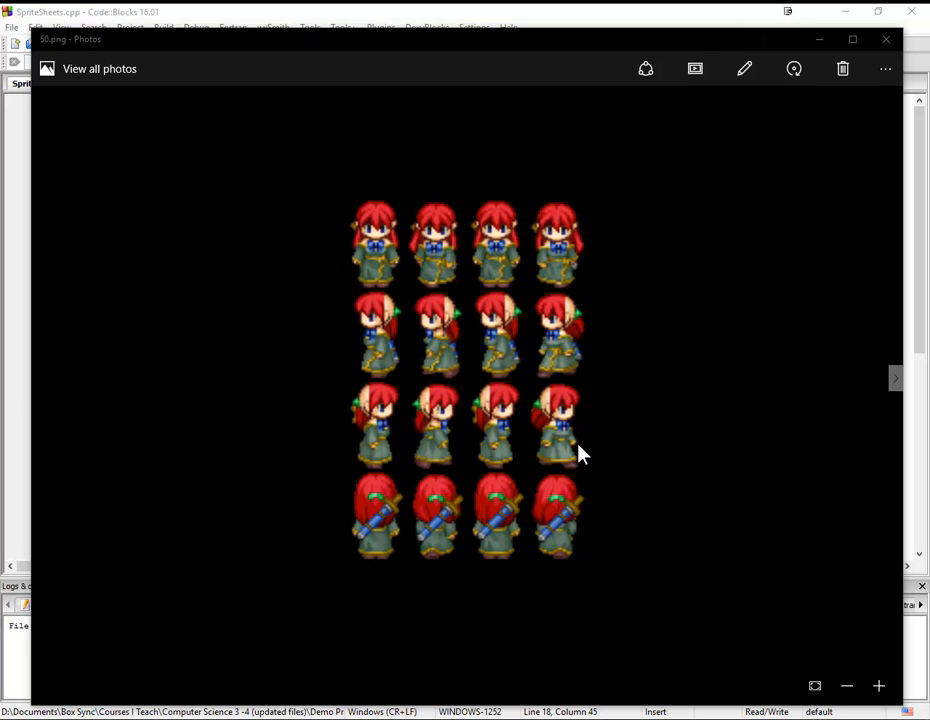
mouse_move(444, 376)
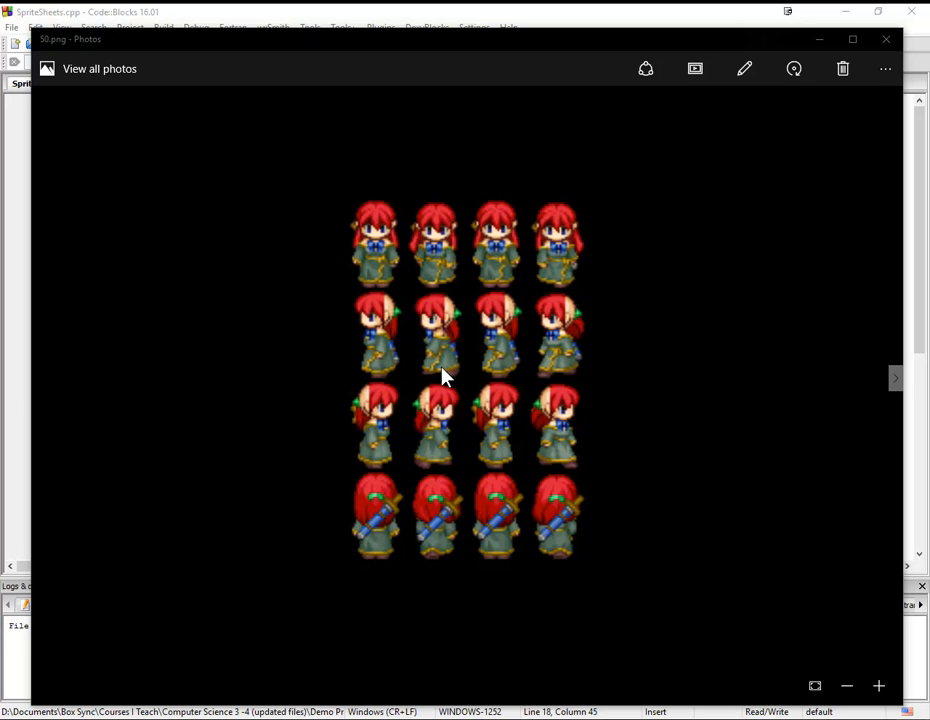
mouse_move(556, 264)
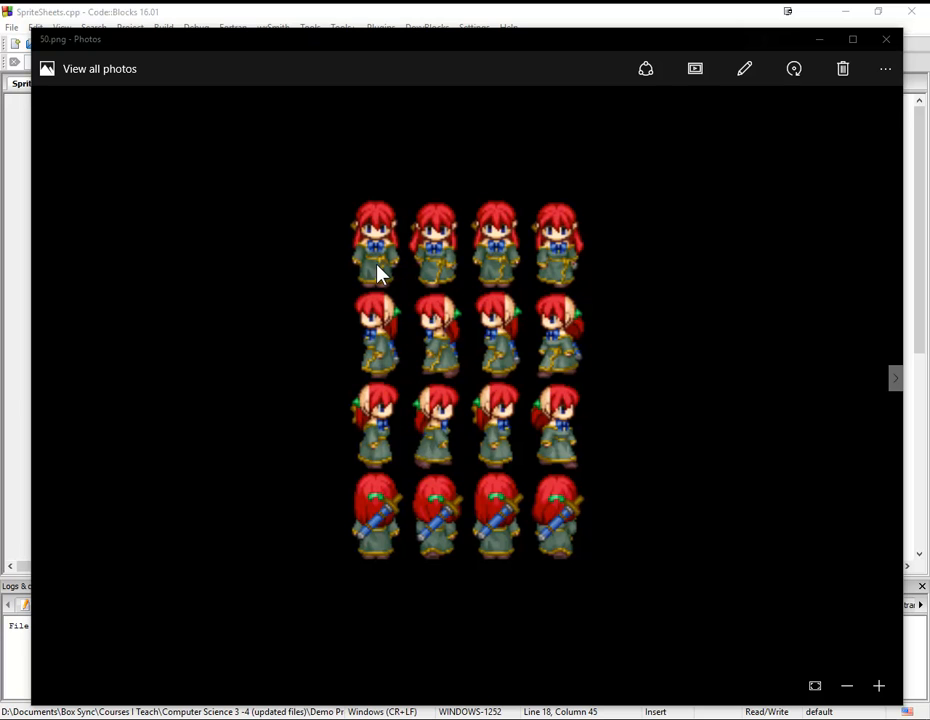
mouse_move(452, 278)
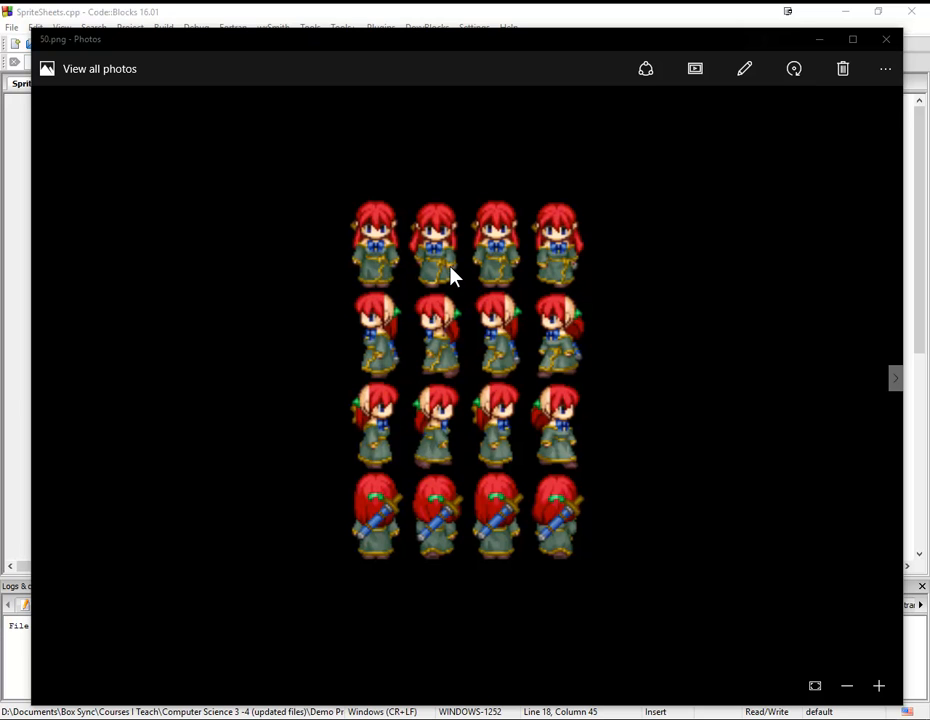
mouse_move(574, 284)
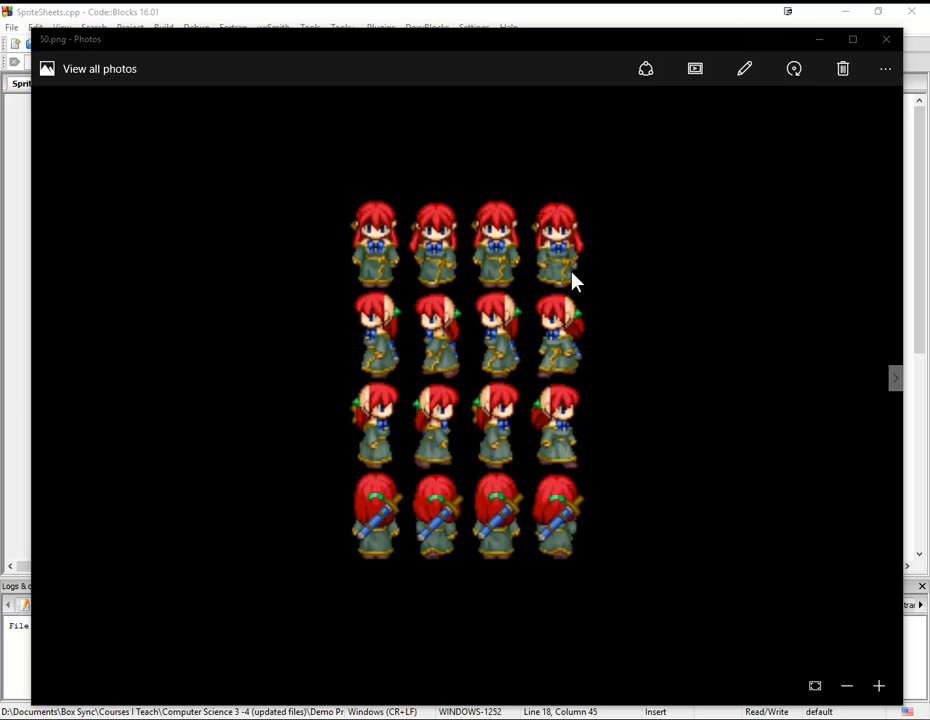
mouse_move(568, 276)
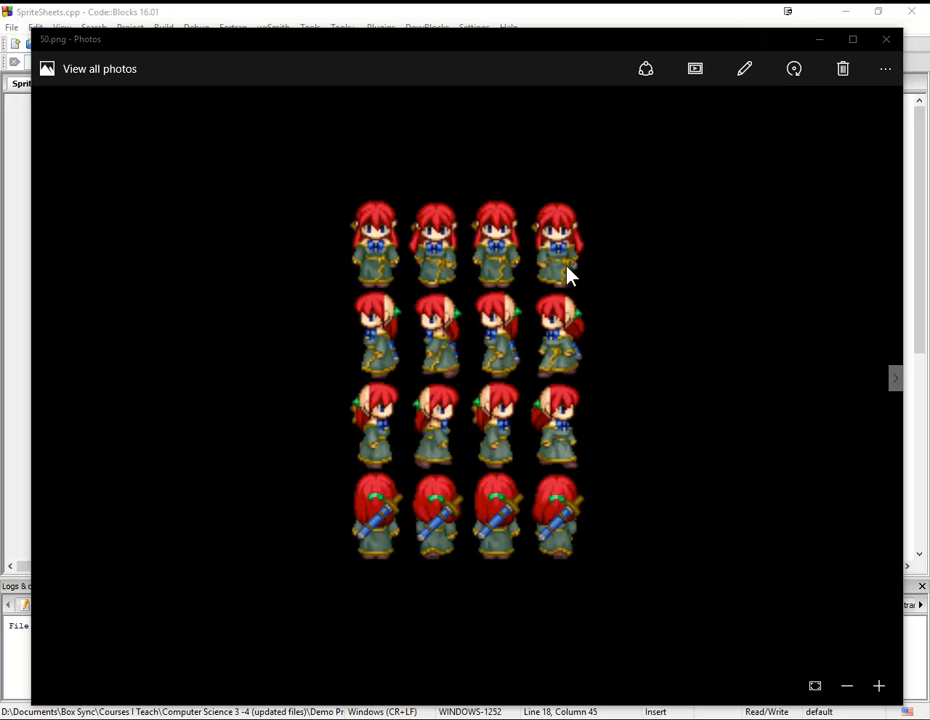
mouse_move(308, 260)
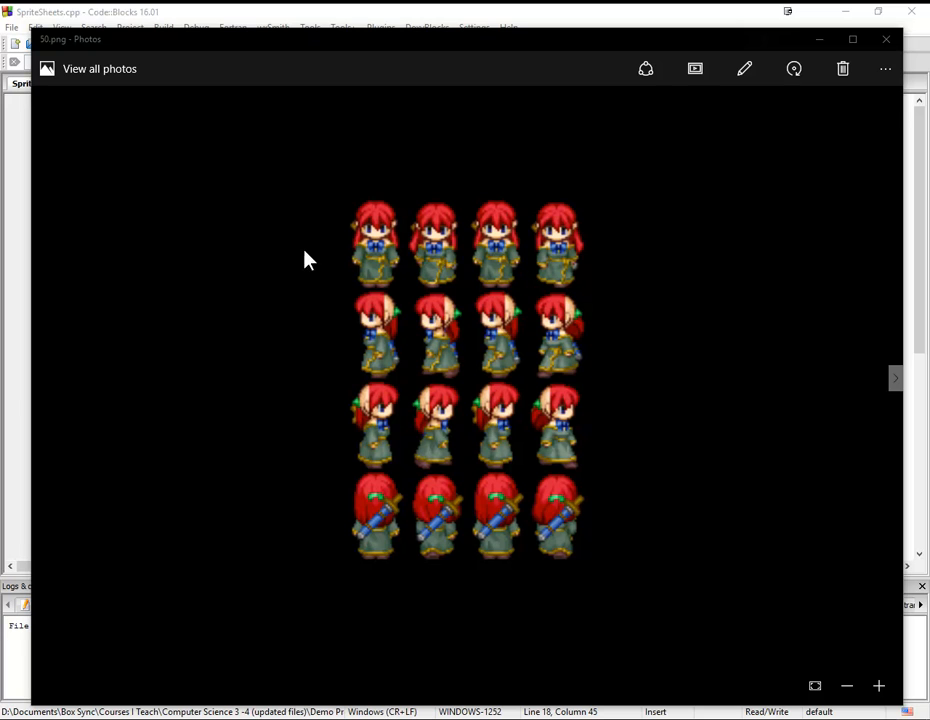
mouse_move(612, 278)
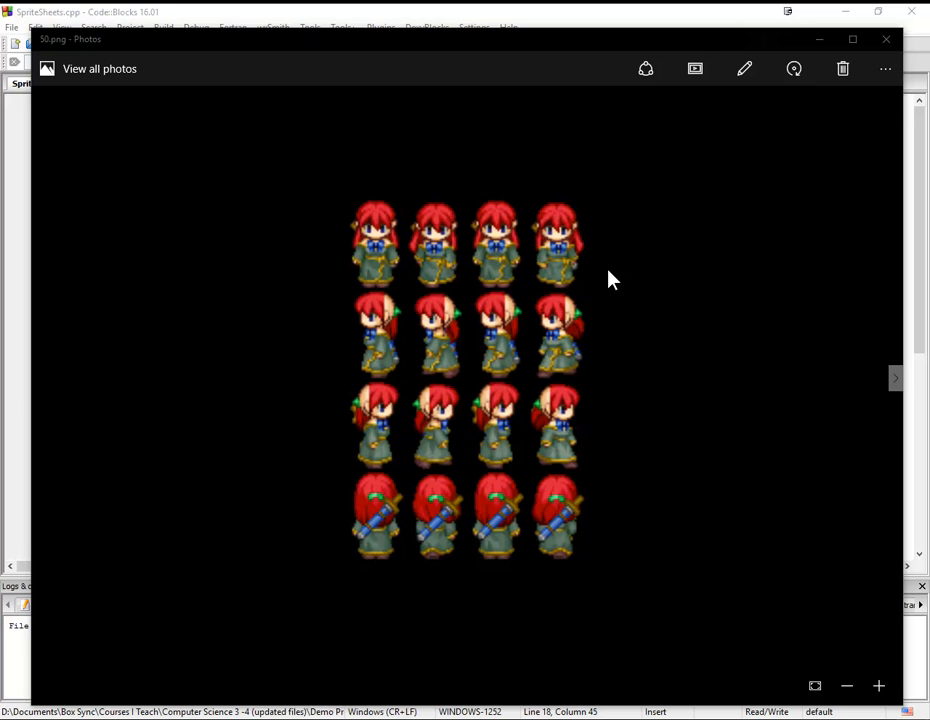
mouse_move(604, 248)
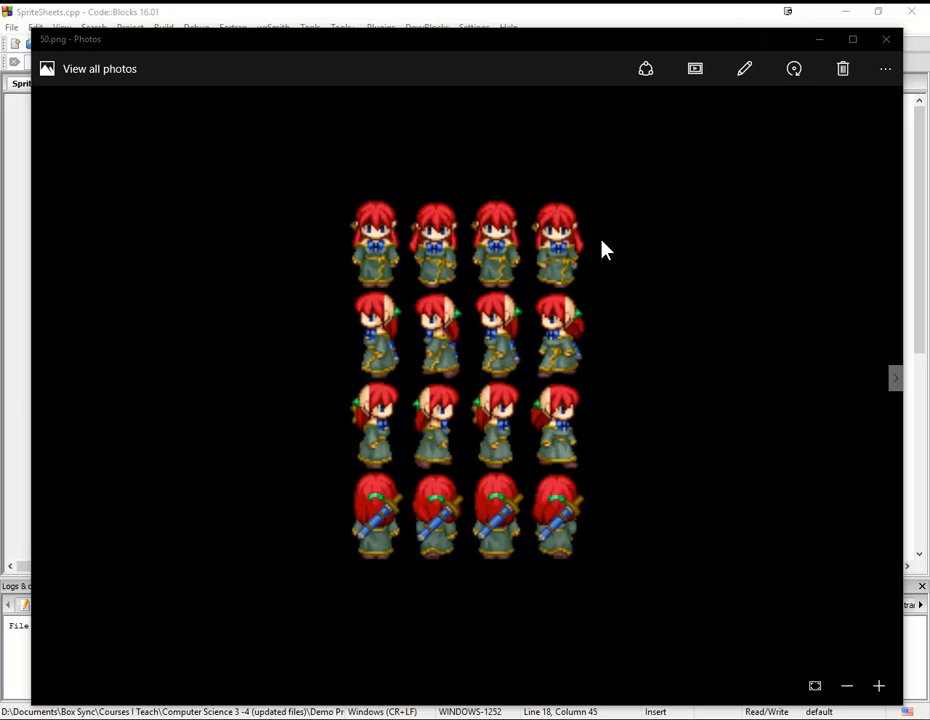
mouse_move(336, 214)
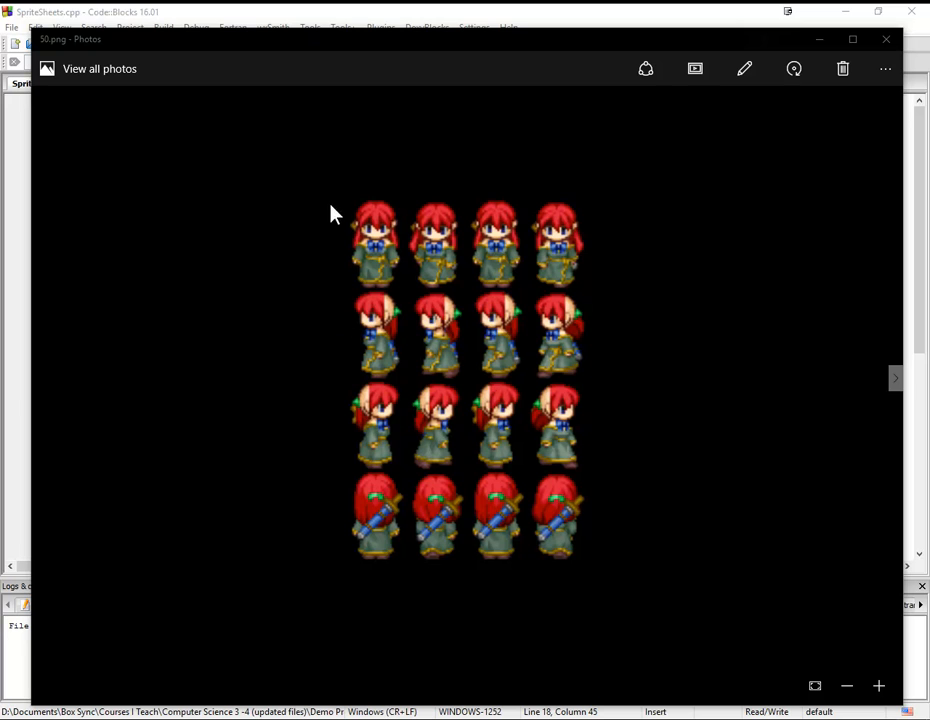
mouse_move(528, 194)
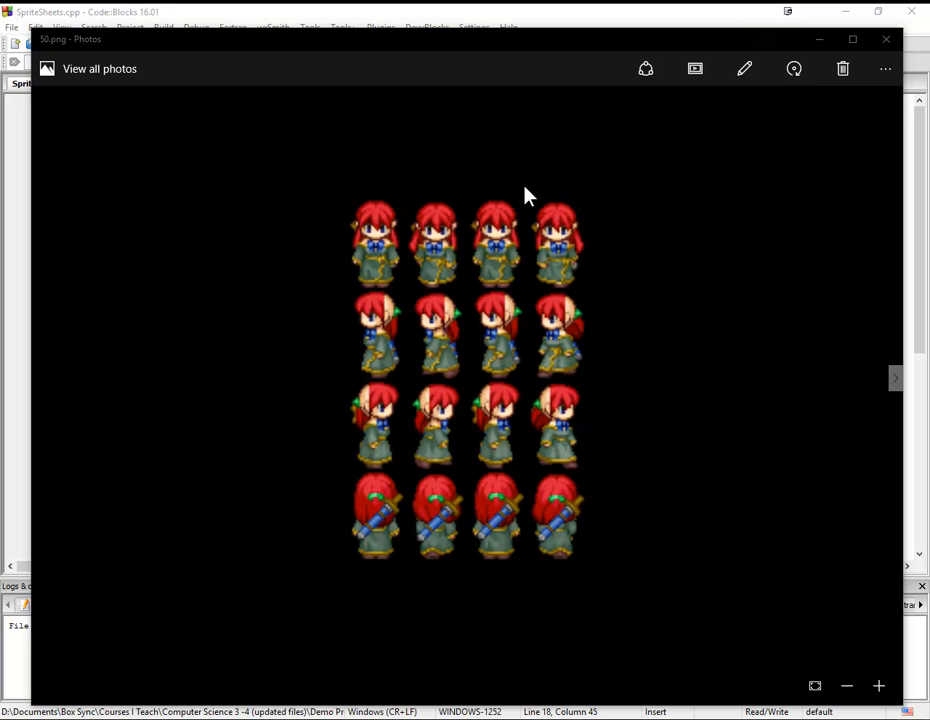
mouse_move(280, 456)
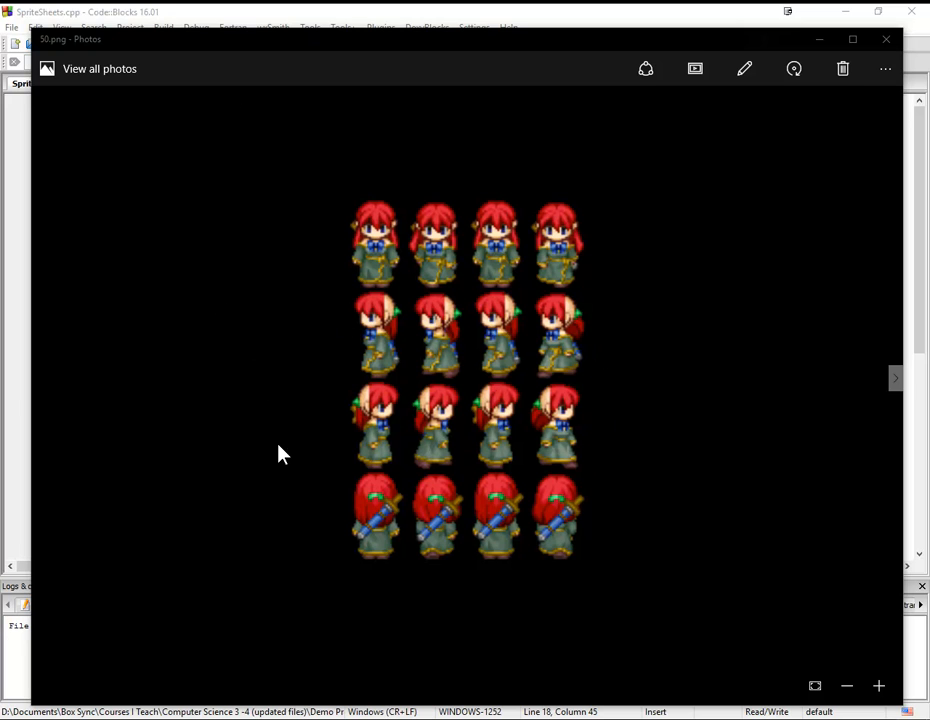
mouse_move(318, 456)
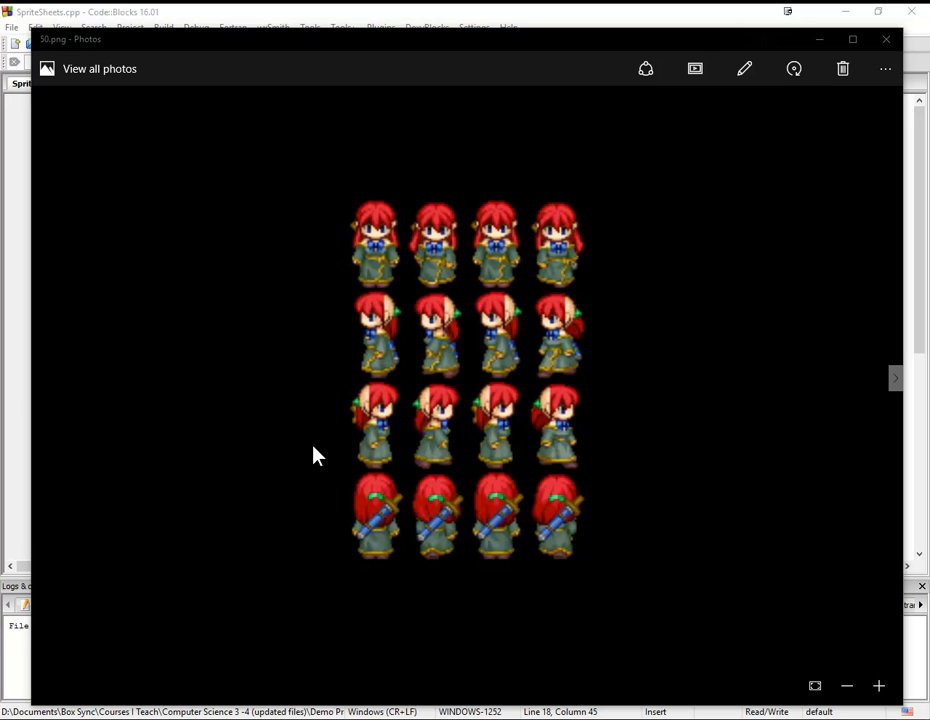
mouse_move(322, 454)
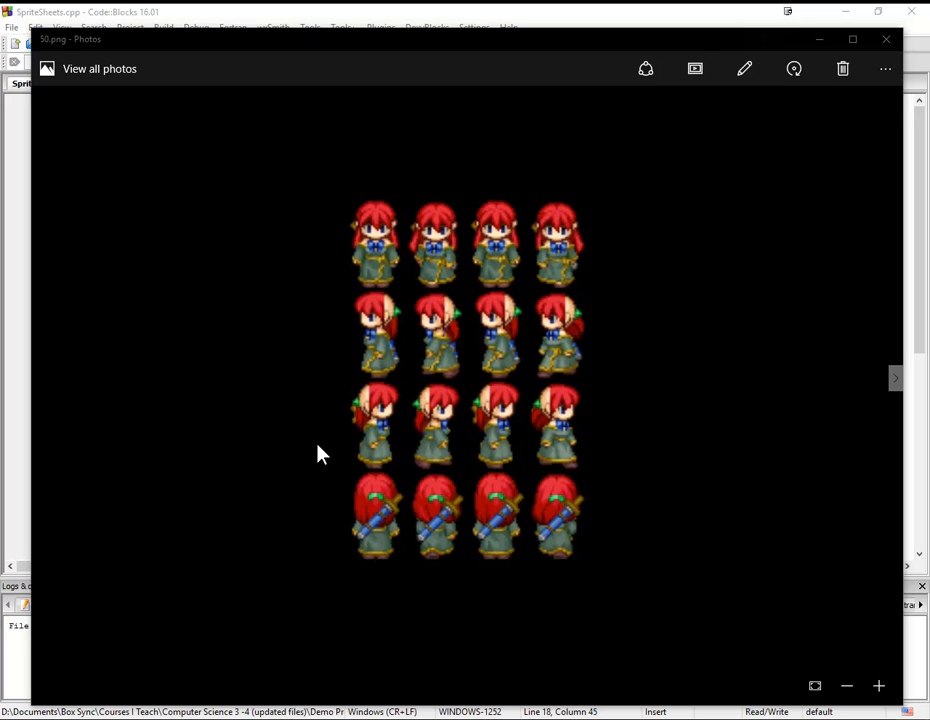
mouse_move(560, 552)
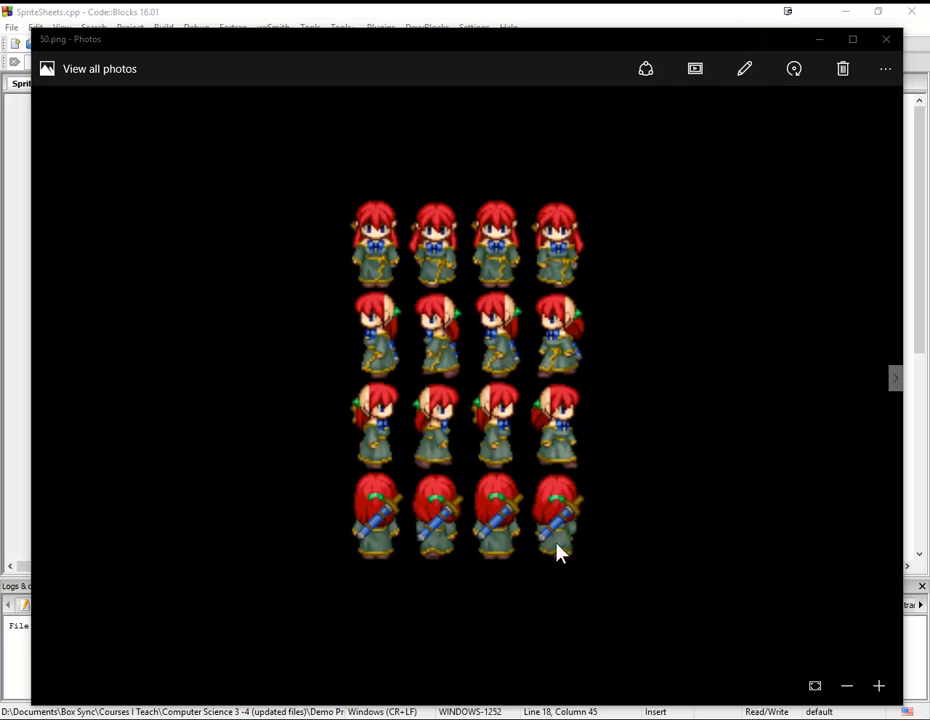
mouse_move(344, 228)
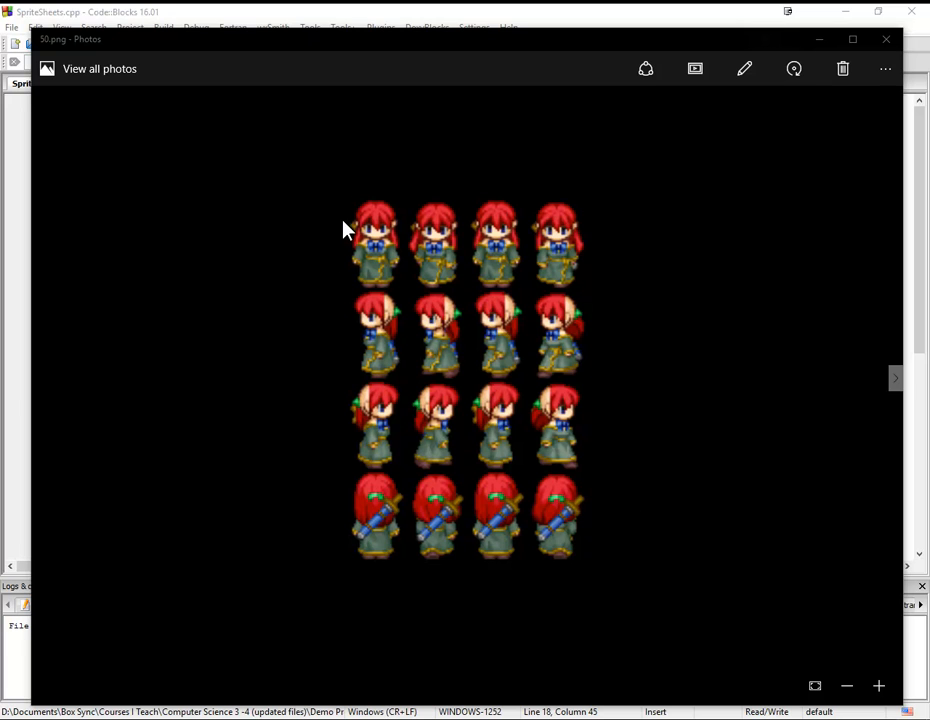
mouse_move(420, 284)
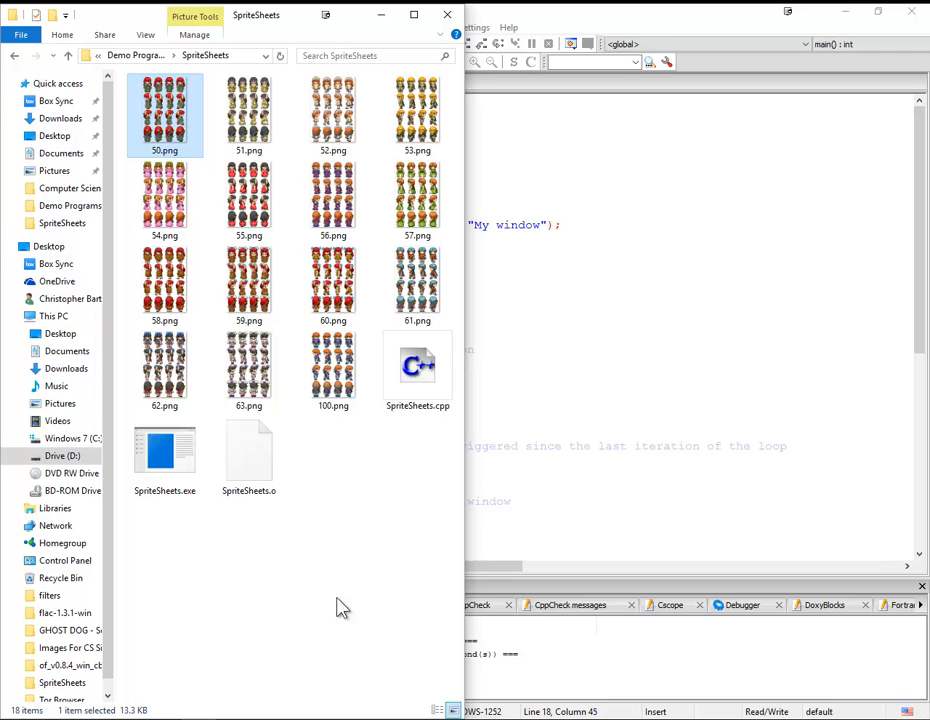
mouse_move(330, 610)
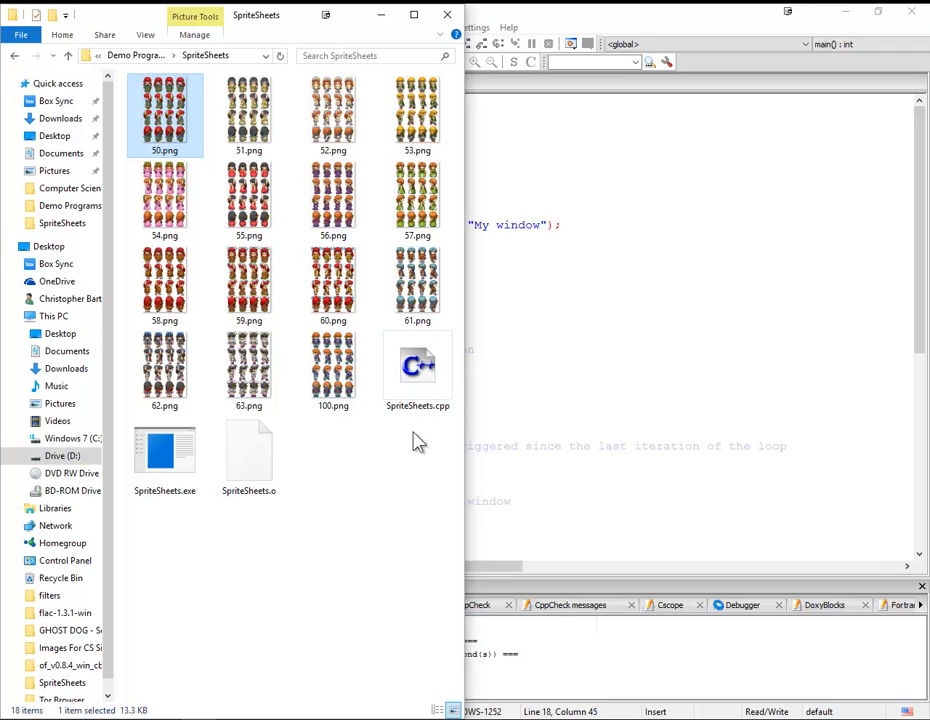
mouse_move(428, 430)
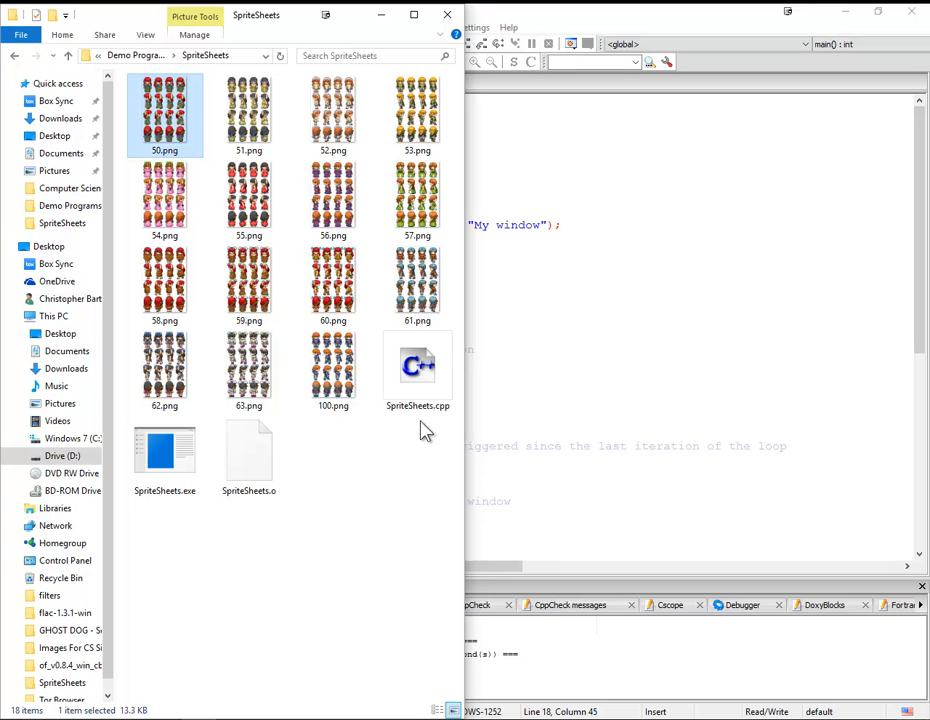
mouse_move(164, 120)
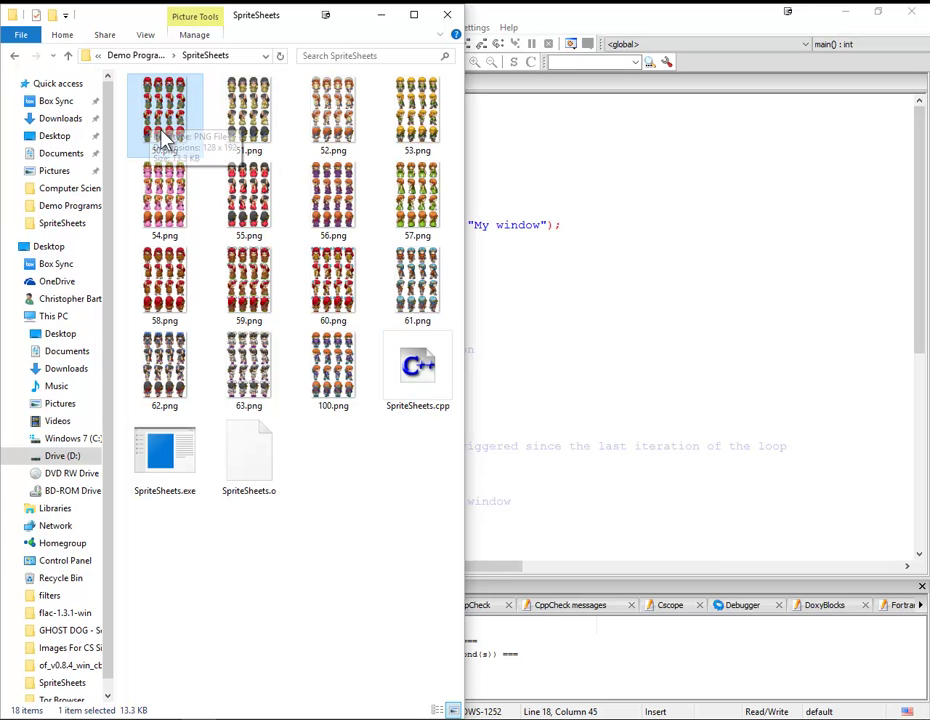
mouse_move(404, 484)
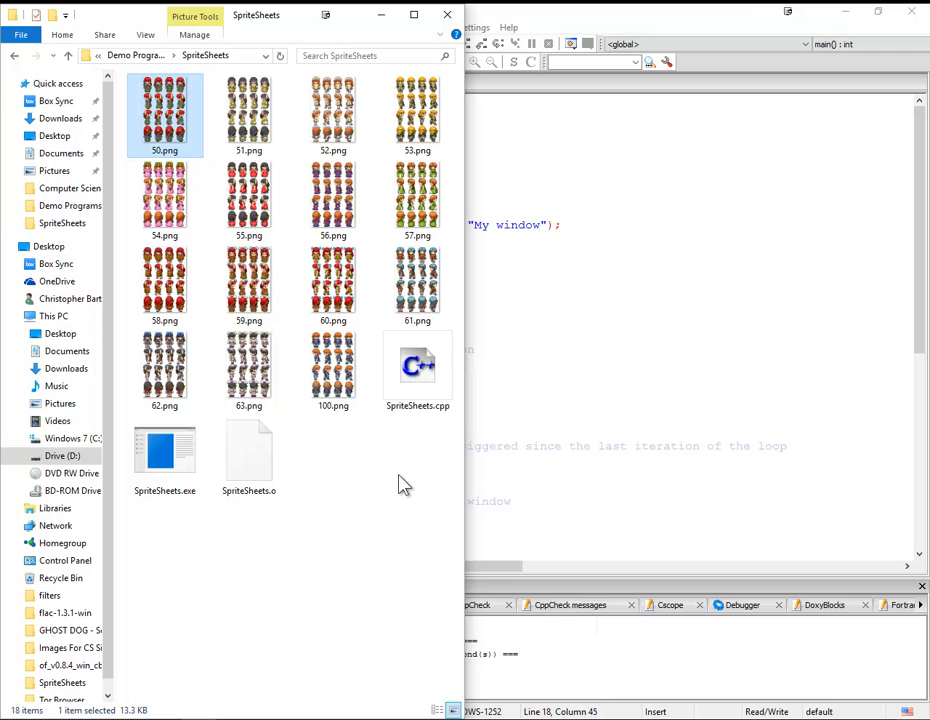
mouse_move(408, 472)
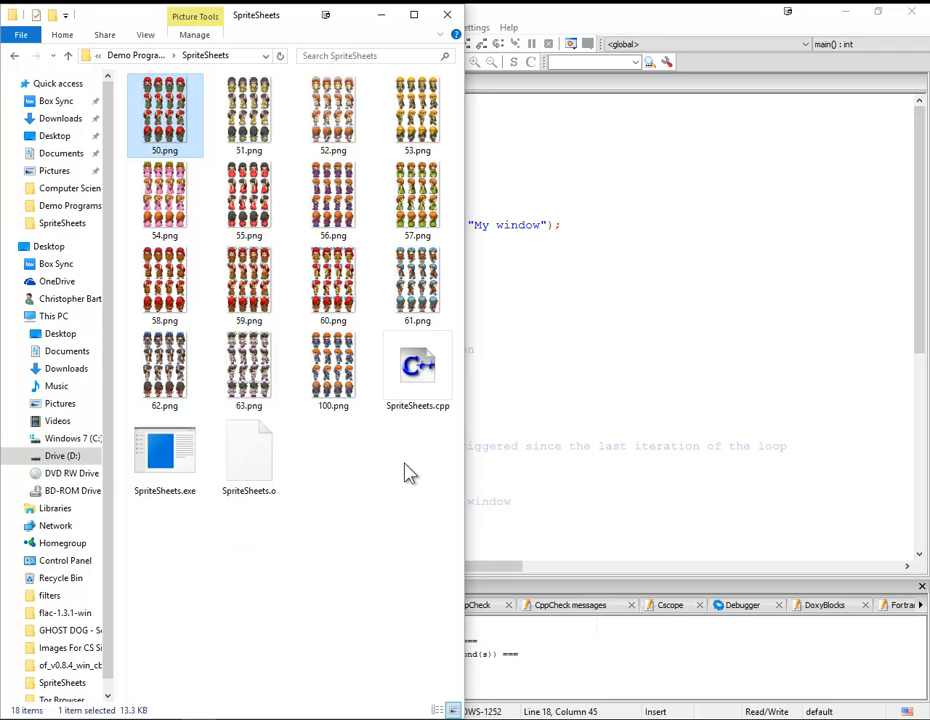
mouse_move(388, 510)
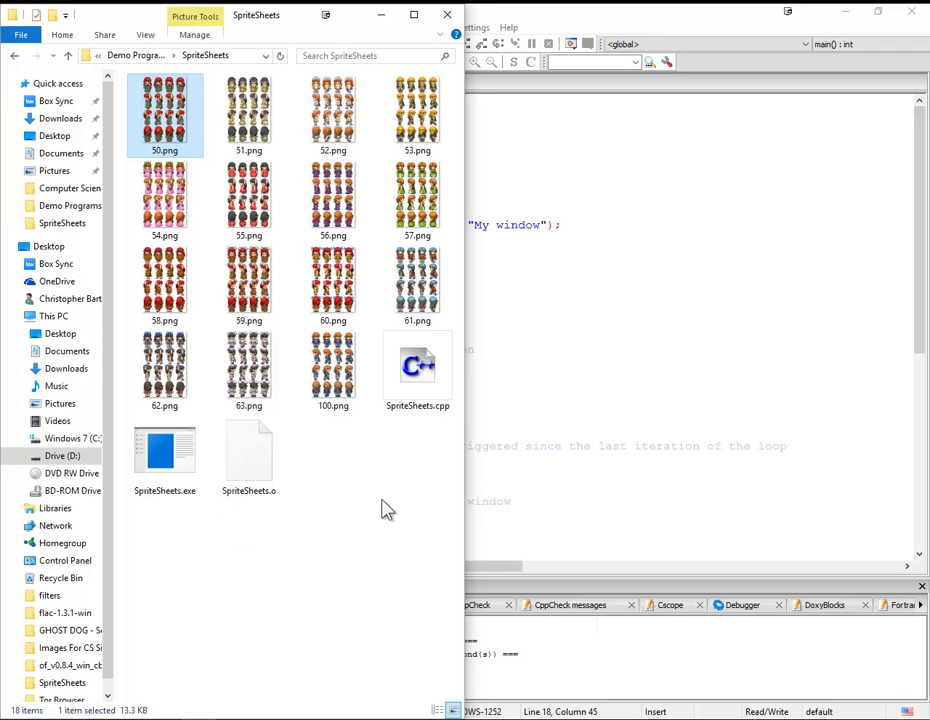
mouse_move(388, 480)
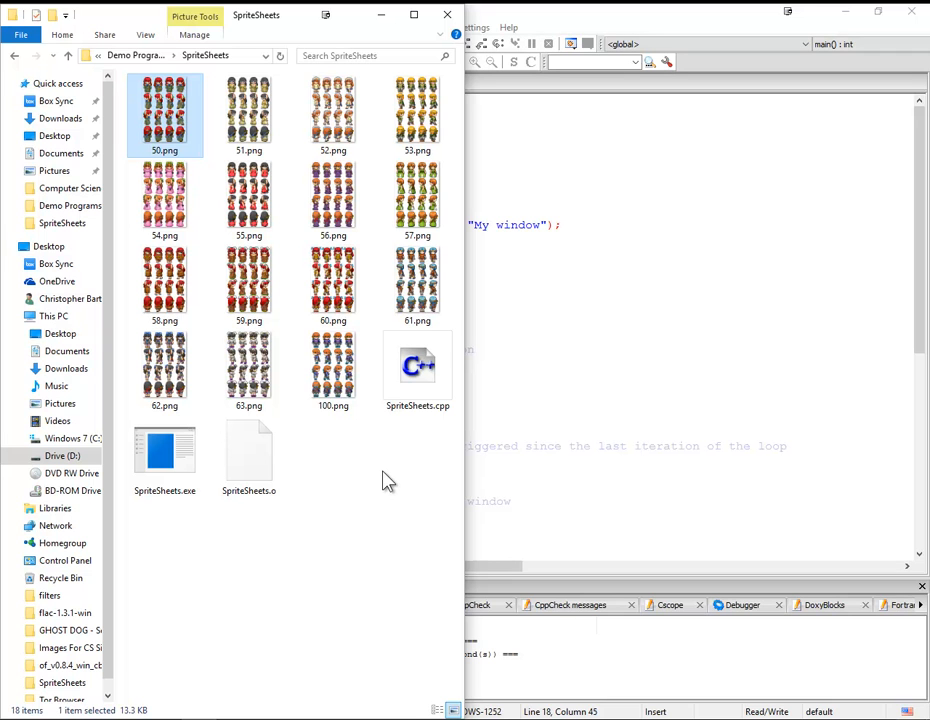
mouse_move(372, 476)
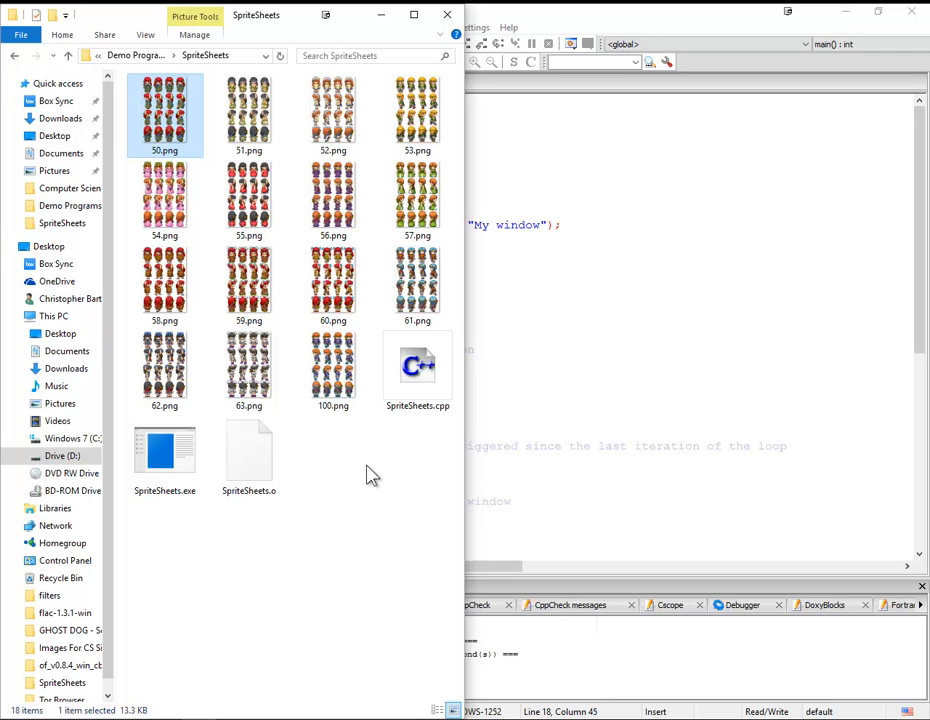
mouse_move(176, 118)
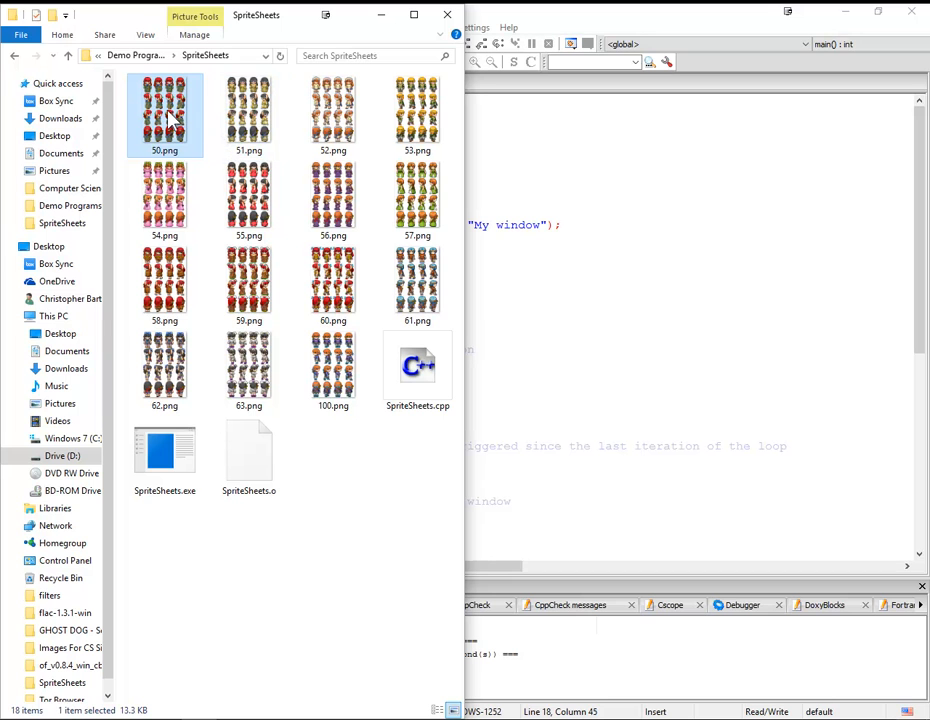
mouse_move(380, 20)
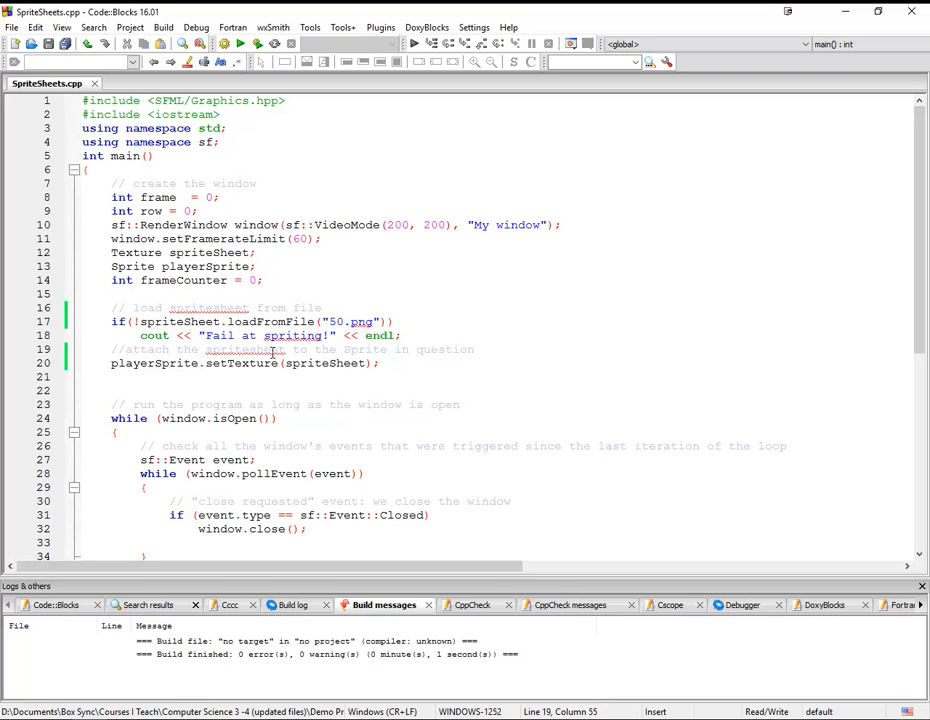
mouse_move(384, 418)
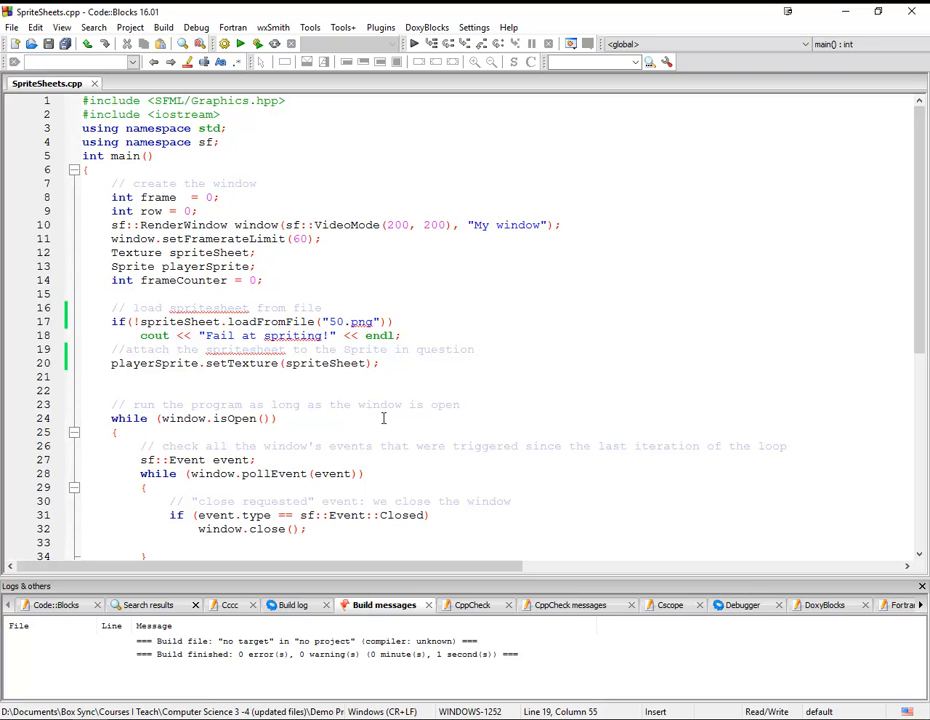
mouse_move(388, 422)
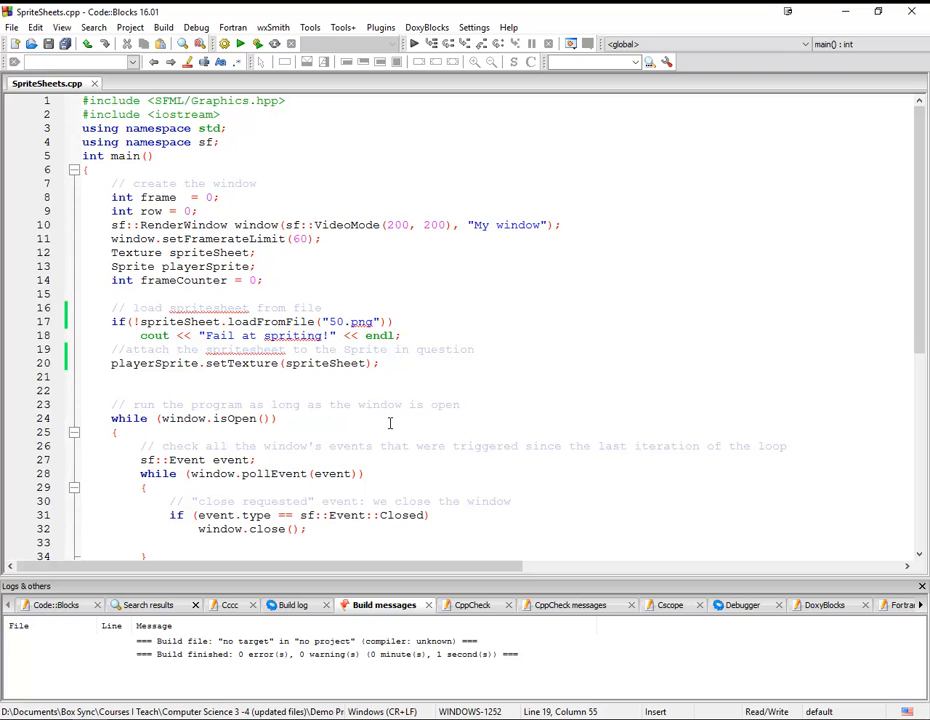
mouse_move(448, 446)
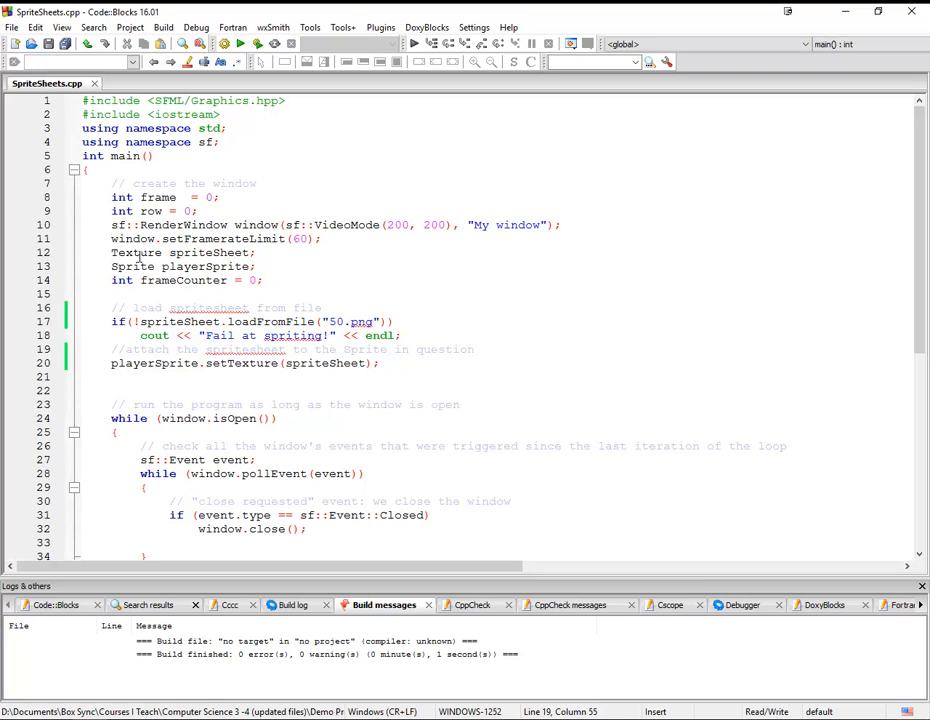
Step: Review the Texture spriteSheet and Sprite playerSprite declarations in SpriteSheets.cpp
left_click(112, 252)
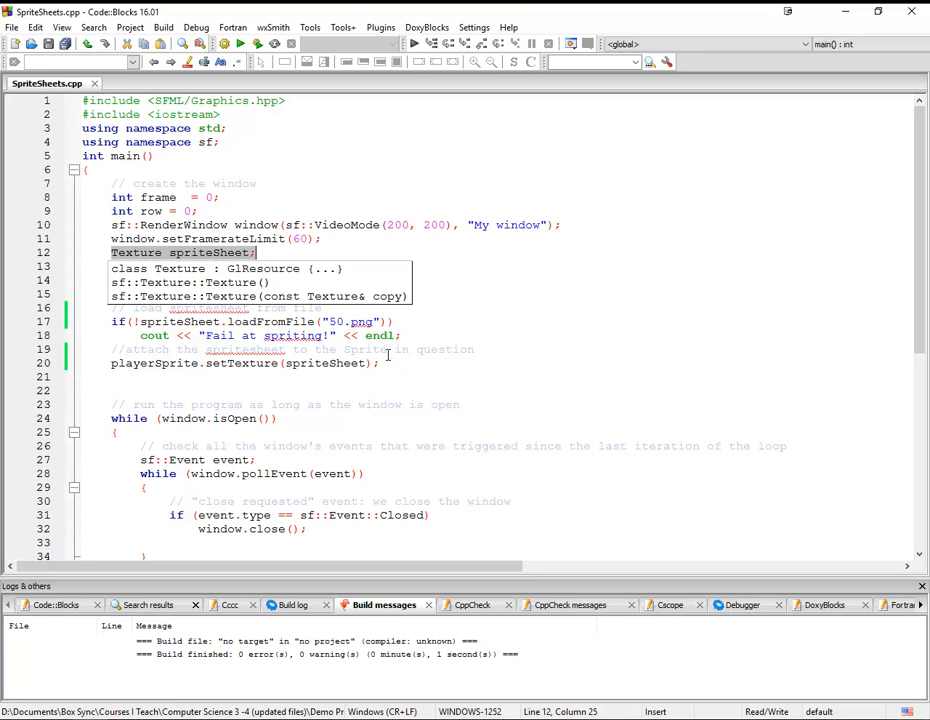
type("Sprite playerSprite;")
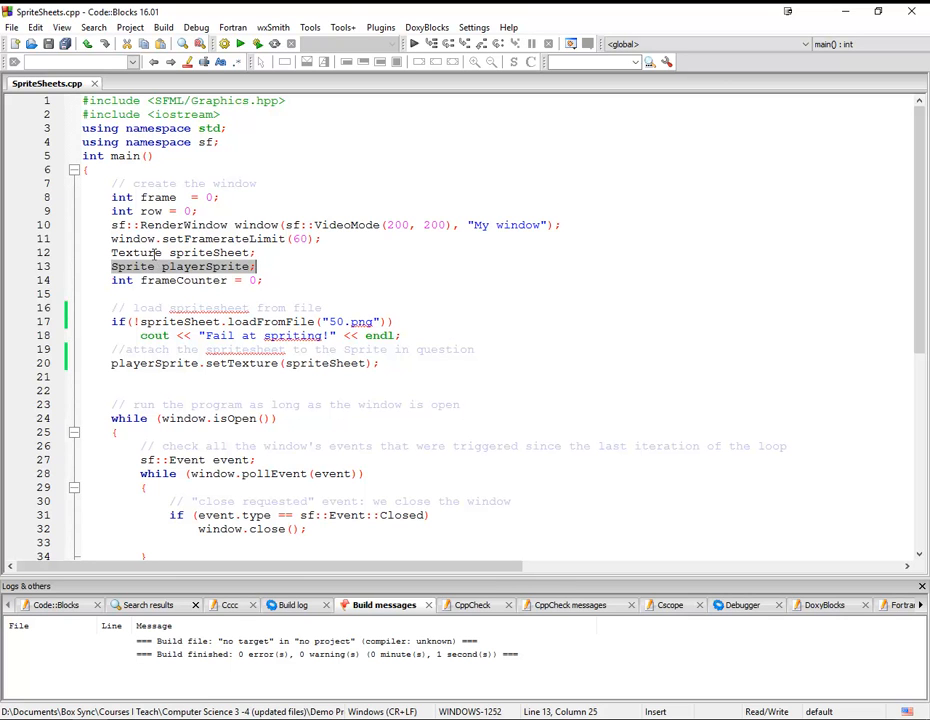
left_click(140, 268)
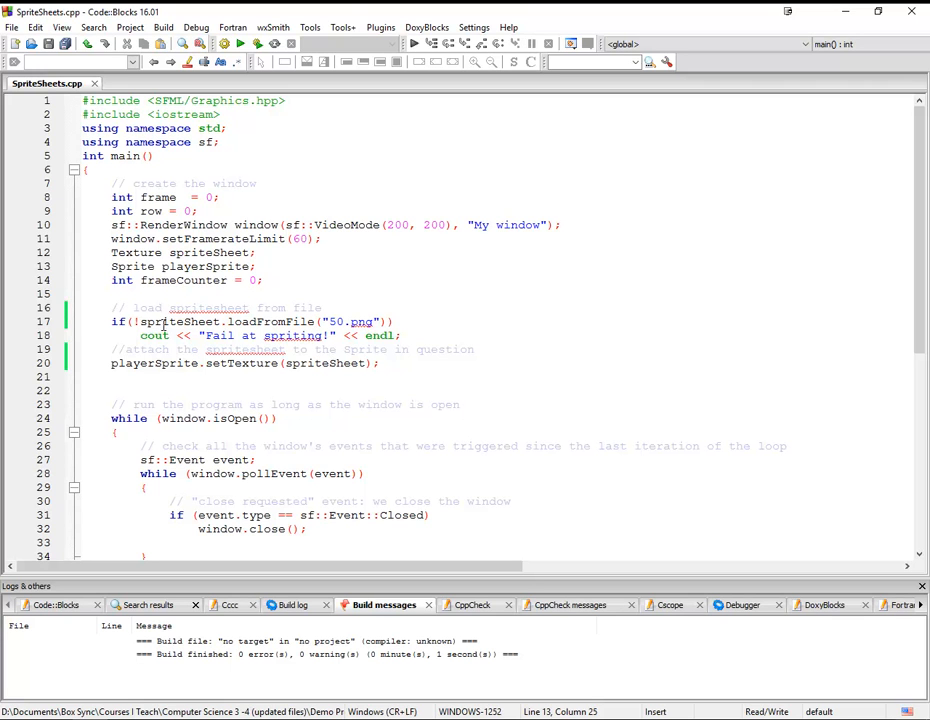
mouse_move(314, 308)
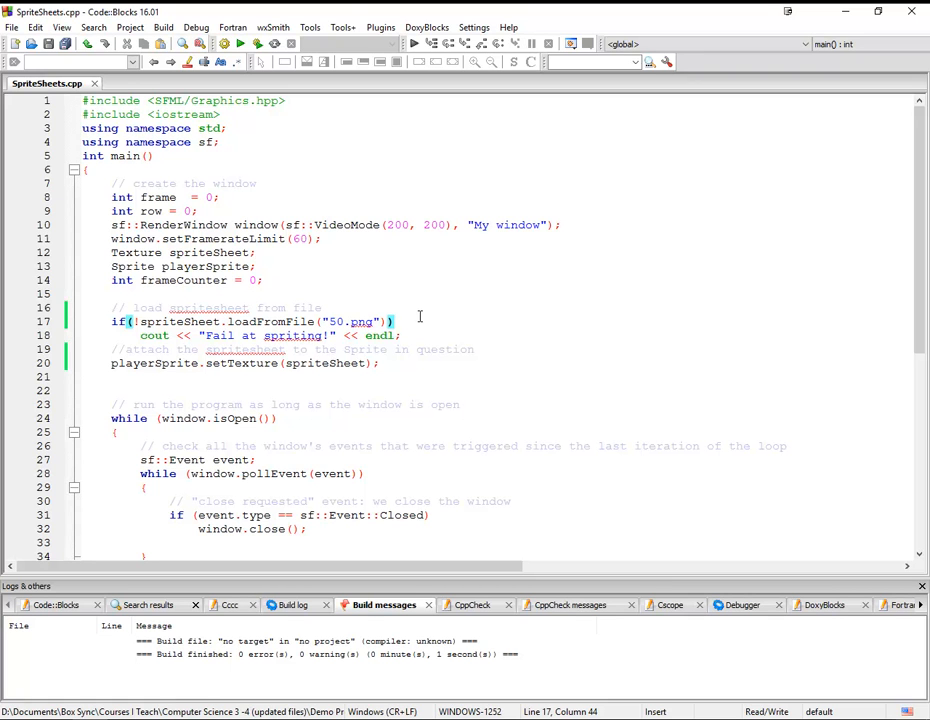
mouse_move(406, 322)
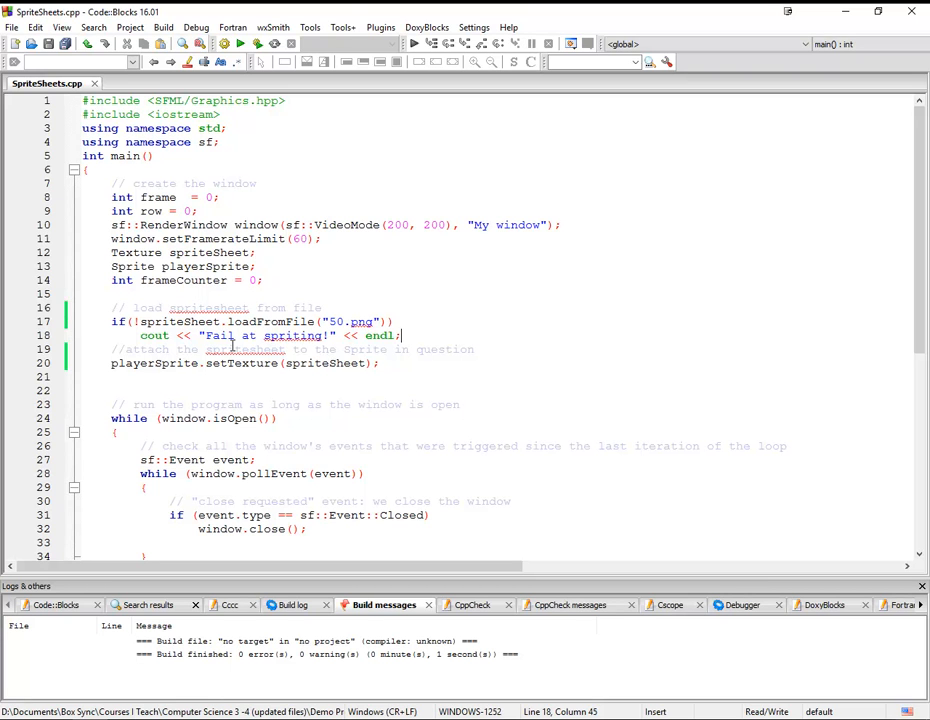
mouse_move(112, 364)
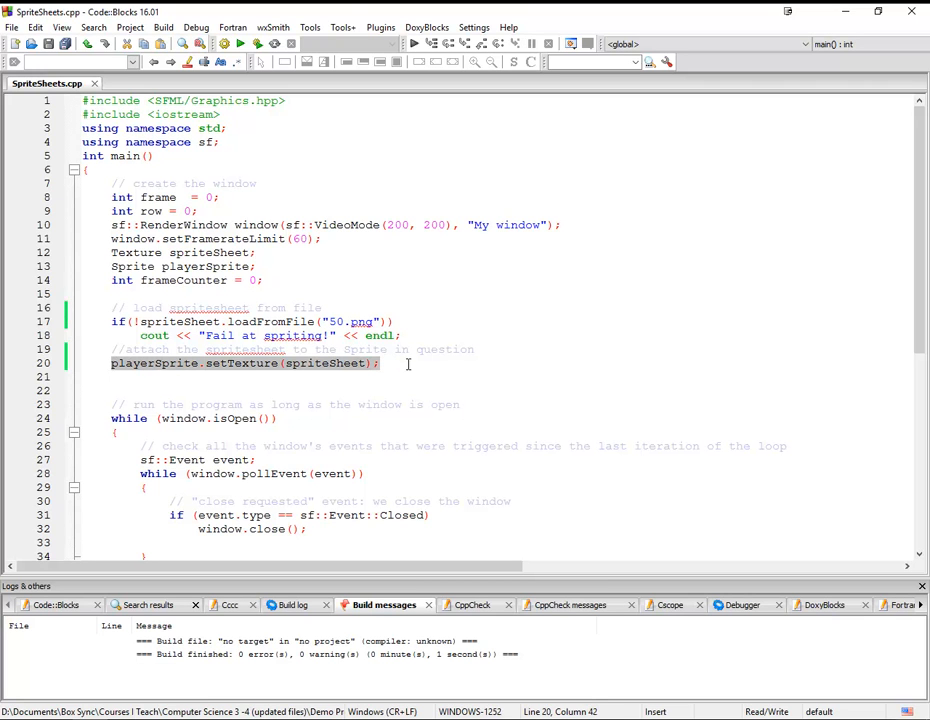
mouse_move(172, 376)
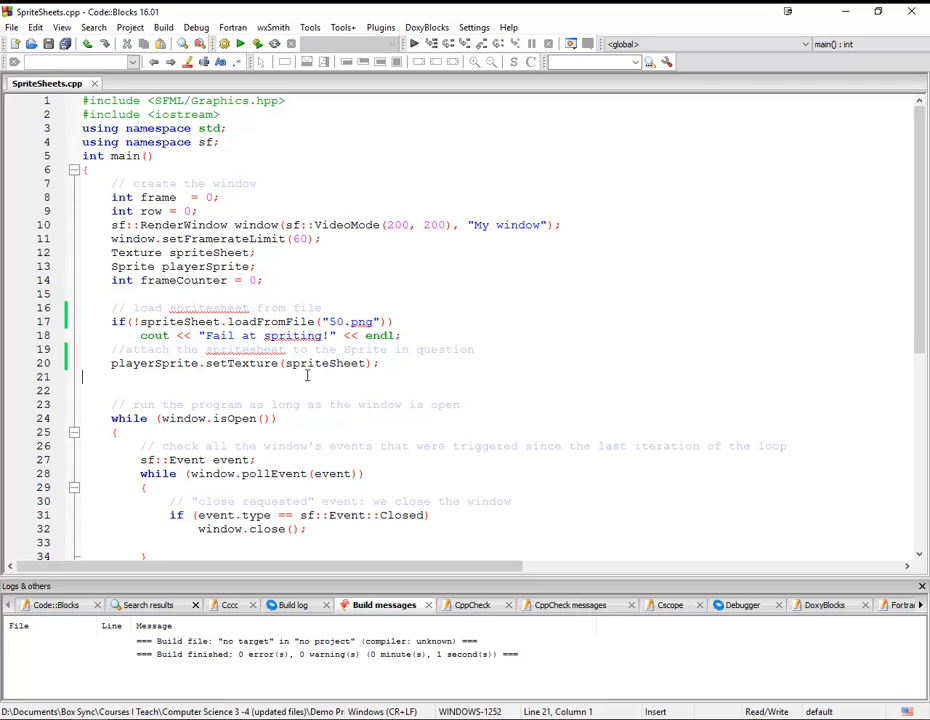
mouse_move(320, 364)
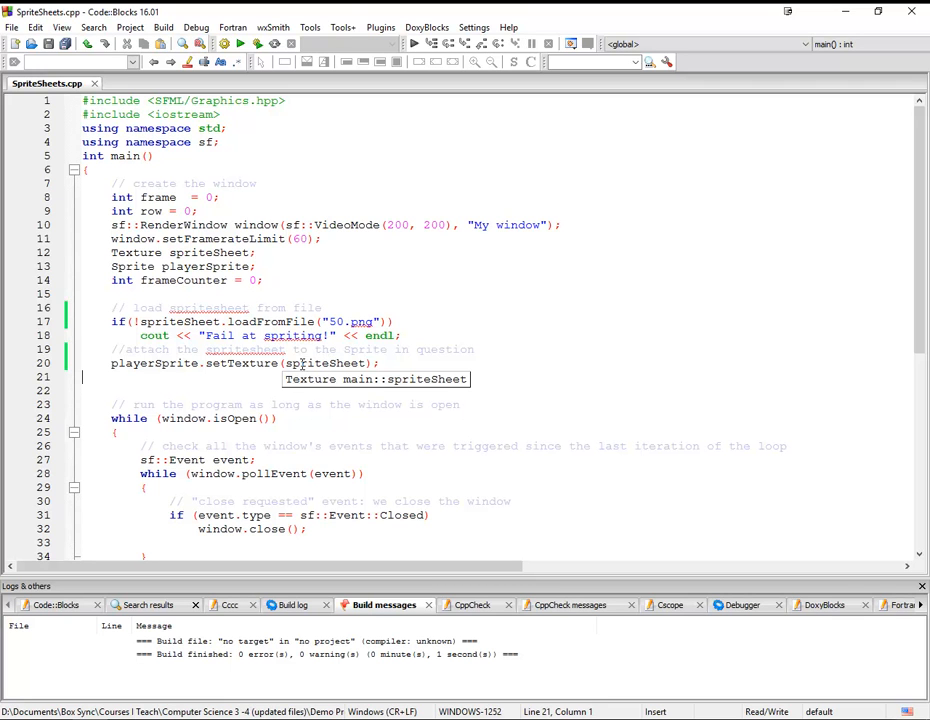
mouse_move(228, 370)
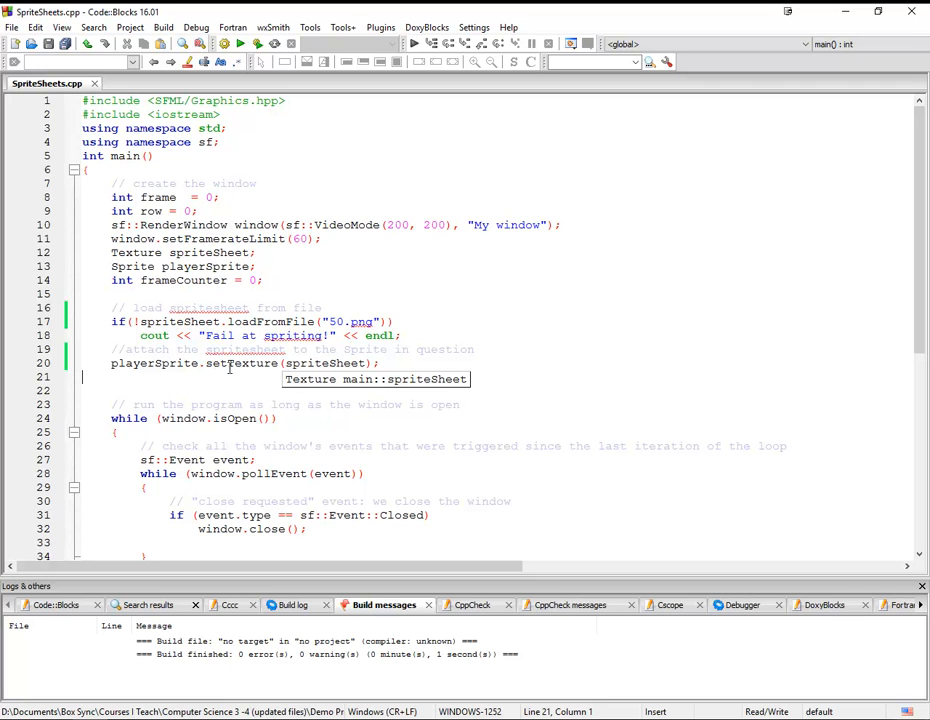
mouse_move(308, 396)
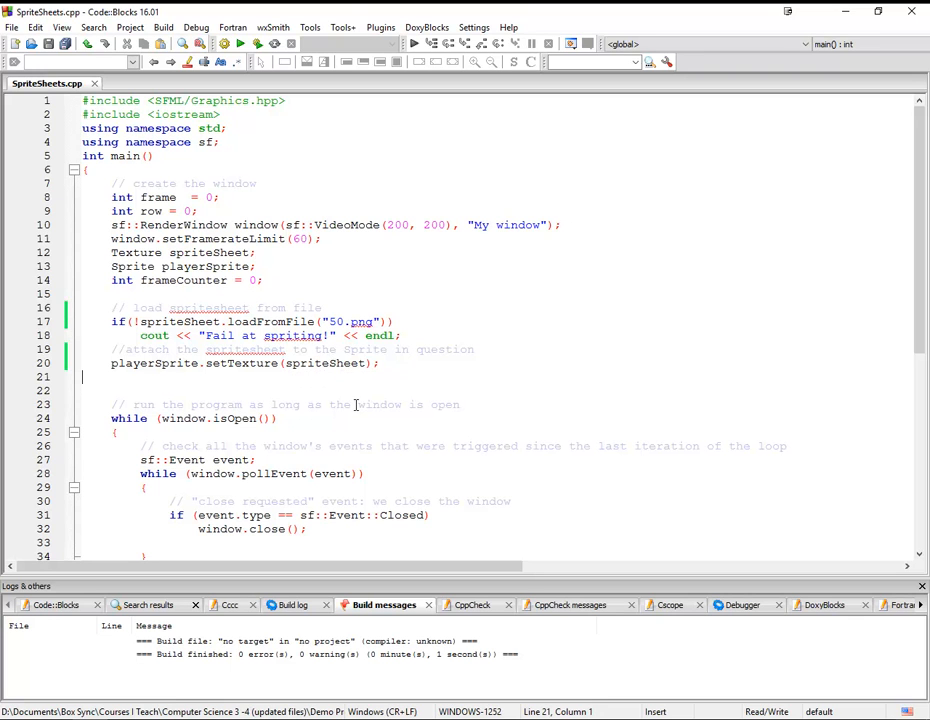
mouse_move(406, 388)
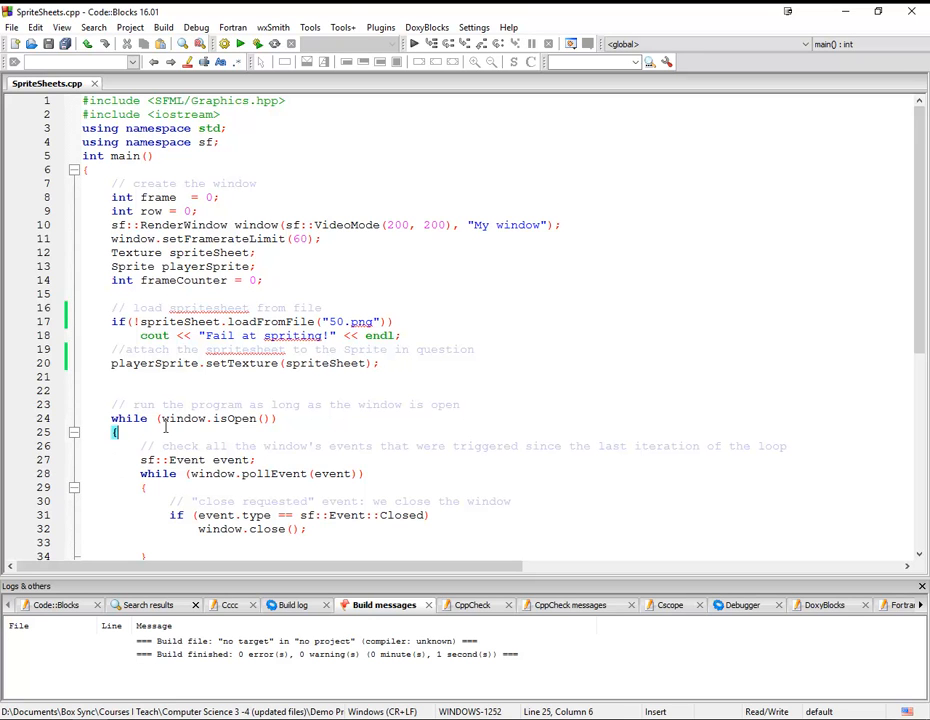
scroll("down", 3)
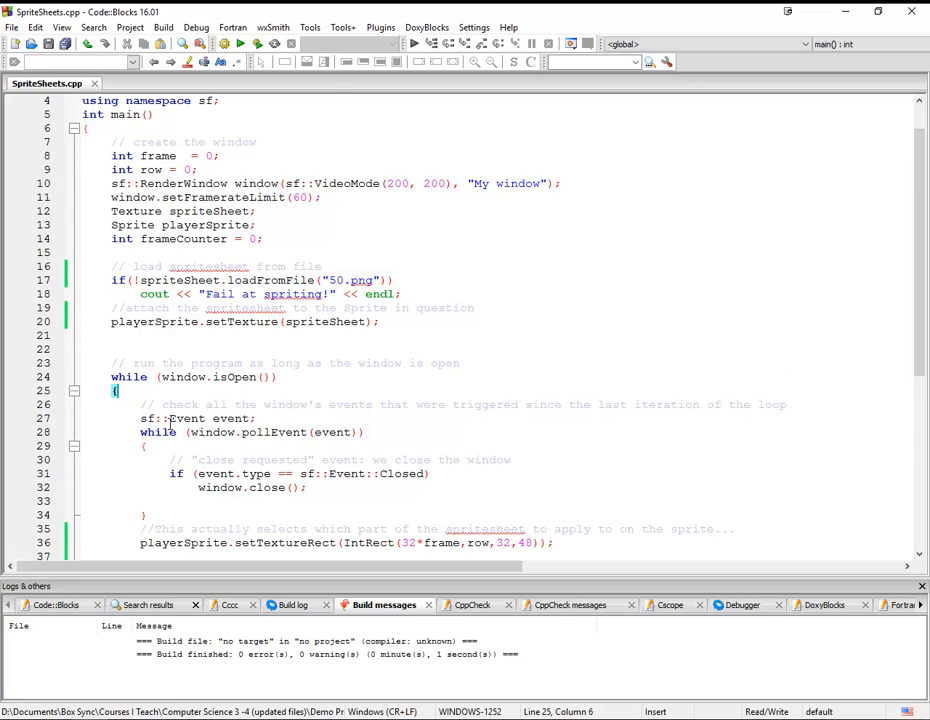
scroll("down", 3)
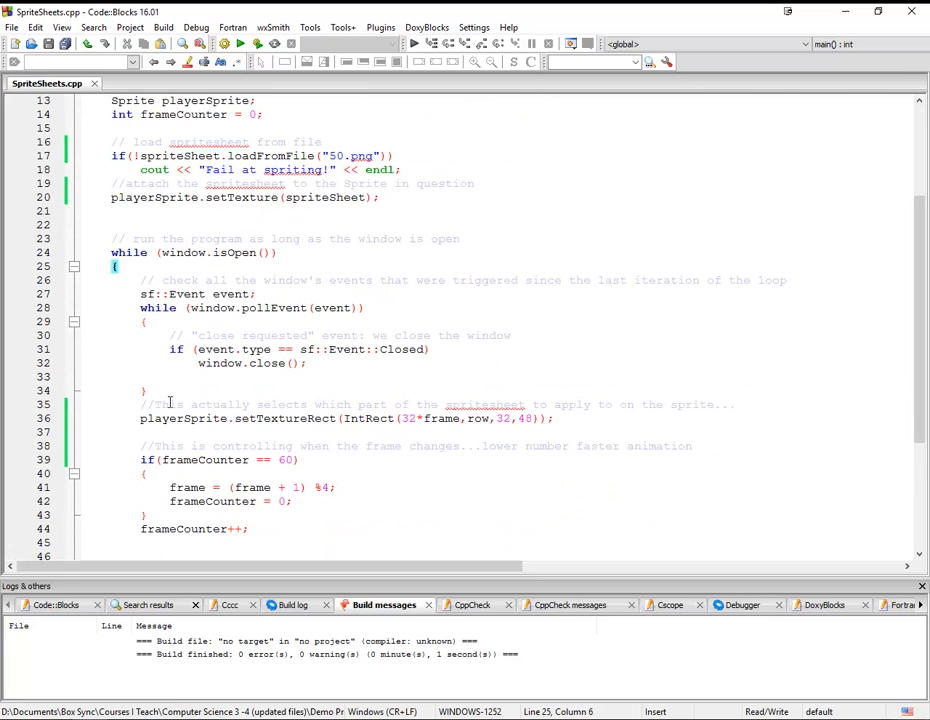
scroll("down", 3)
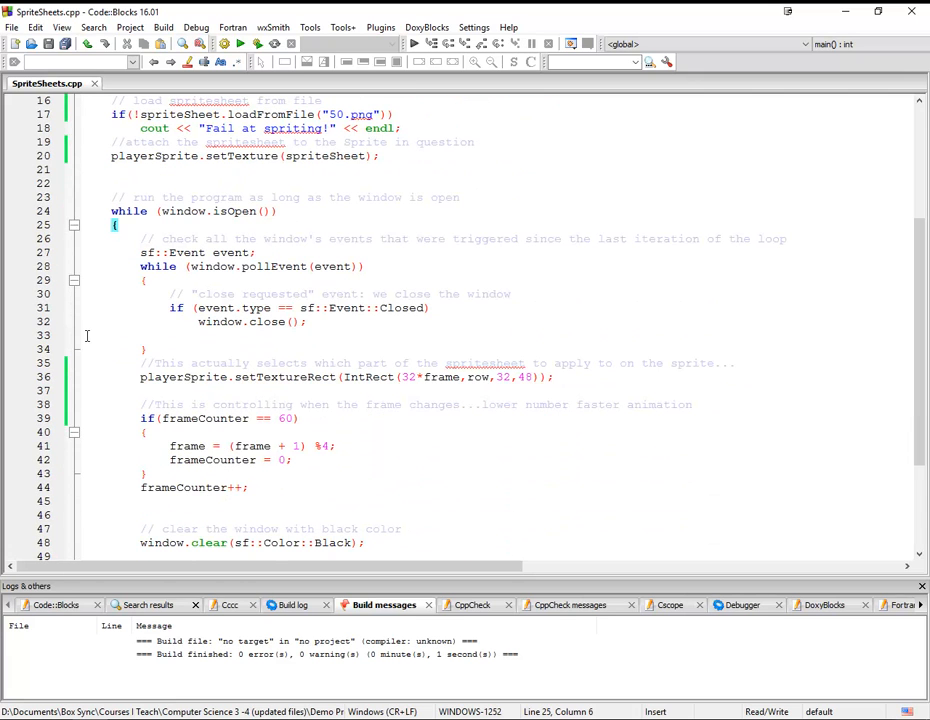
mouse_move(148, 384)
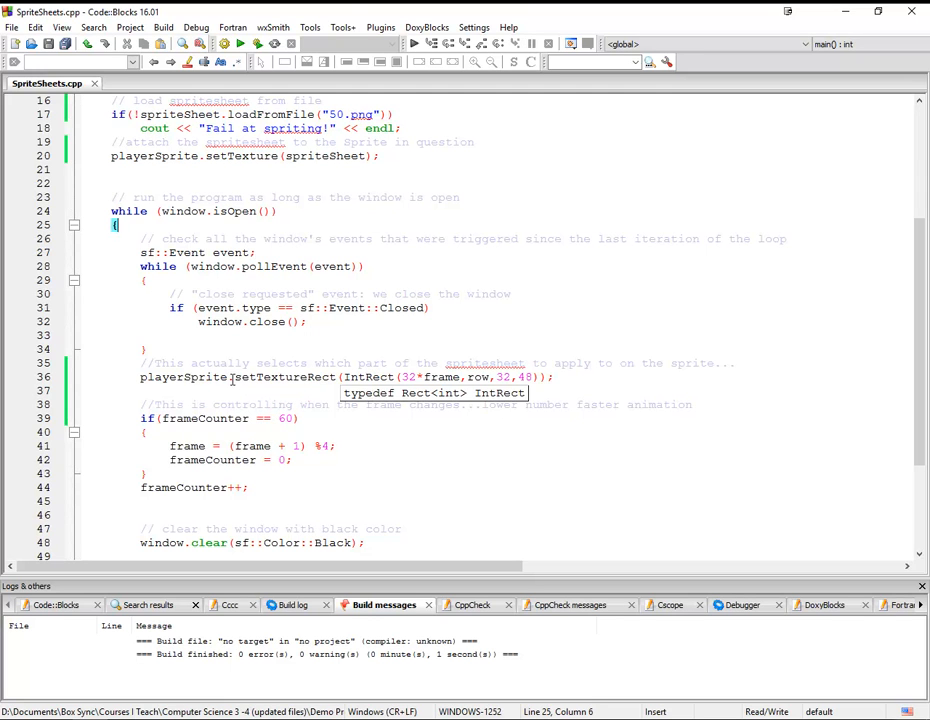
left_click(234, 376)
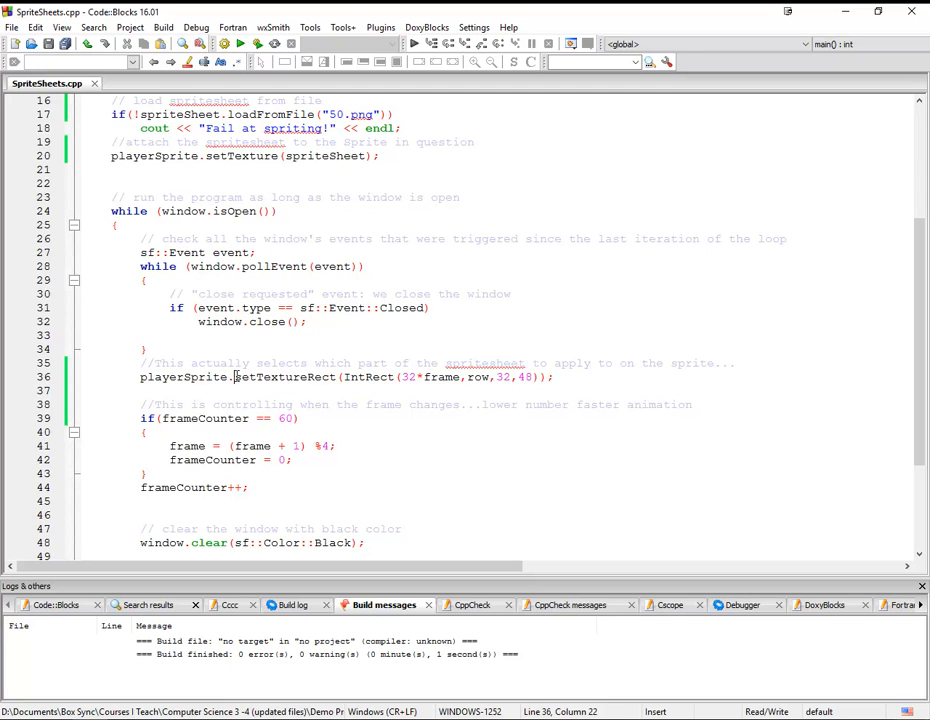
double_click(284, 376)
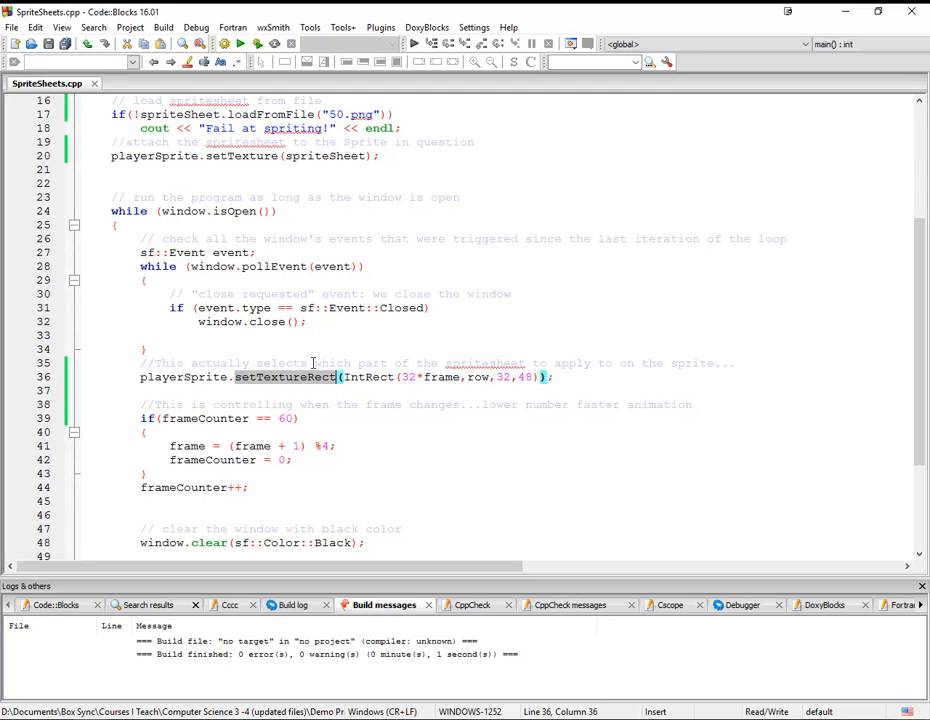
mouse_move(388, 396)
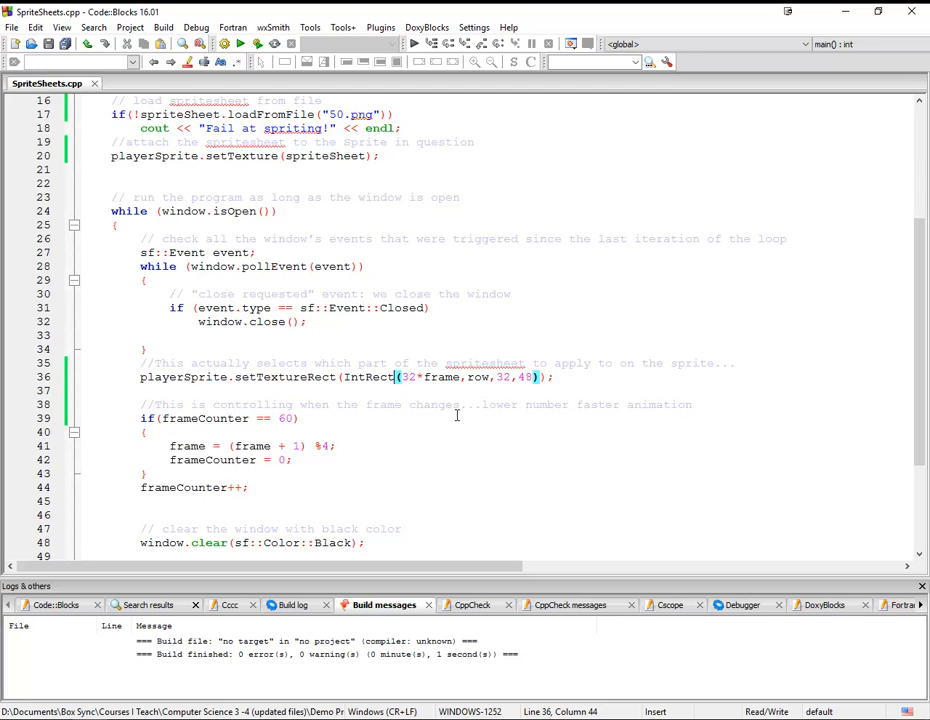
mouse_move(492, 424)
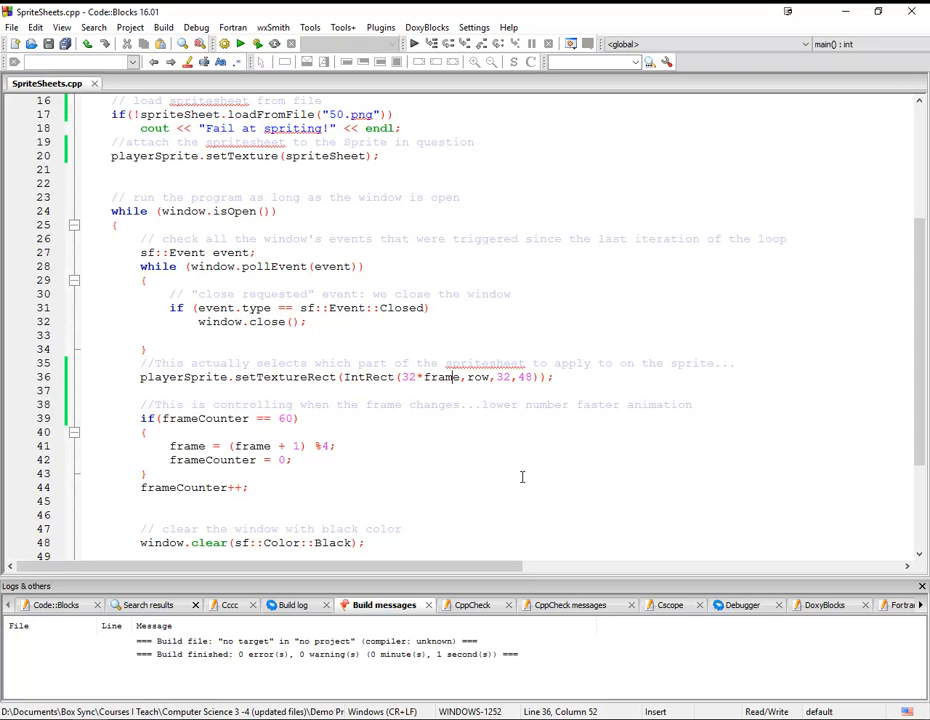
mouse_move(496, 428)
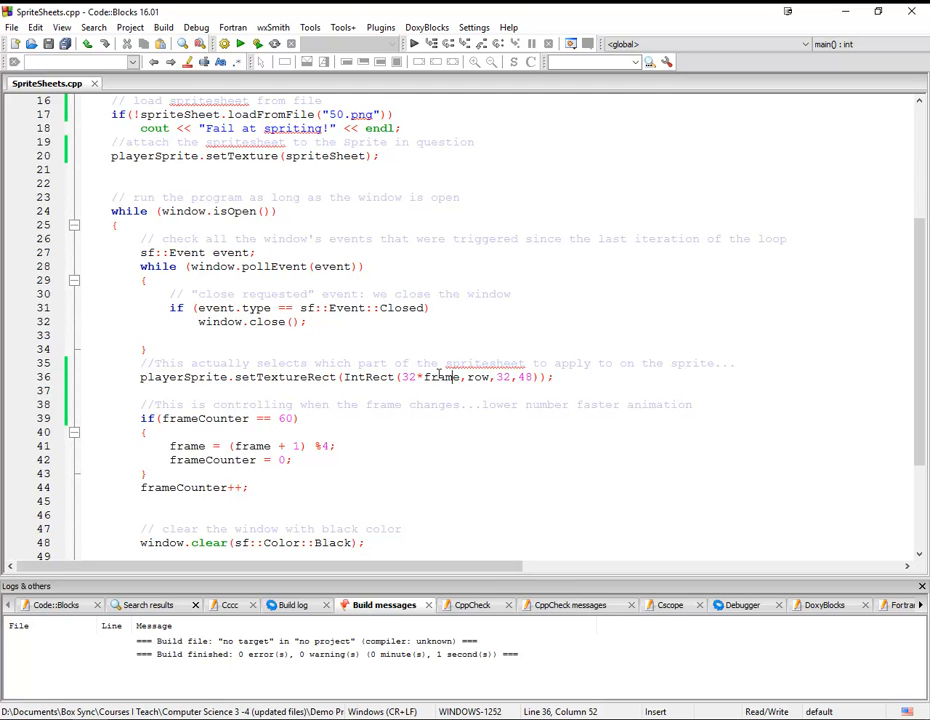
mouse_move(440, 376)
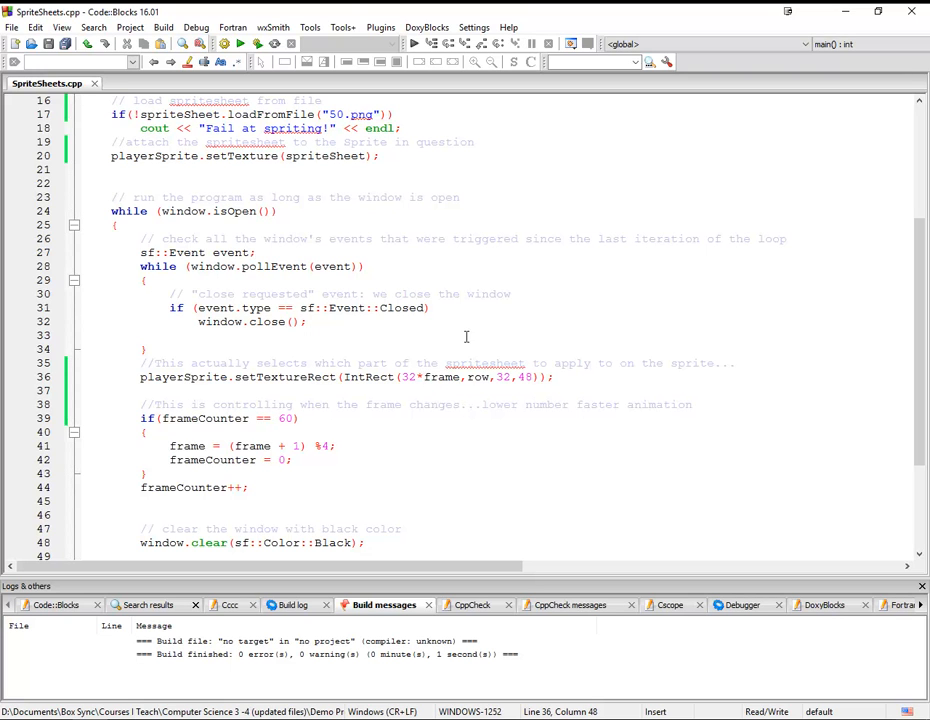
mouse_move(512, 396)
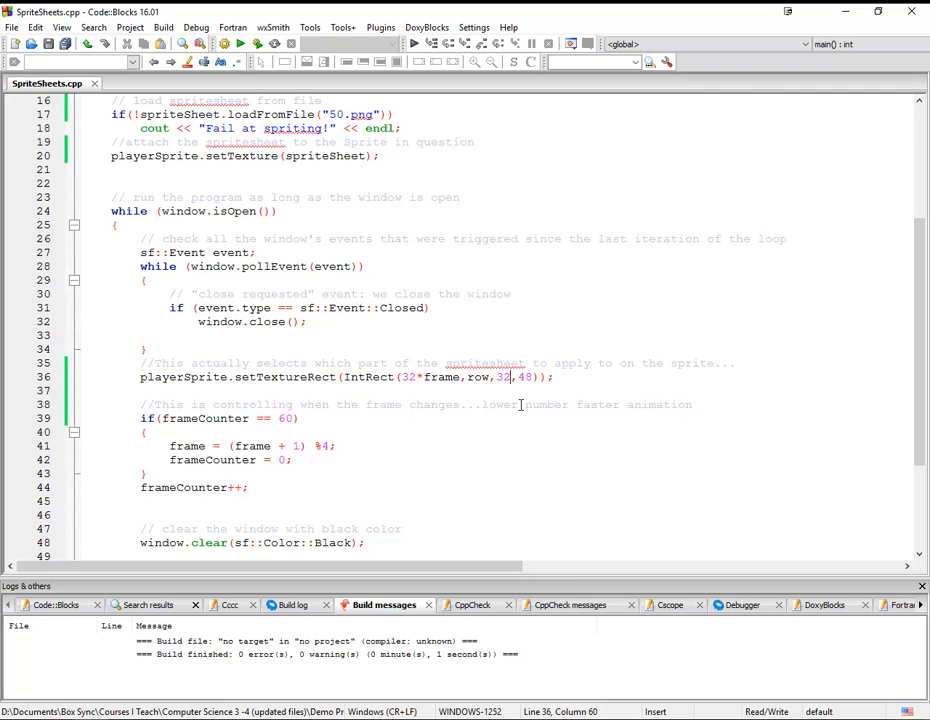
double_click(506, 376)
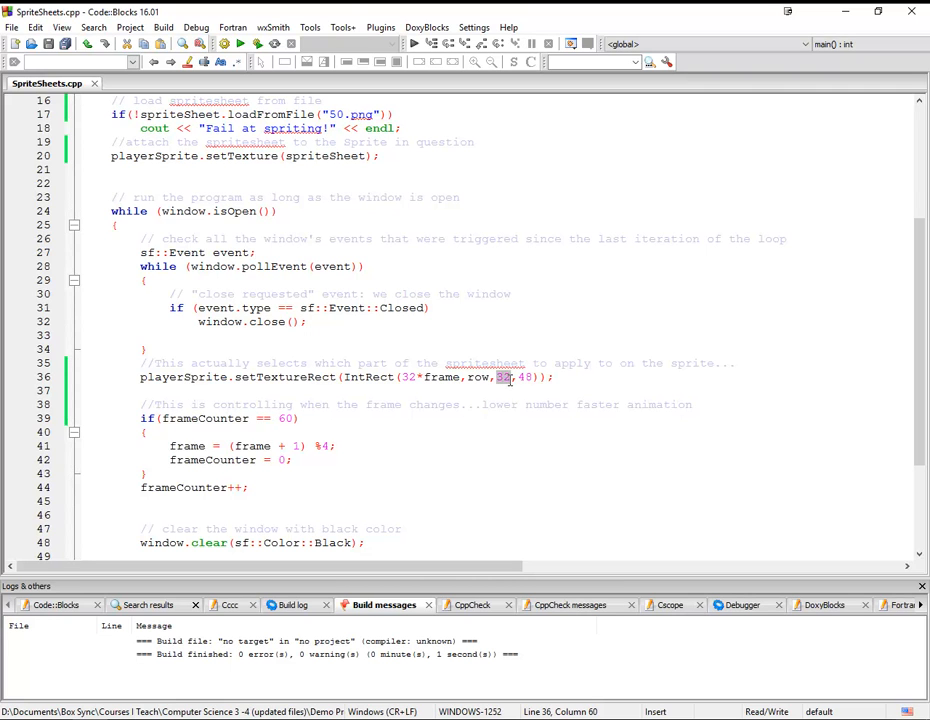
mouse_move(514, 396)
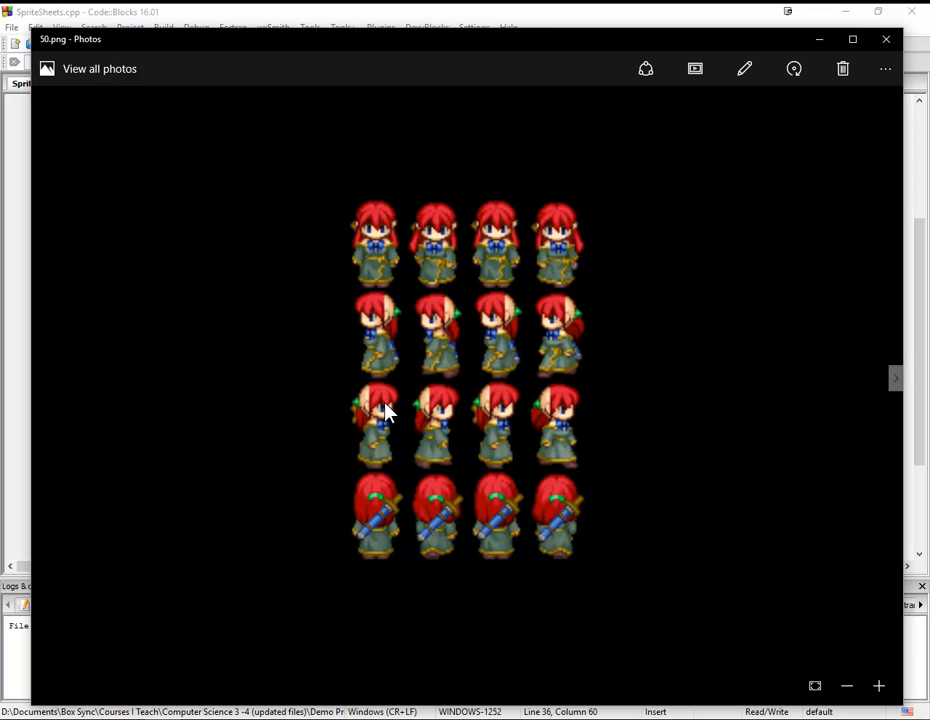
mouse_move(362, 228)
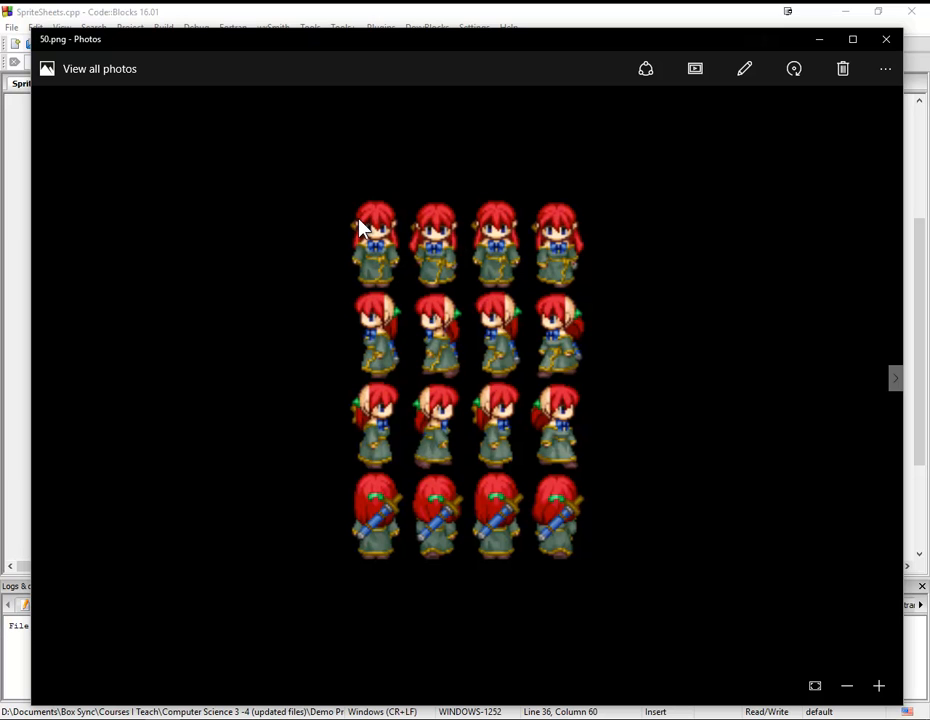
mouse_move(400, 216)
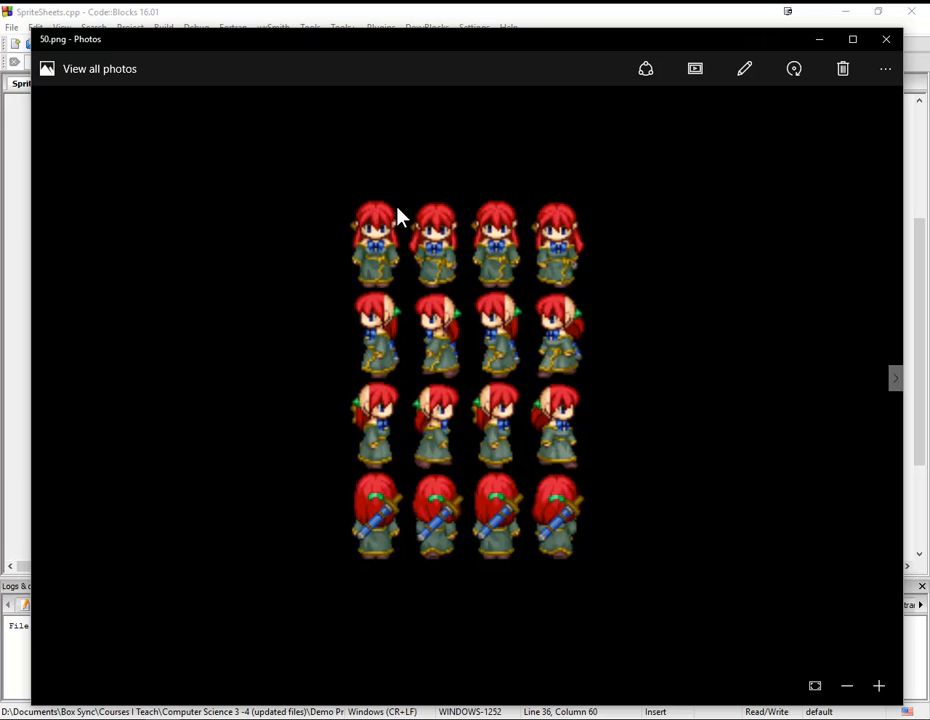
mouse_move(404, 300)
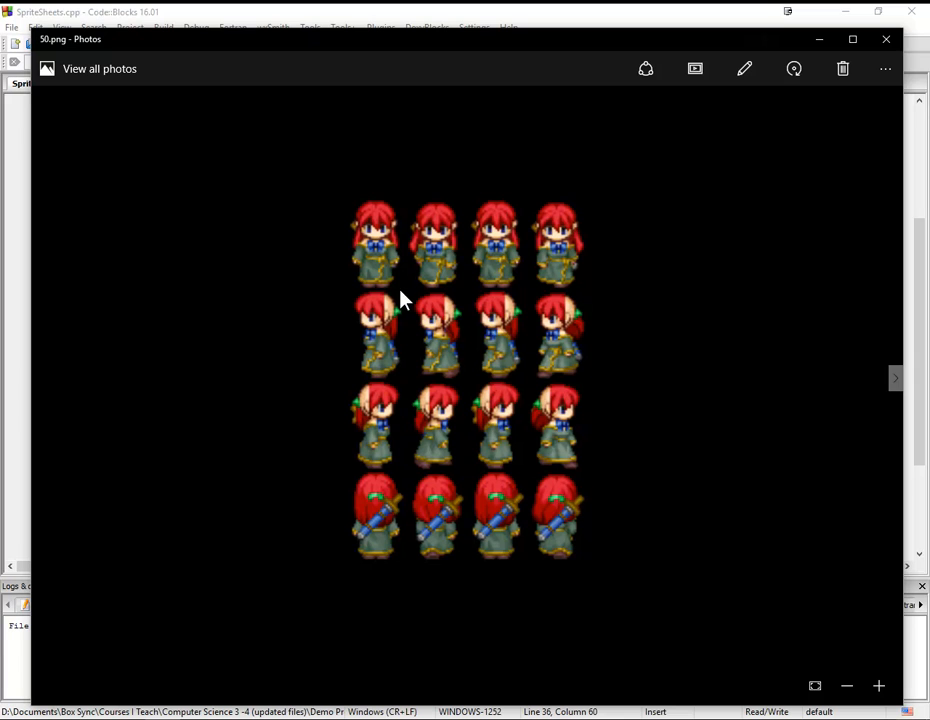
Step: Zoom out to the full 4x4 grid of 50.png walking frames, then go back to Code::Blocks
left_click(846, 684)
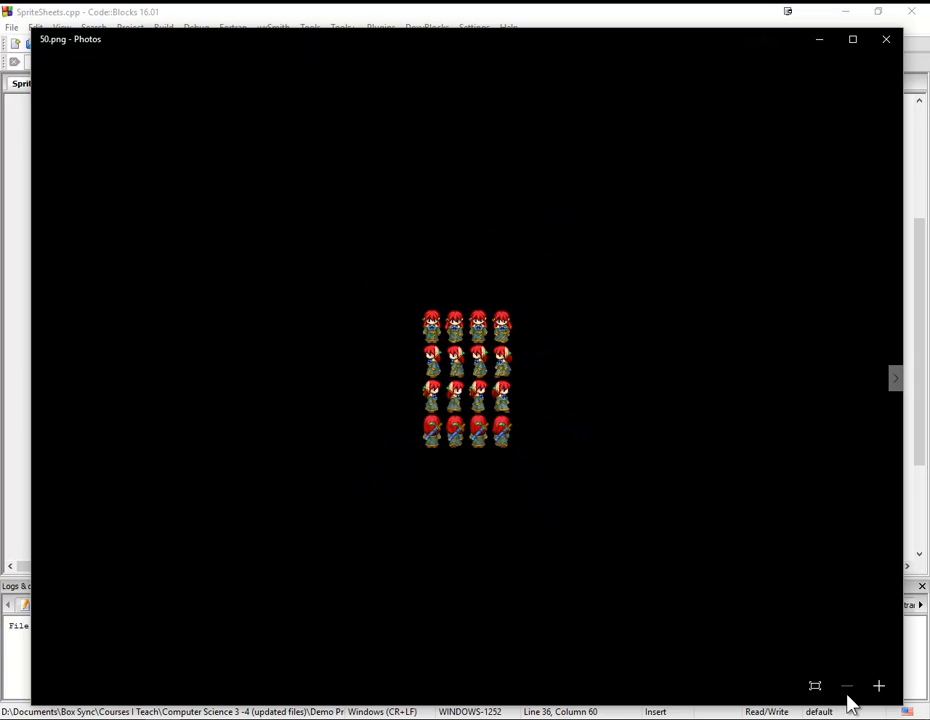
mouse_move(428, 328)
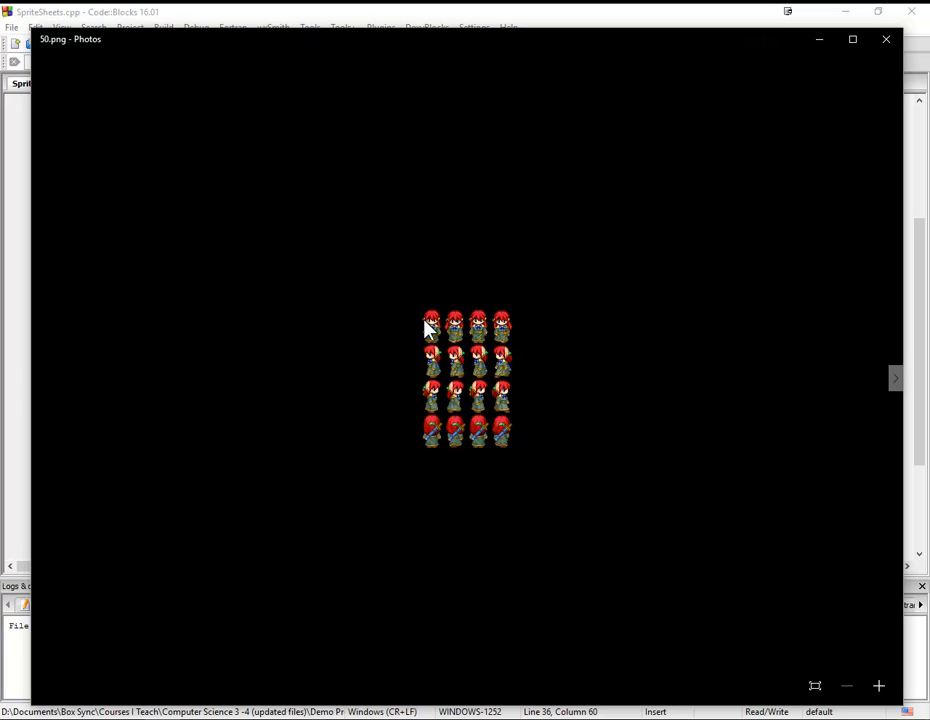
mouse_move(446, 322)
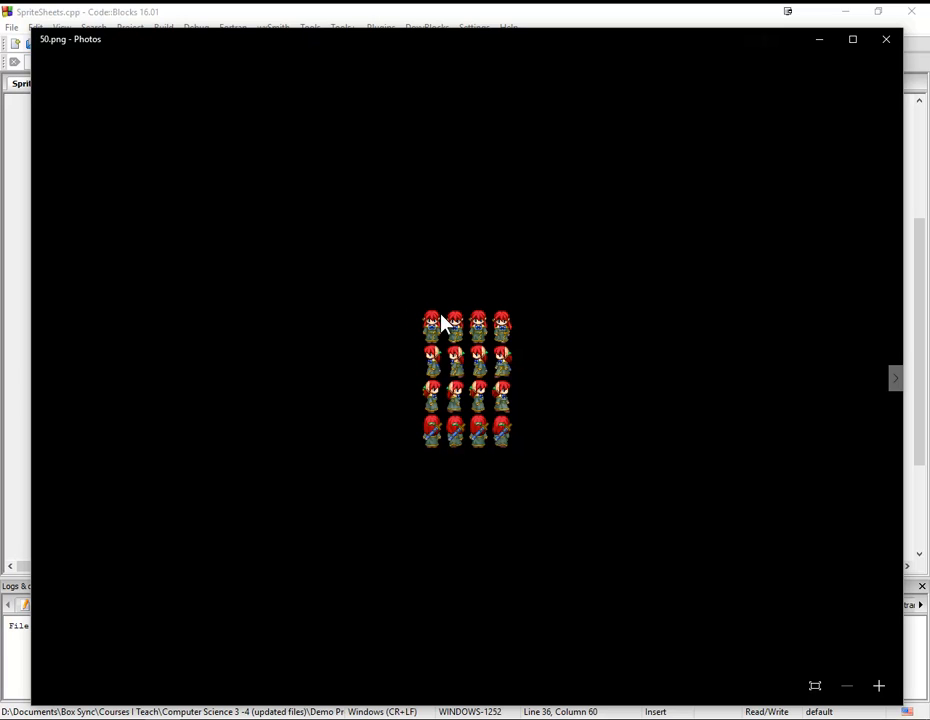
left_click(884, 40)
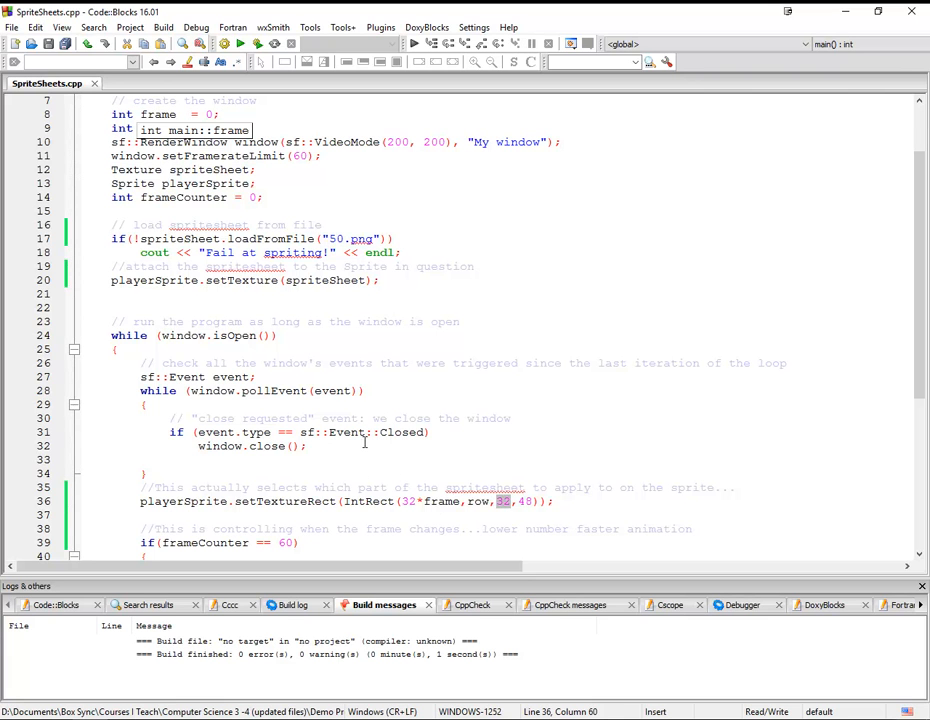
Step: Review the frameCounter == 60 timing check and 60 fps limit in SpriteSheets.cpp
scroll("down", 3)
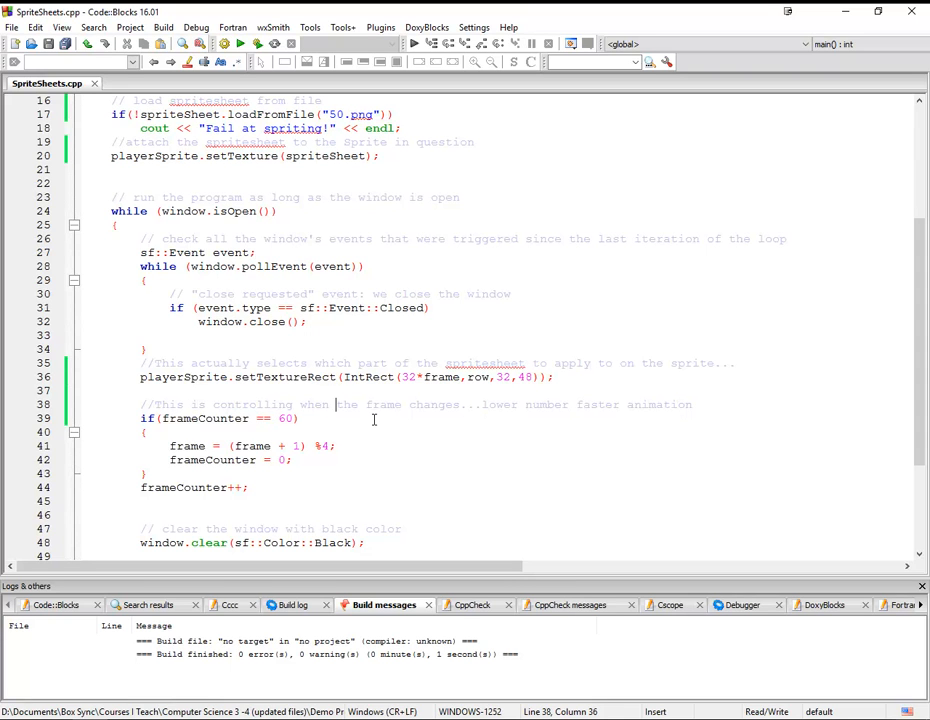
left_click(320, 418)
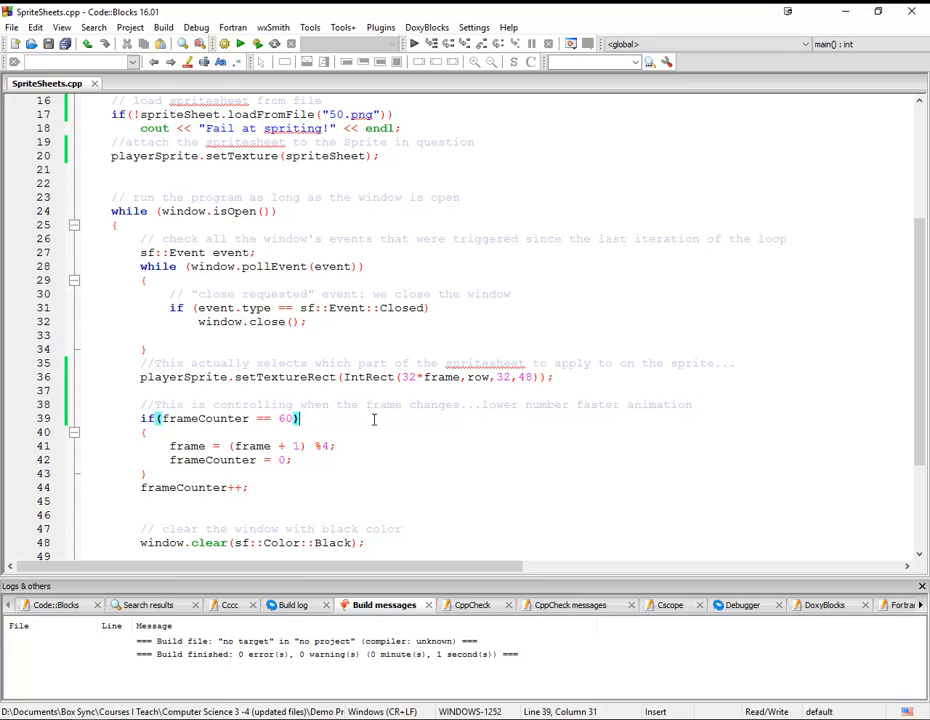
mouse_move(290, 446)
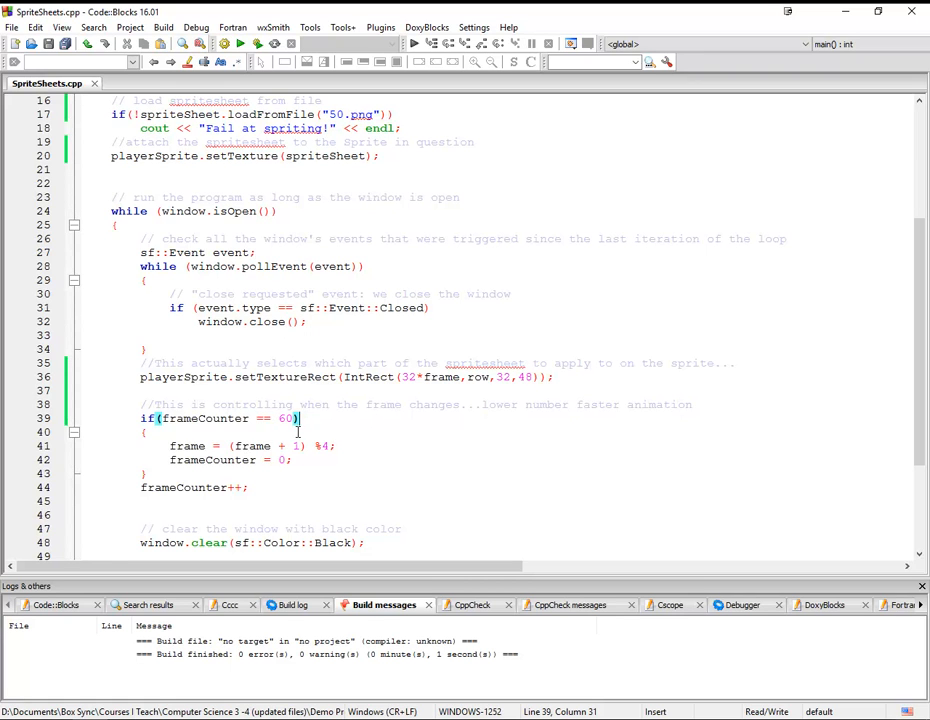
scroll("up", 3)
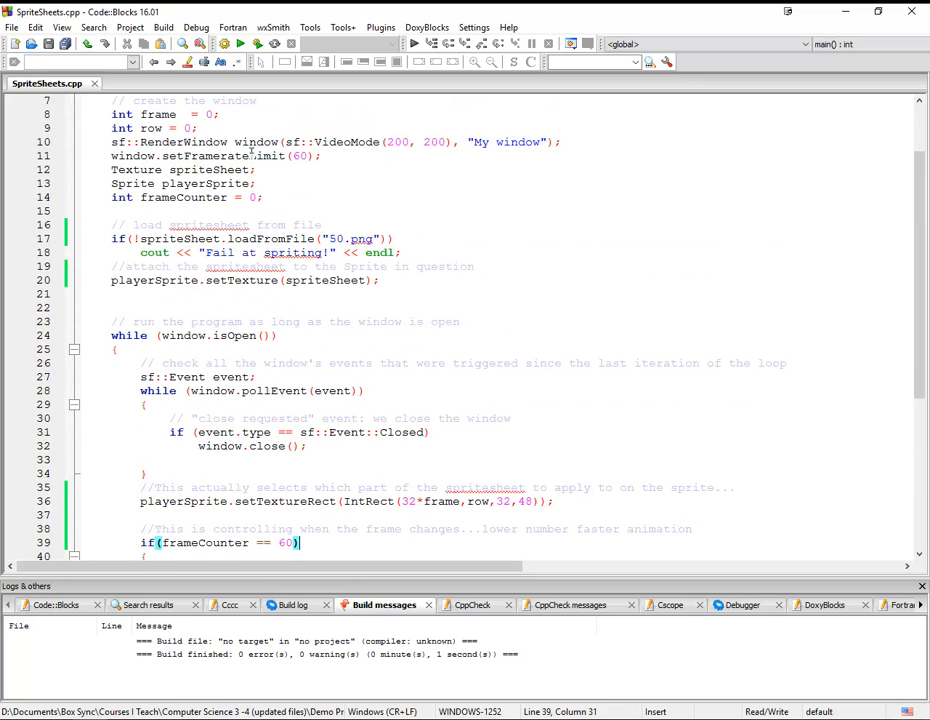
mouse_move(250, 156)
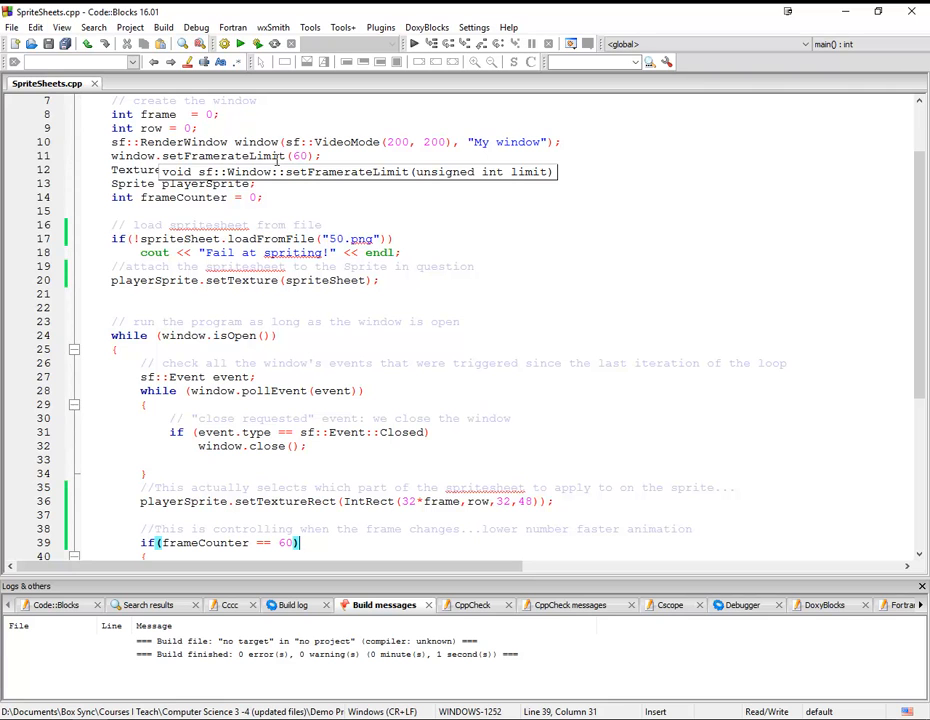
scroll("down", 3)
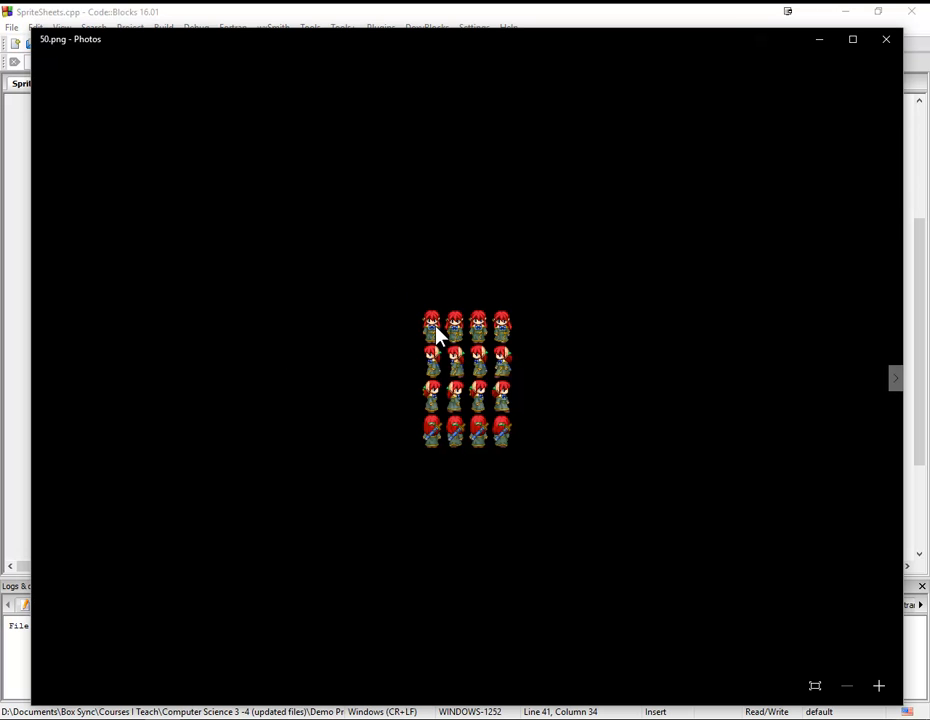
mouse_move(522, 328)
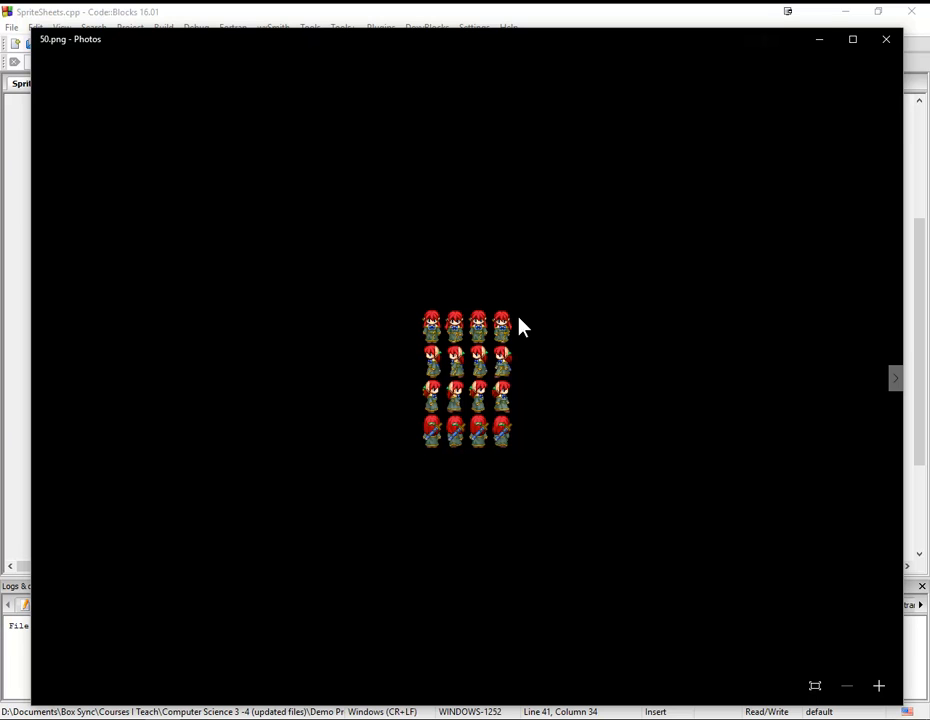
Step: Leave the 50.png rows in Photos and return to the variable declarations at the top of the code
left_click(886, 40)
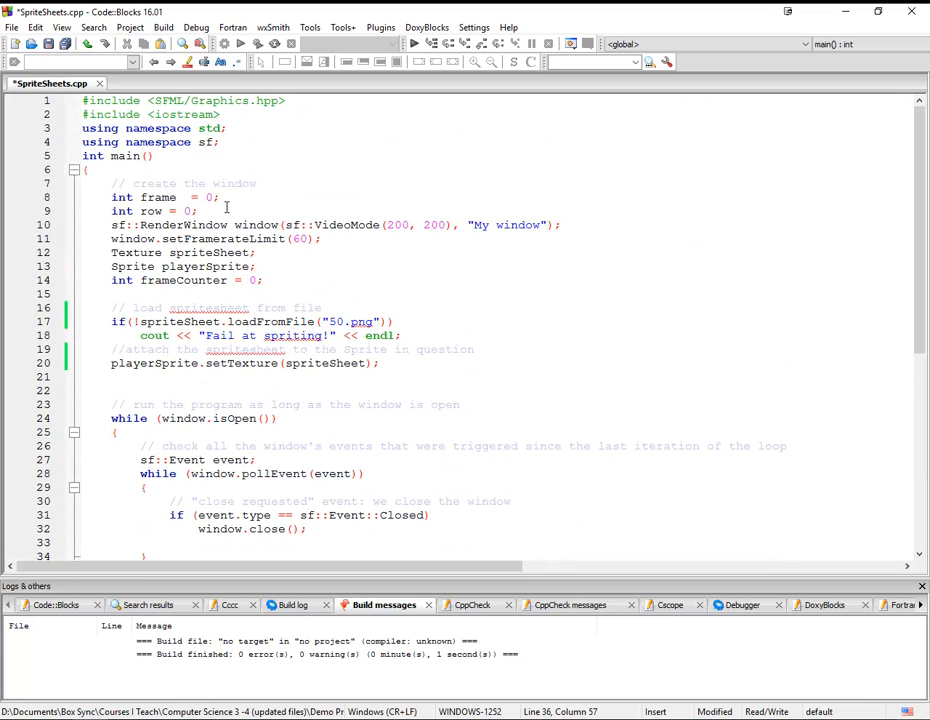
Step: Toggle the starting row value between 1 and 0 before building and running the sprite window
type("1")
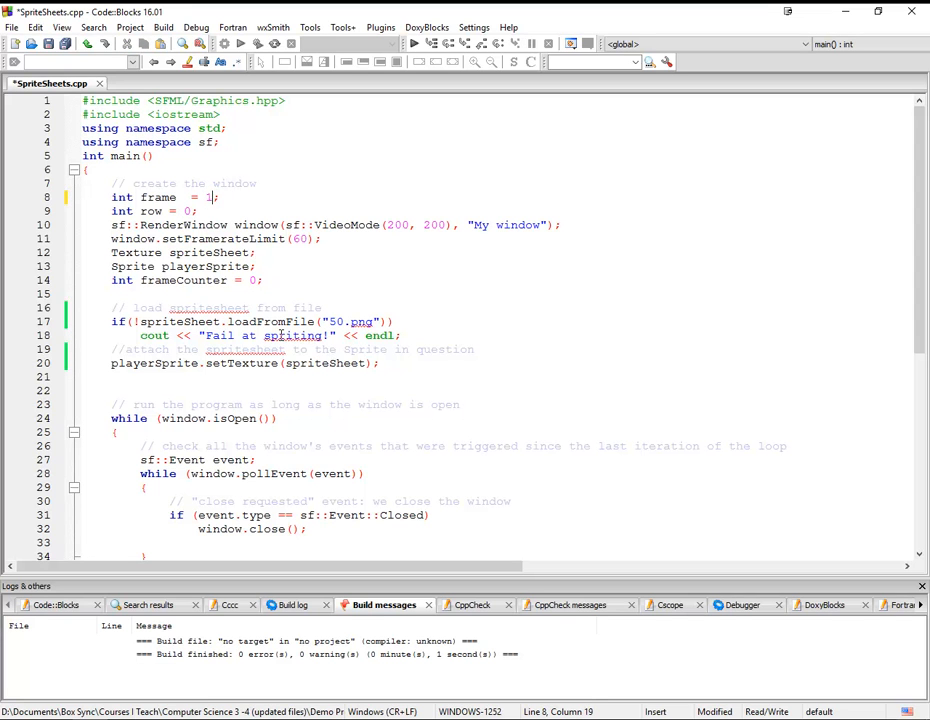
type("0")
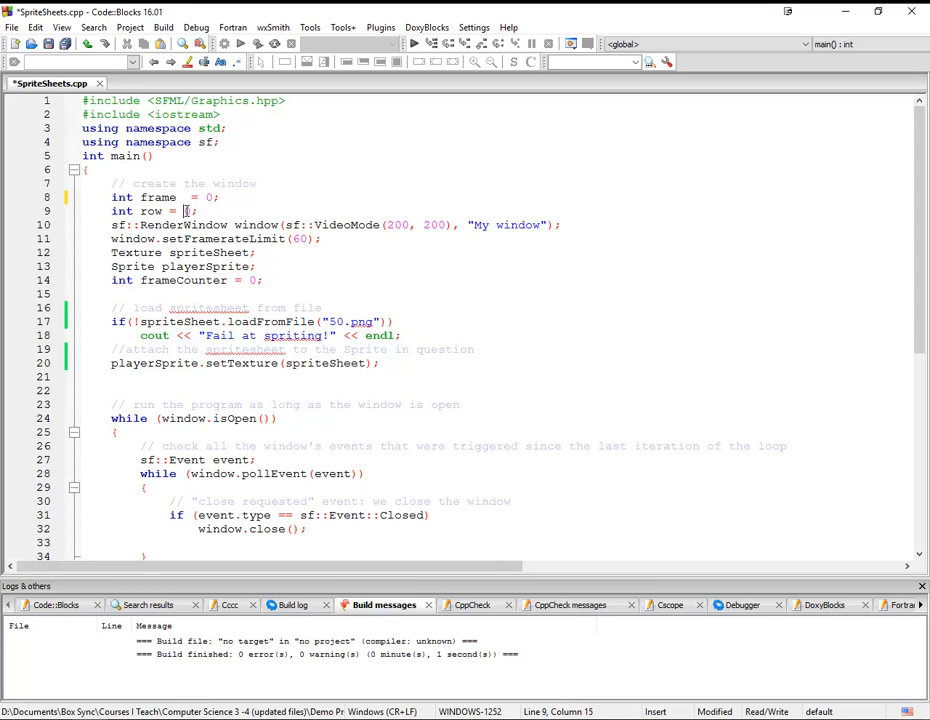
type("1")
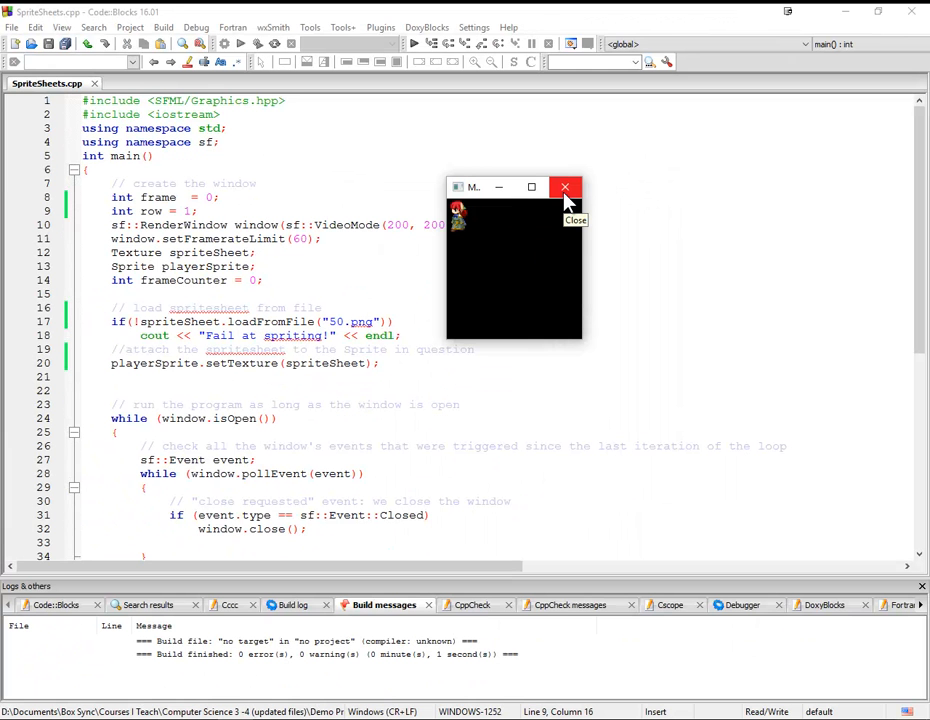
Step: Close the running window and make setTextureRect use IntRect(32*frame, 48*row, 32, 48)
left_click(564, 188)
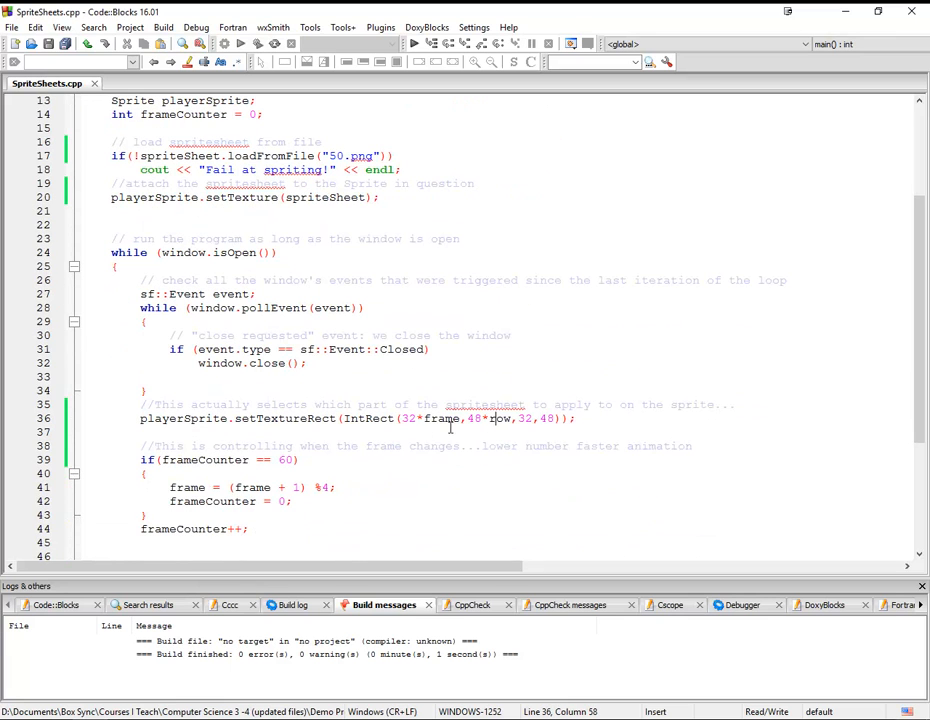
mouse_move(498, 418)
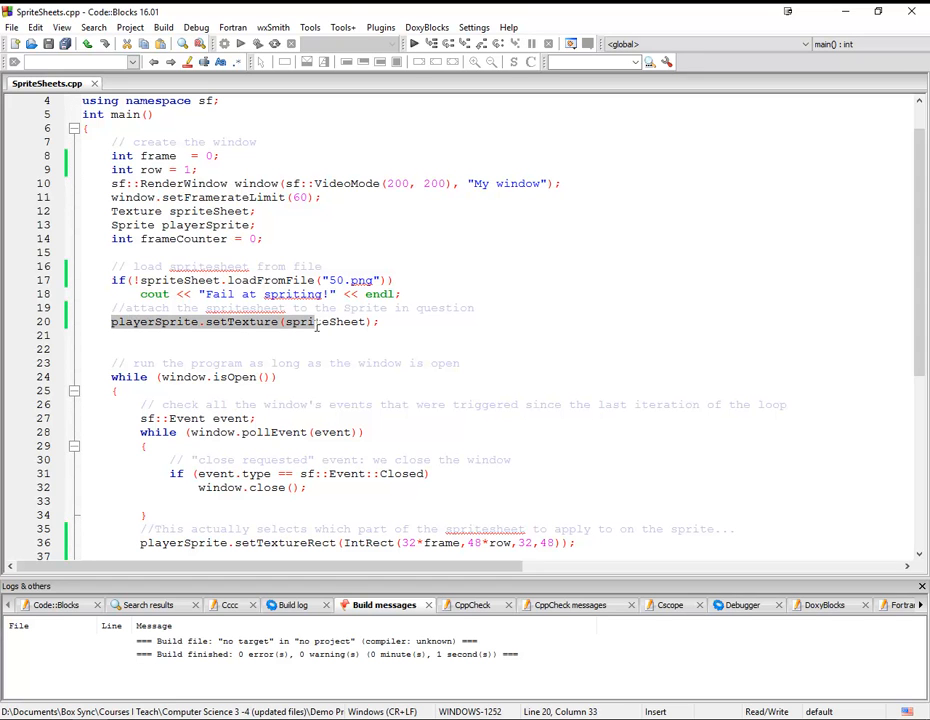
scroll("down", 3)
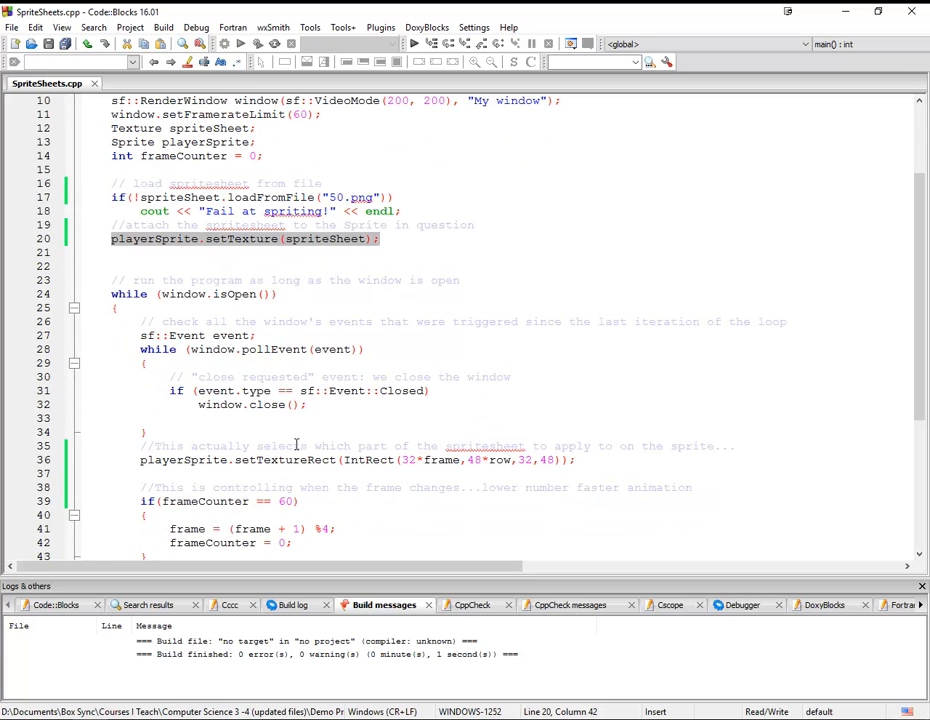
mouse_move(436, 444)
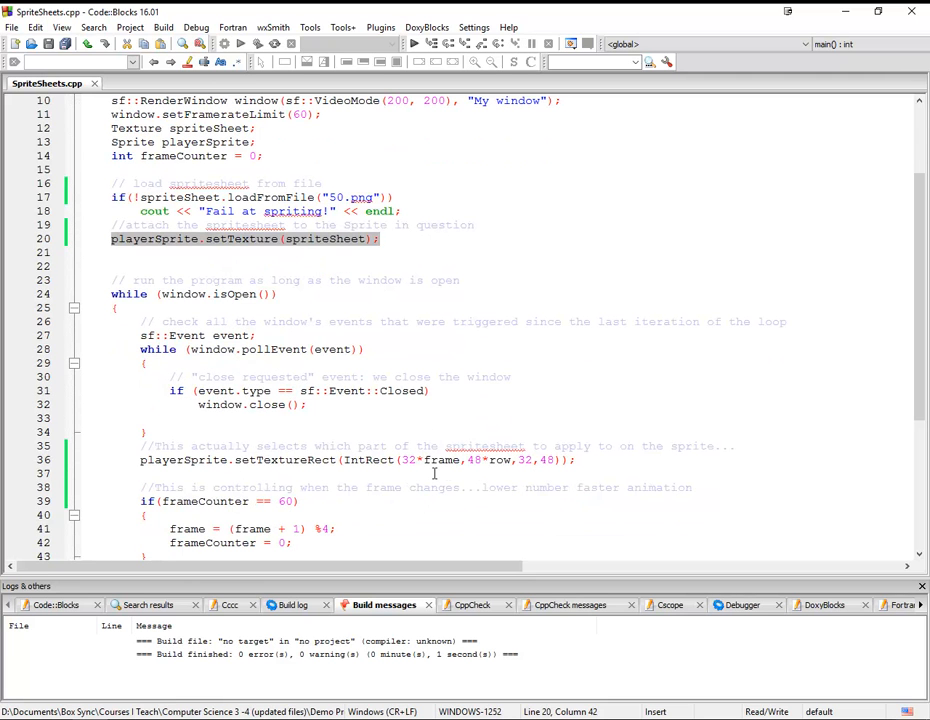
mouse_move(406, 460)
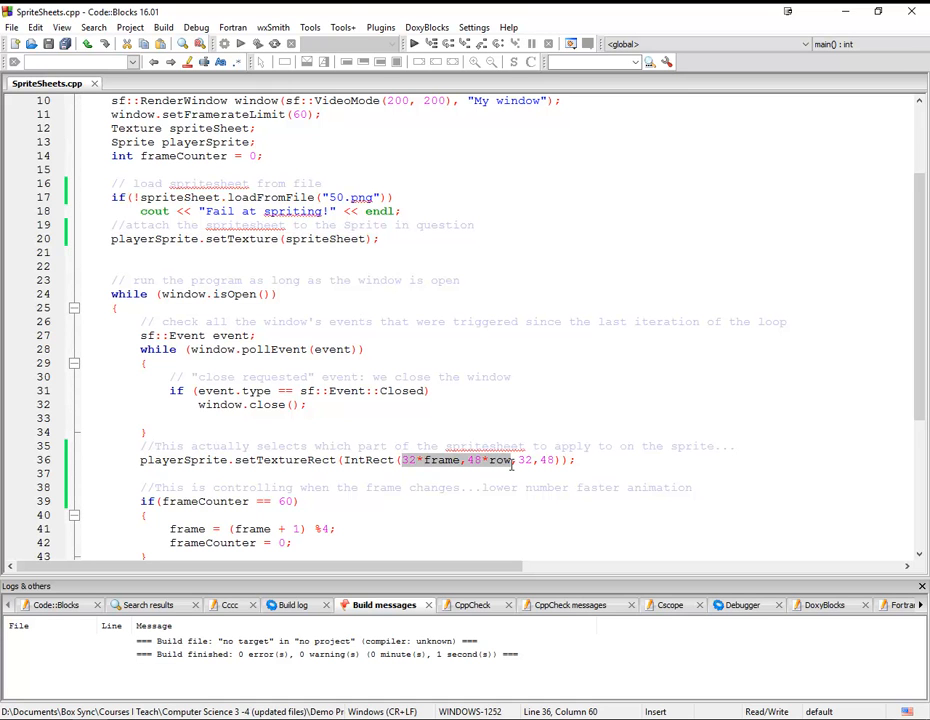
mouse_move(488, 468)
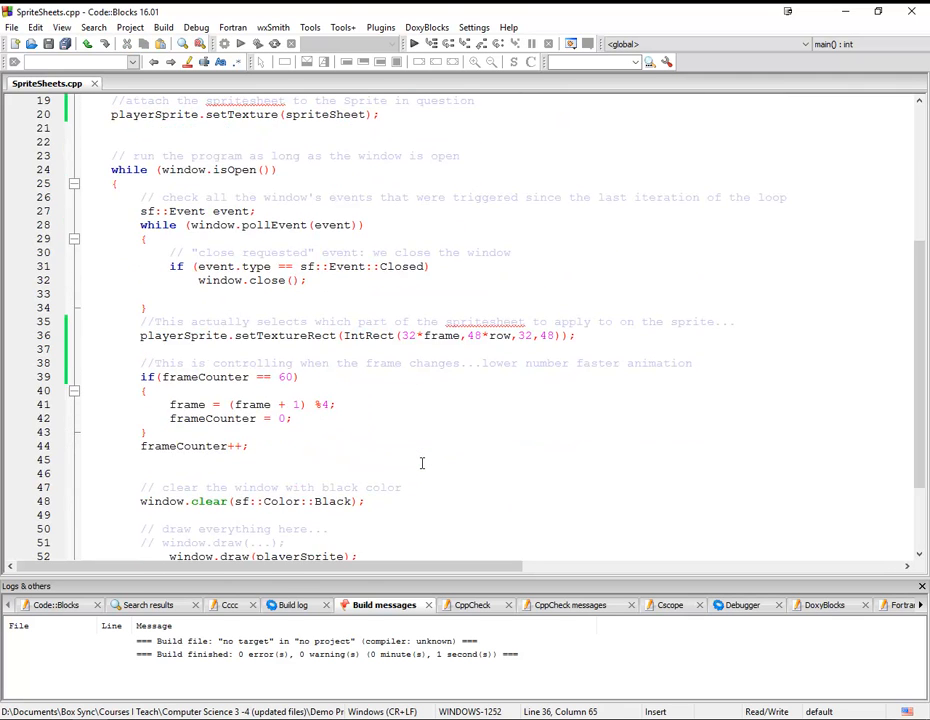
mouse_move(350, 432)
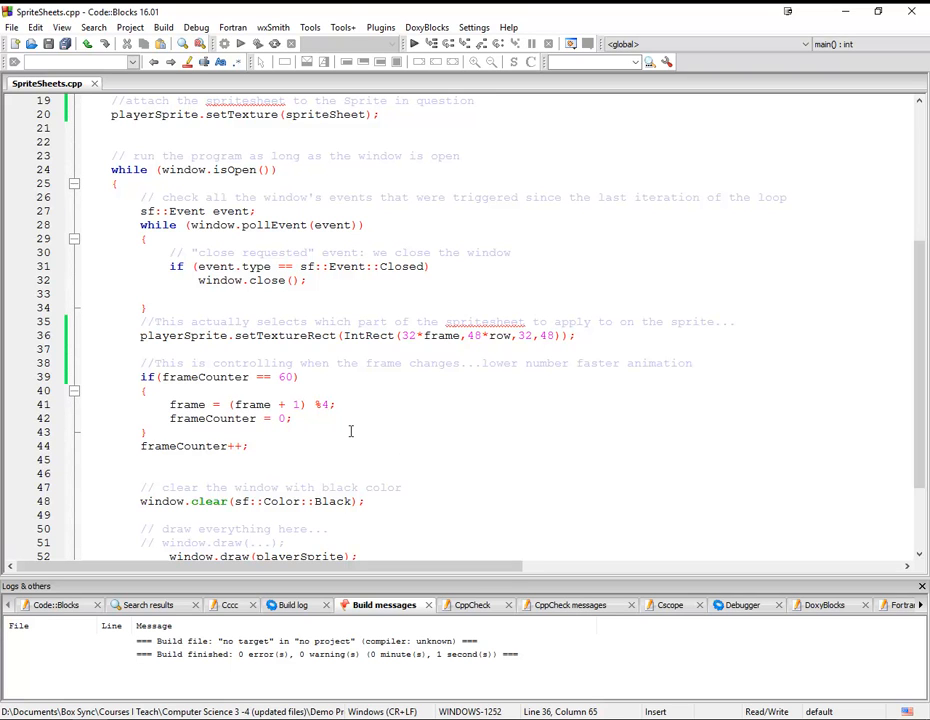
mouse_move(344, 372)
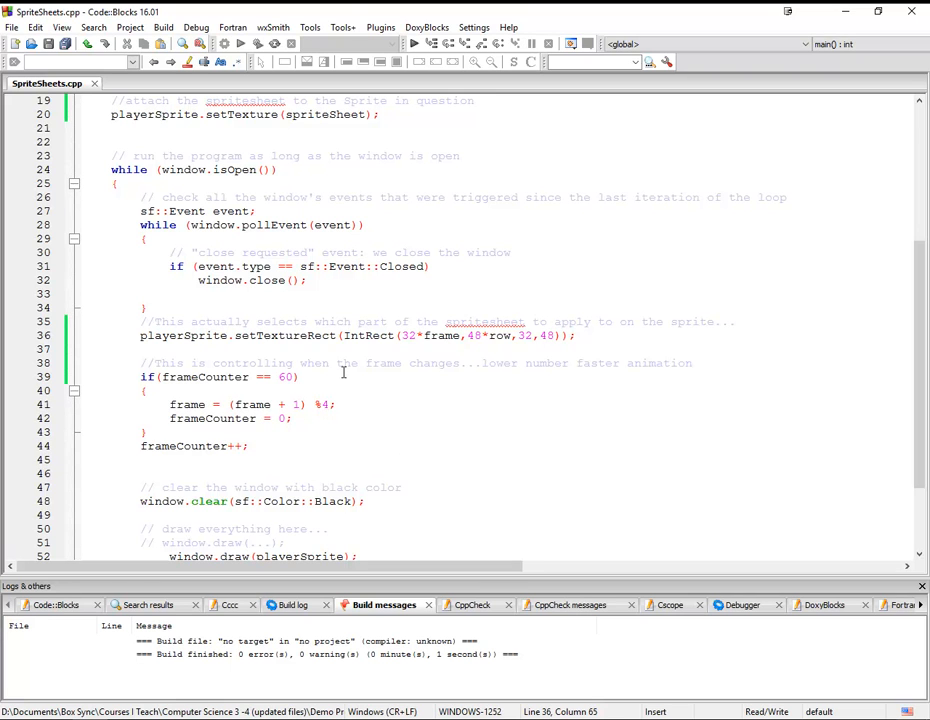
mouse_move(424, 460)
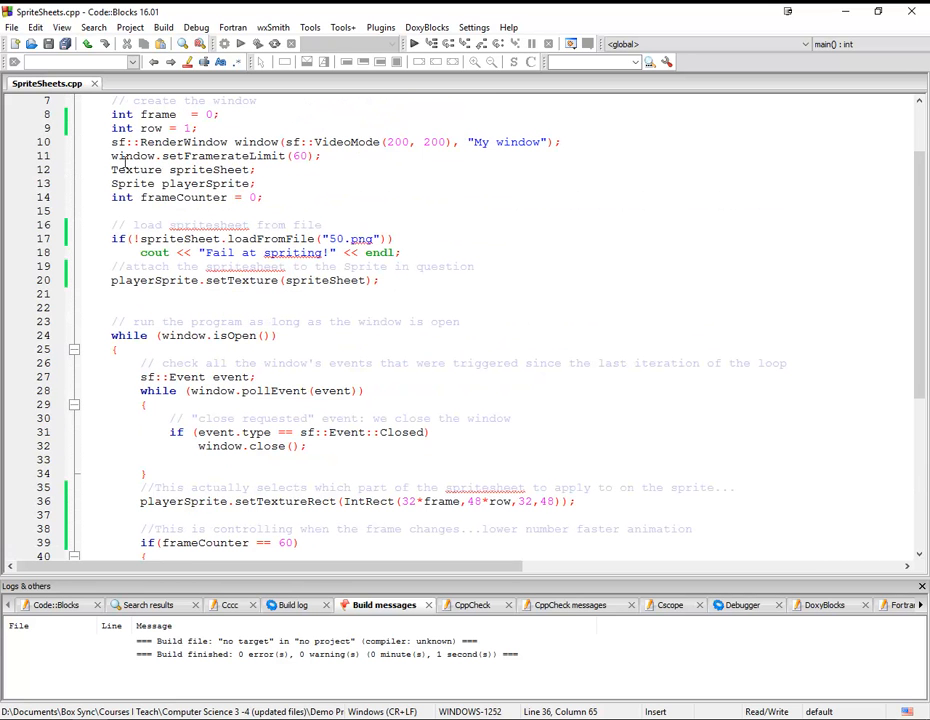
scroll("down", 3)
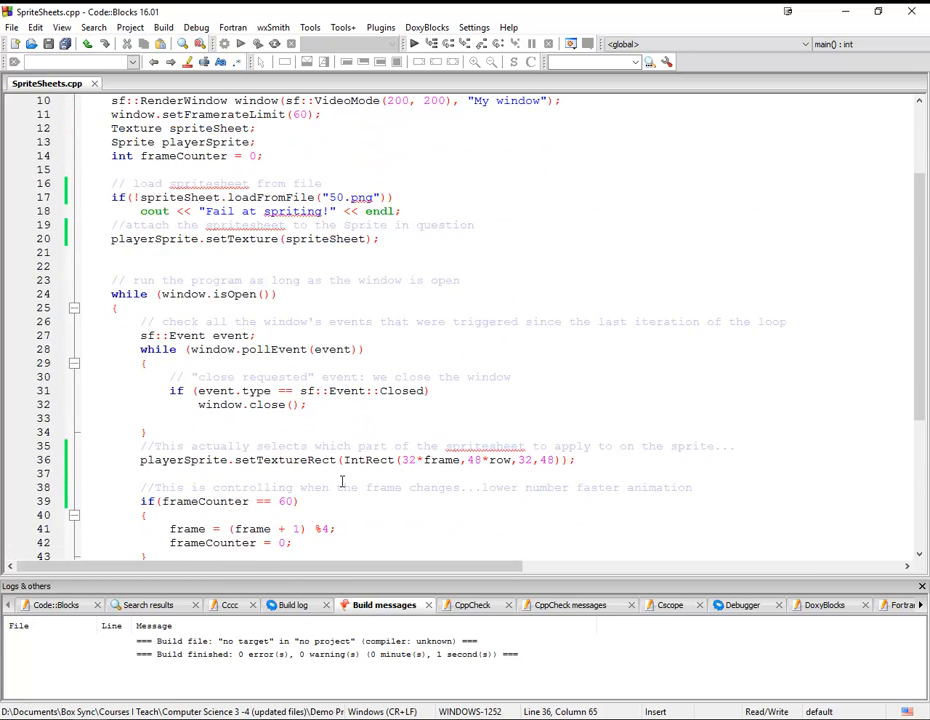